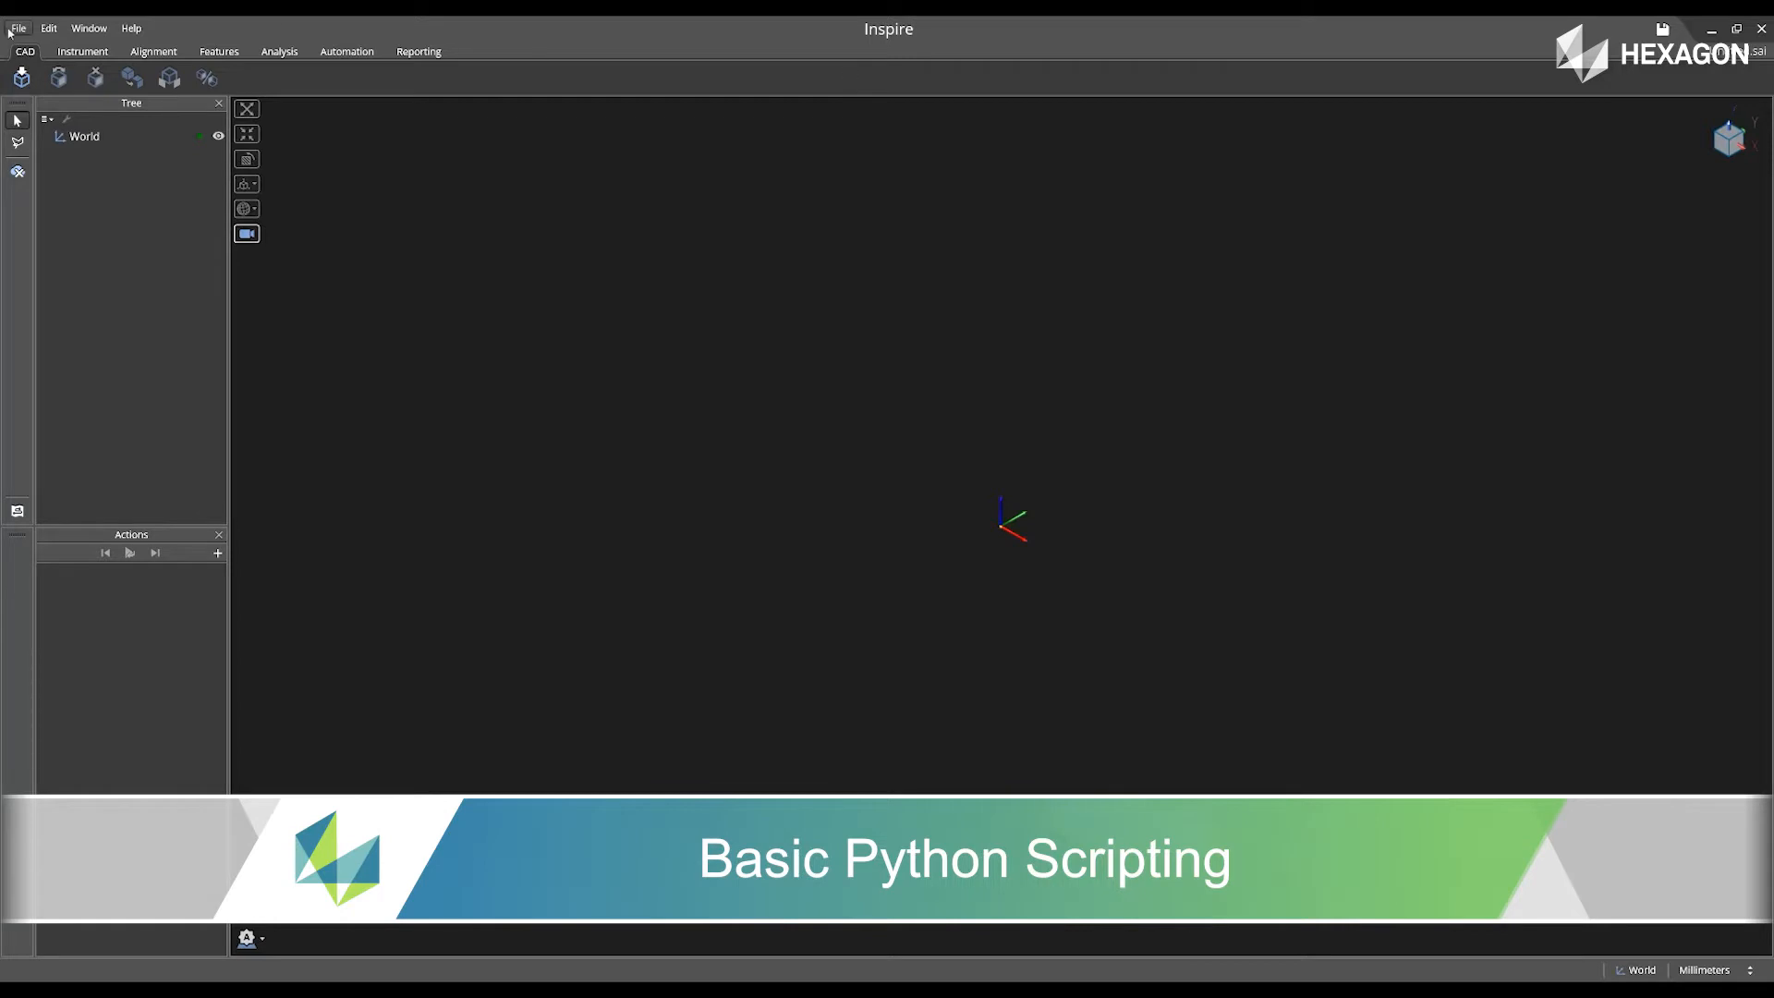
Open the Python Script Recorder and the Script Editor from the Automation tab.
left_click(16, 27)
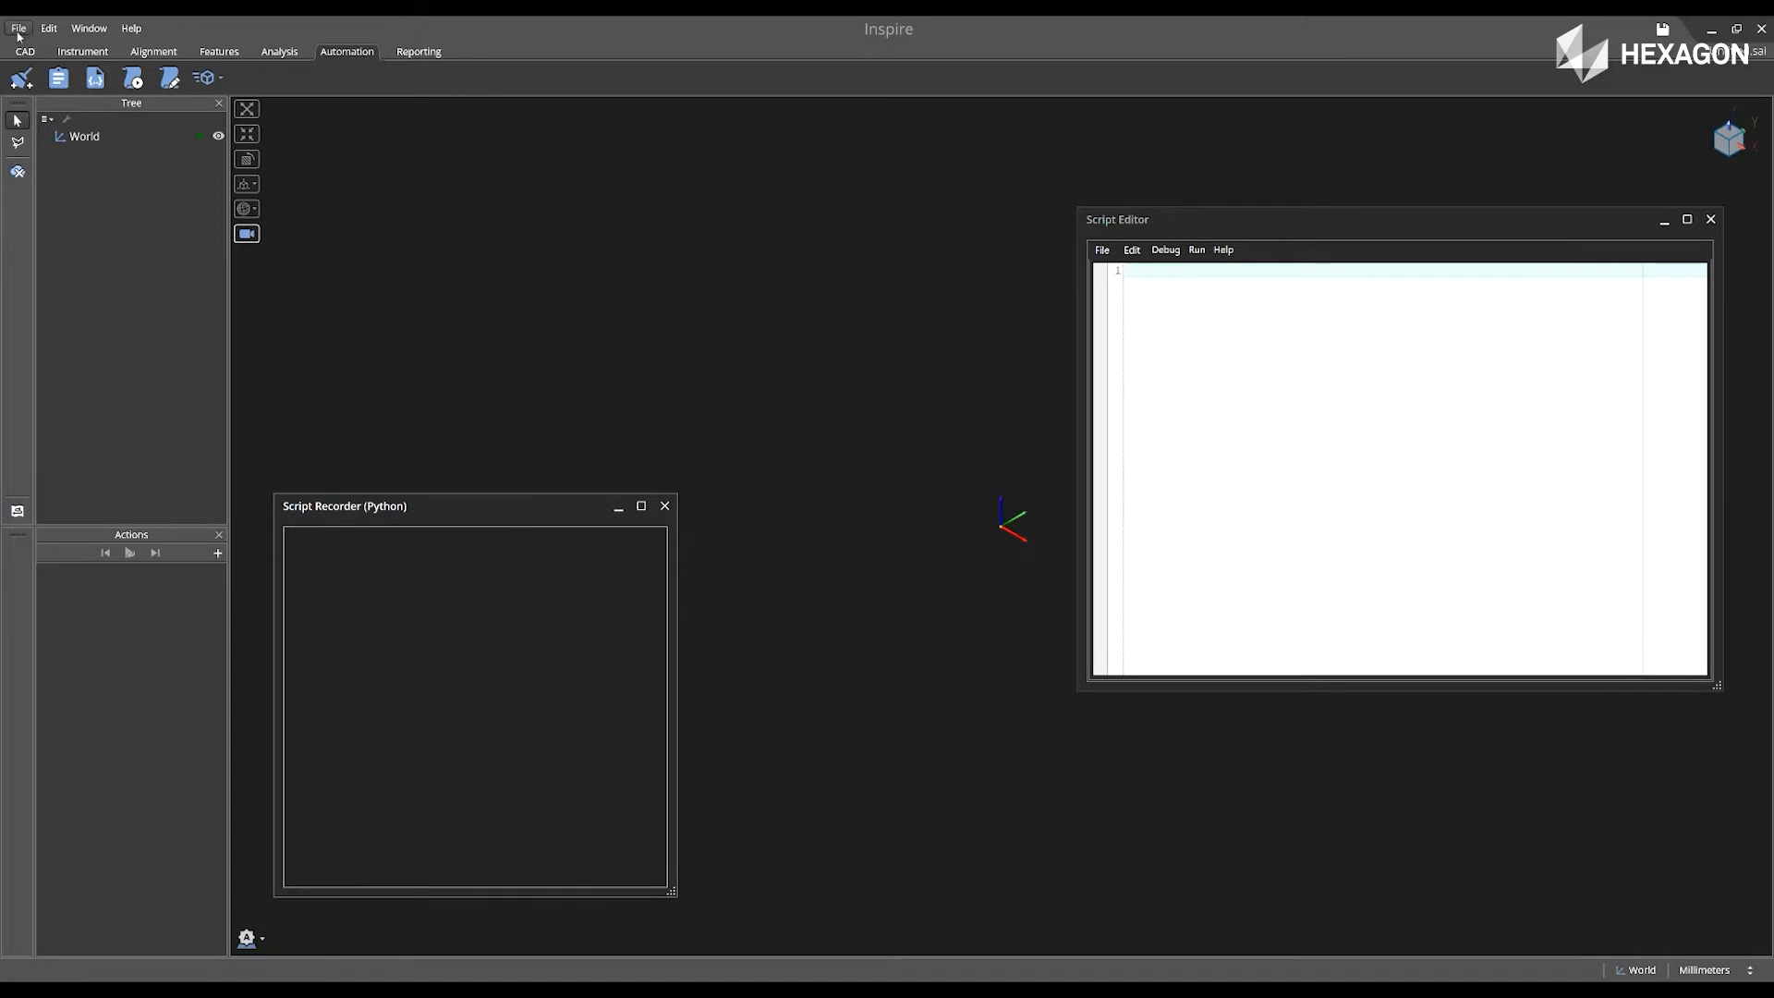
Open the recent scan project Hex_Block_Large_Scan.sai.
left_click(18, 26)
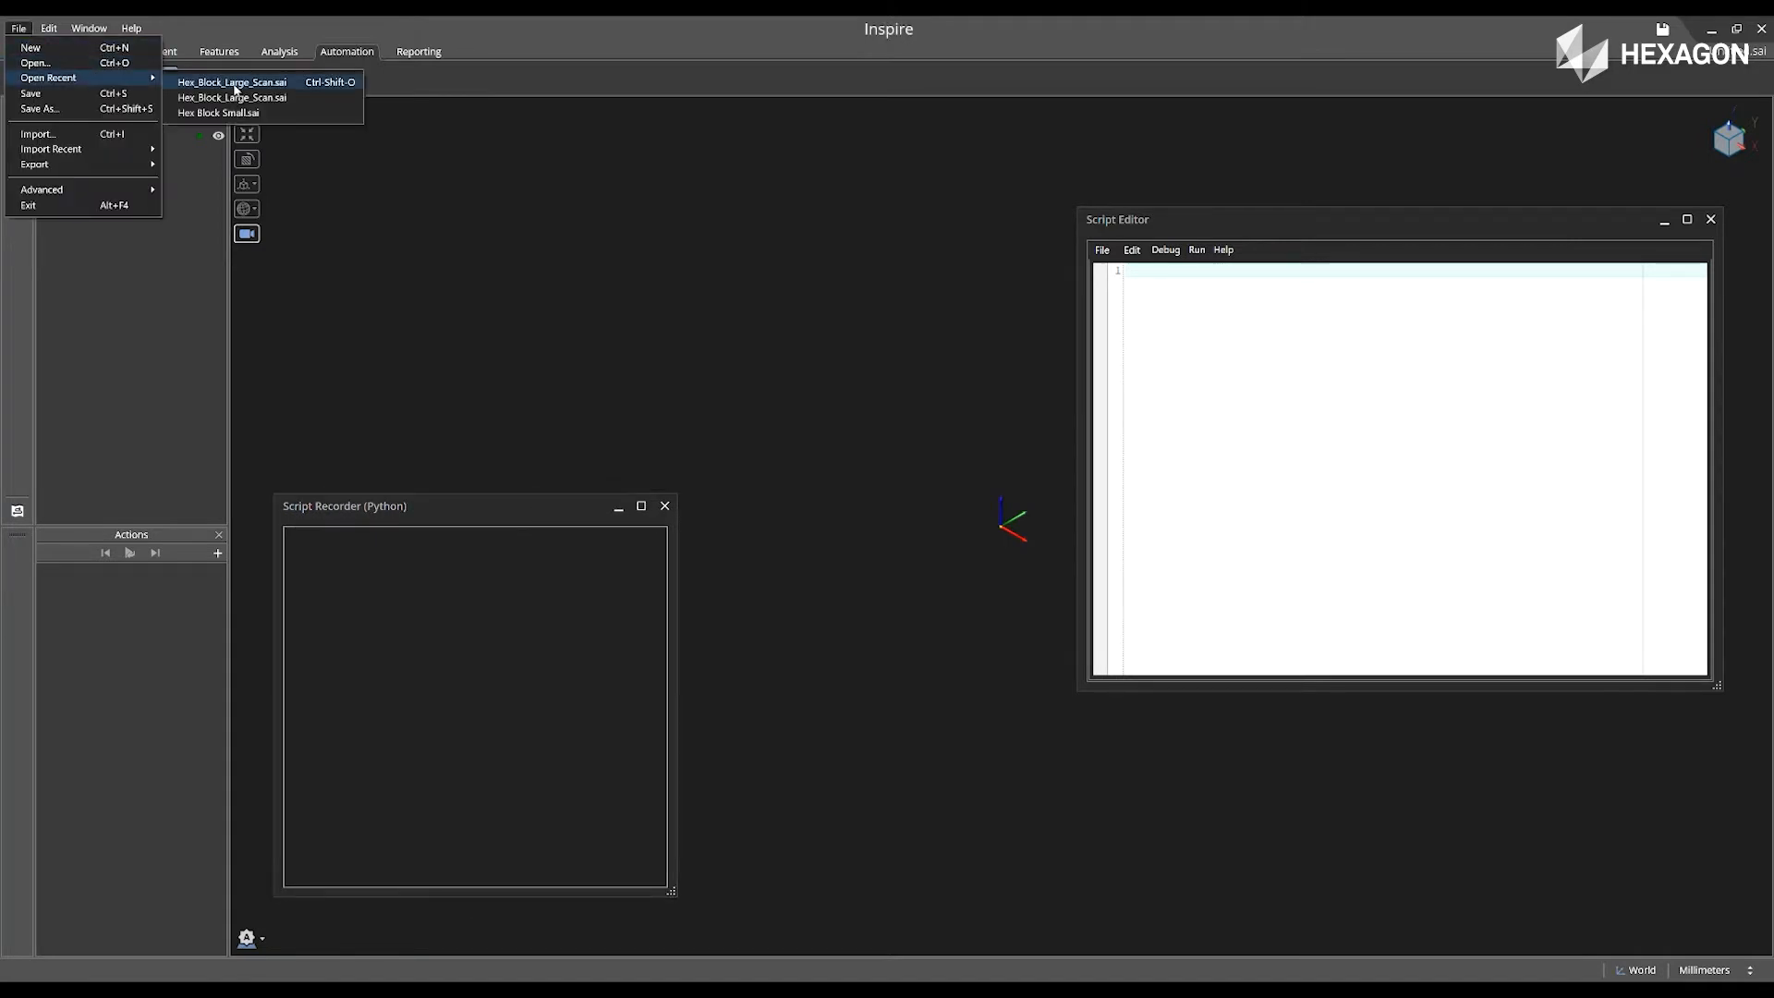
left_click(231, 81)
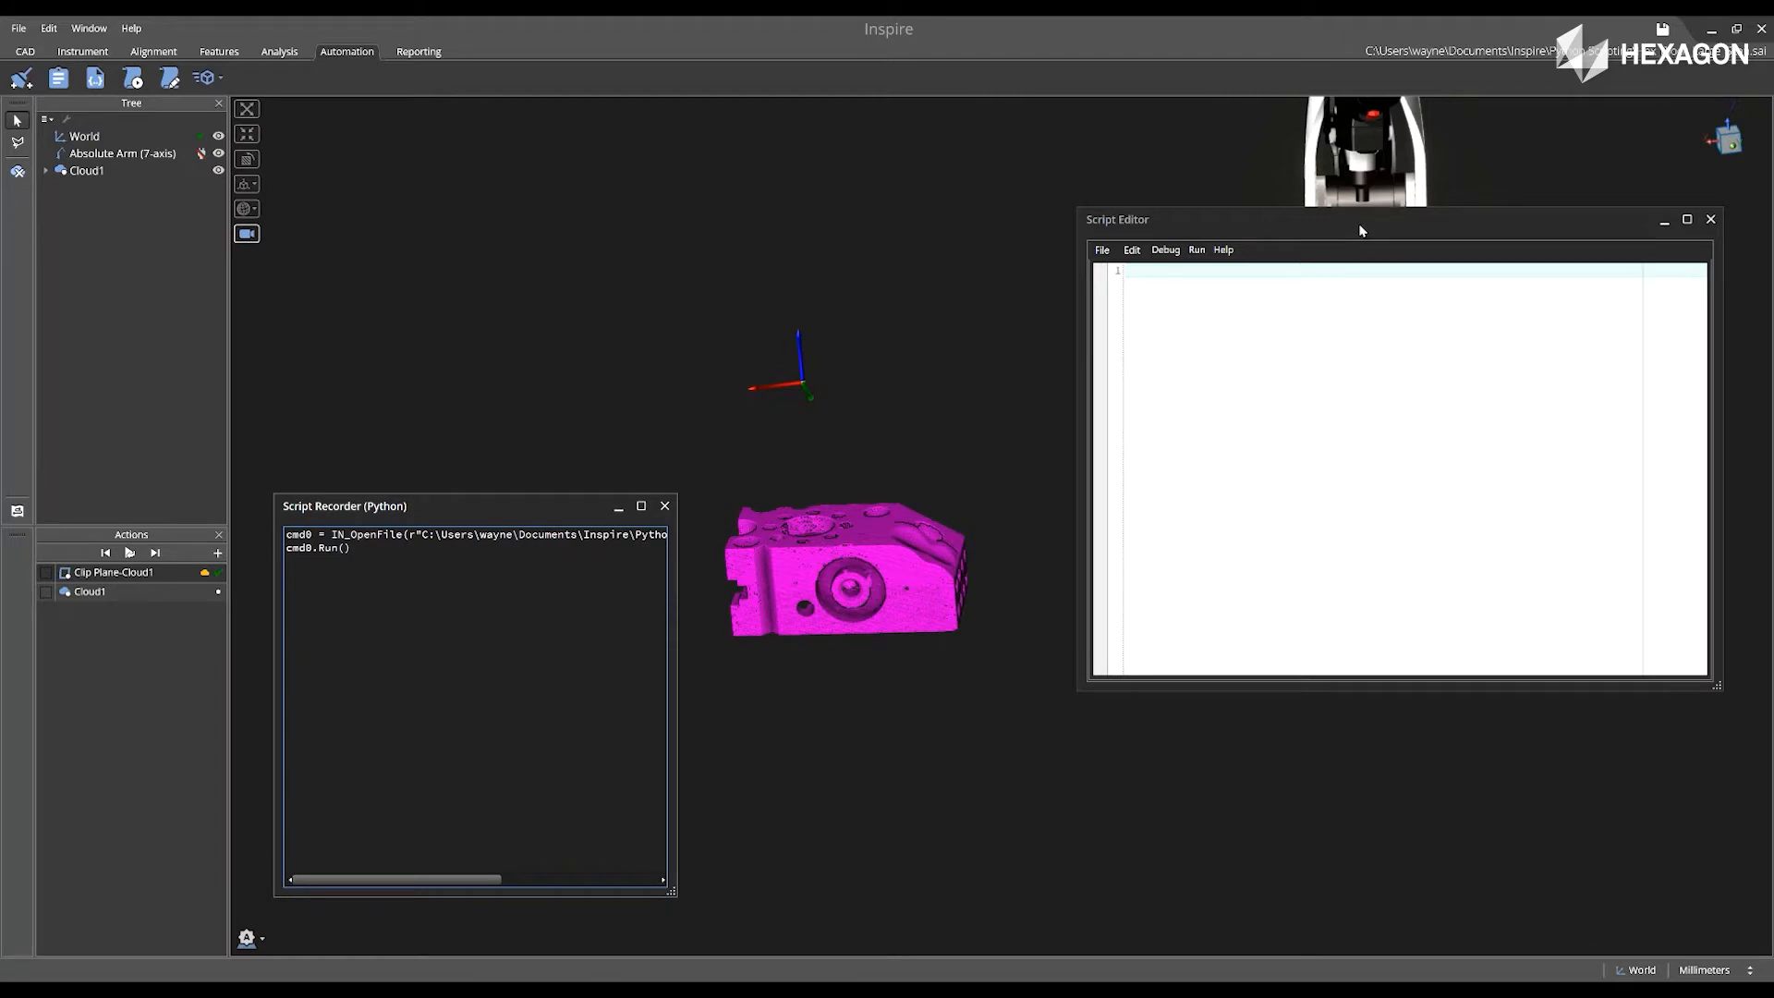
mouse_move(628, 163)
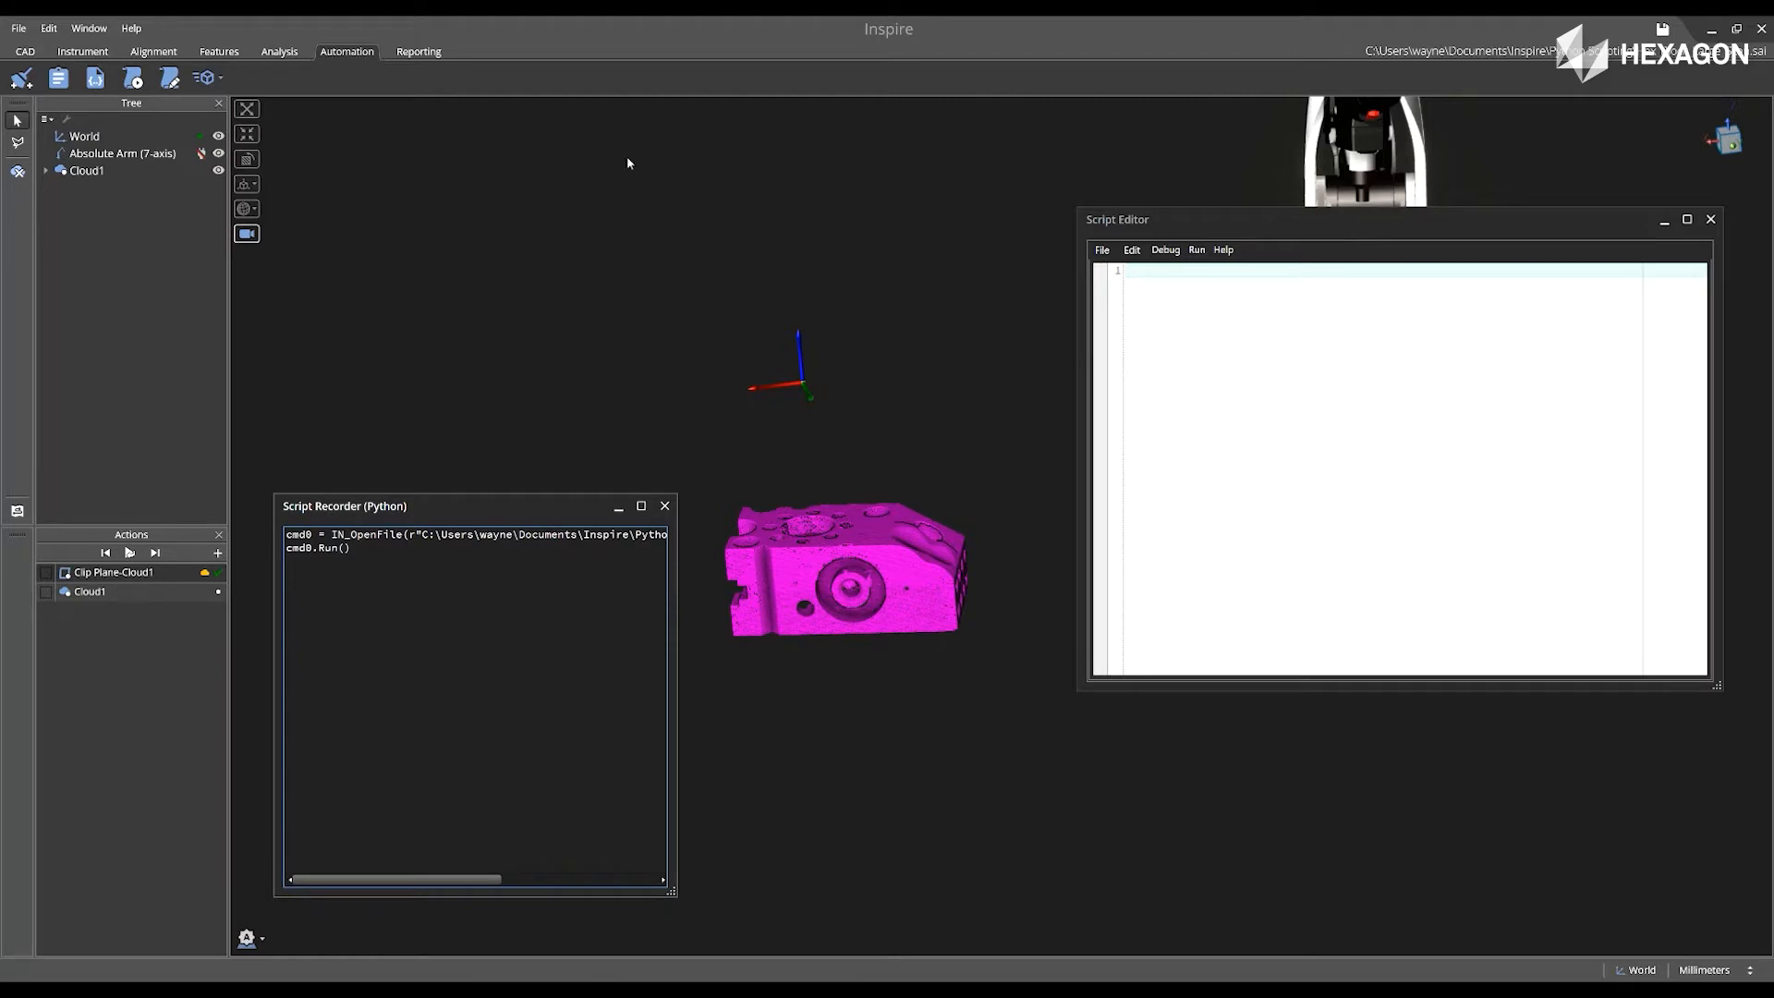
mouse_move(571, 316)
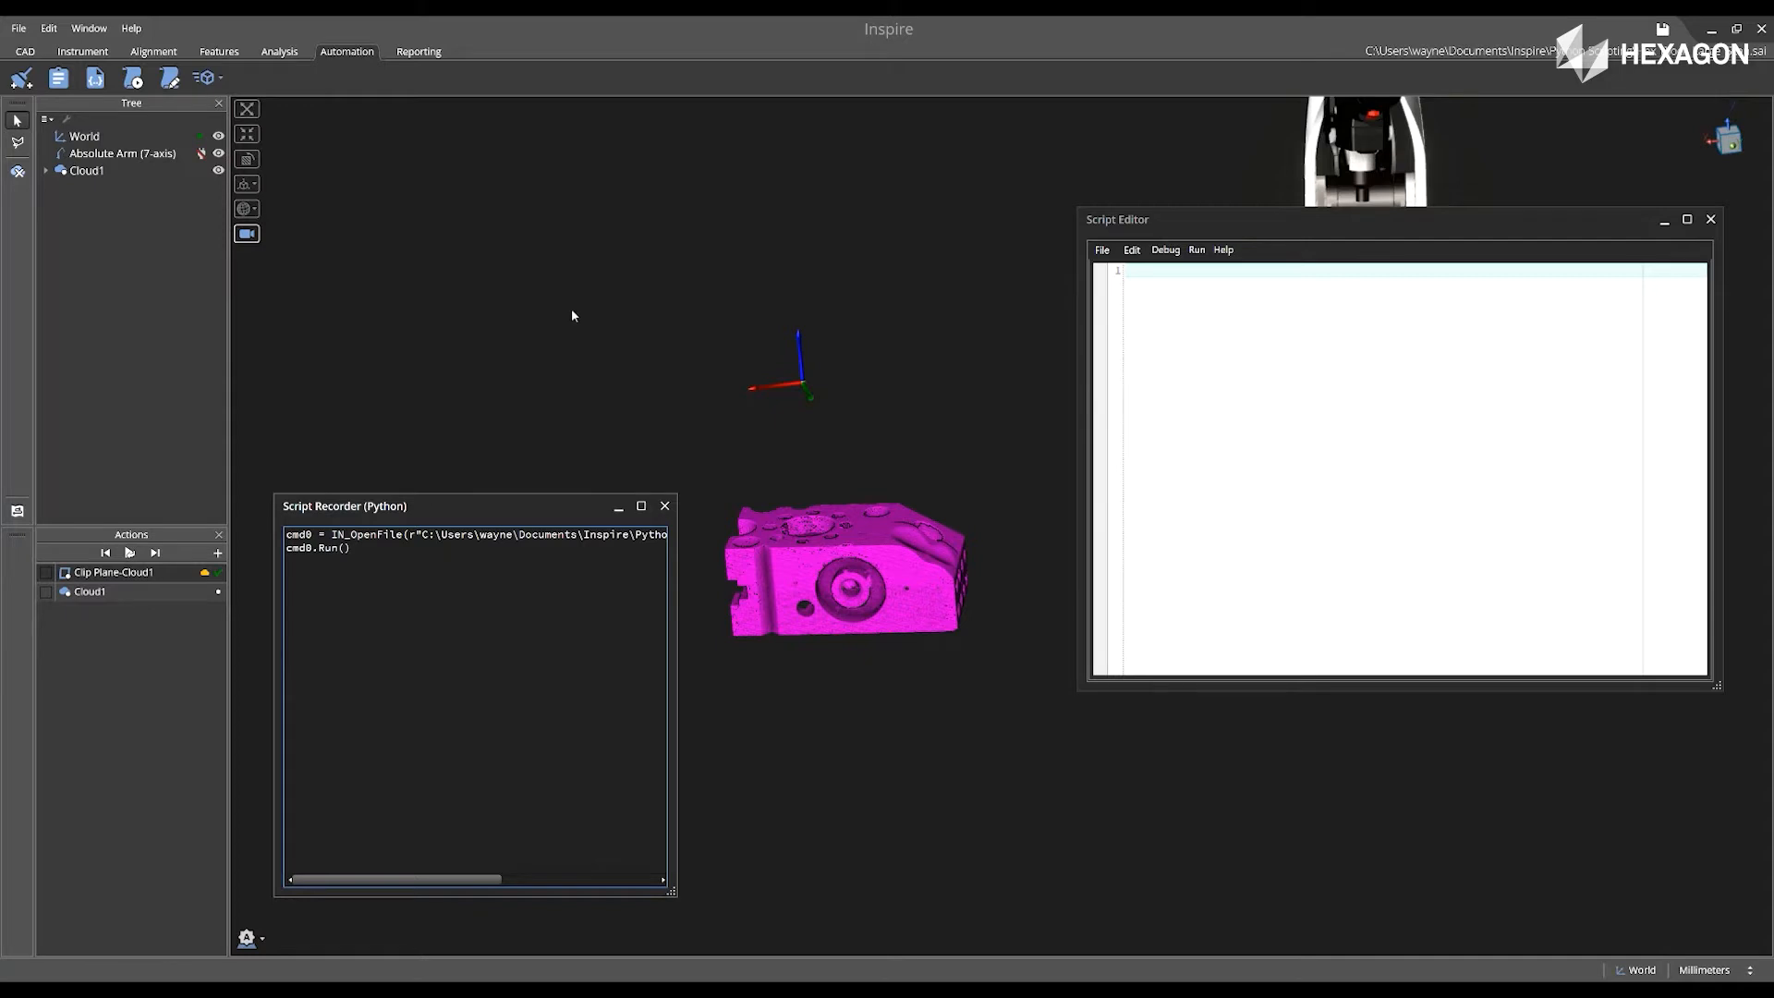
mouse_move(508, 216)
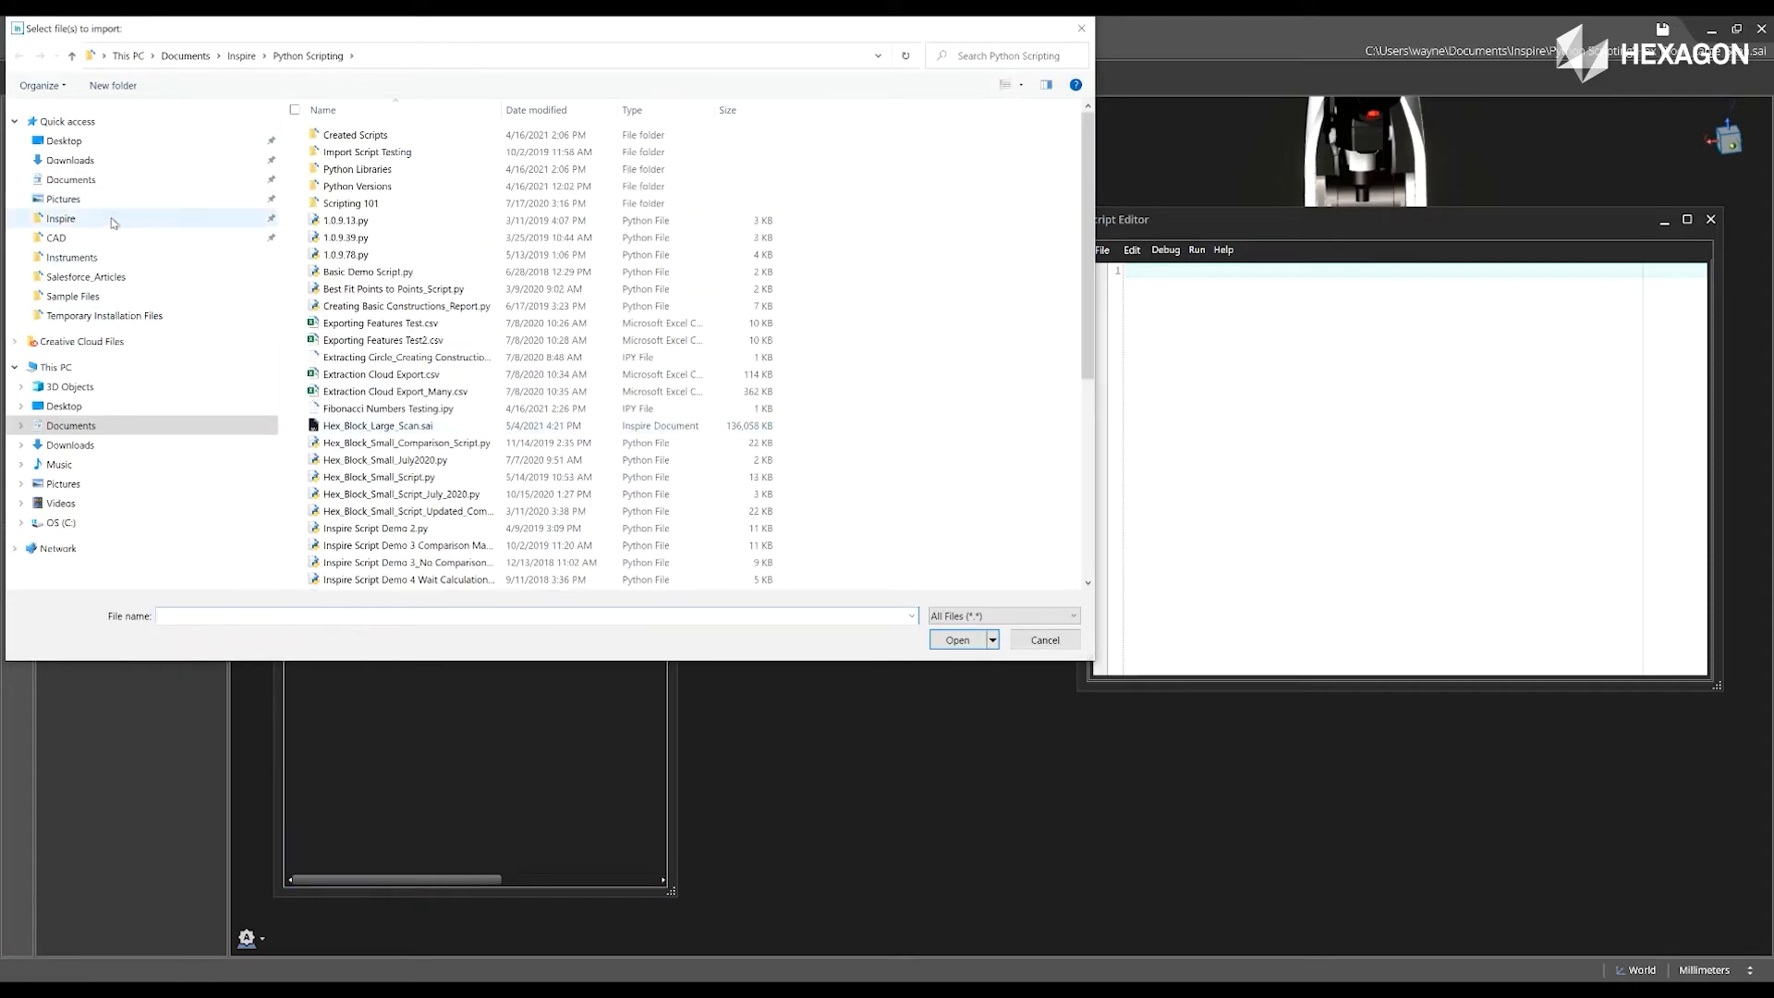
Import NewHexBlock.SLDPRT from the CAD folder.
left_click(55, 238)
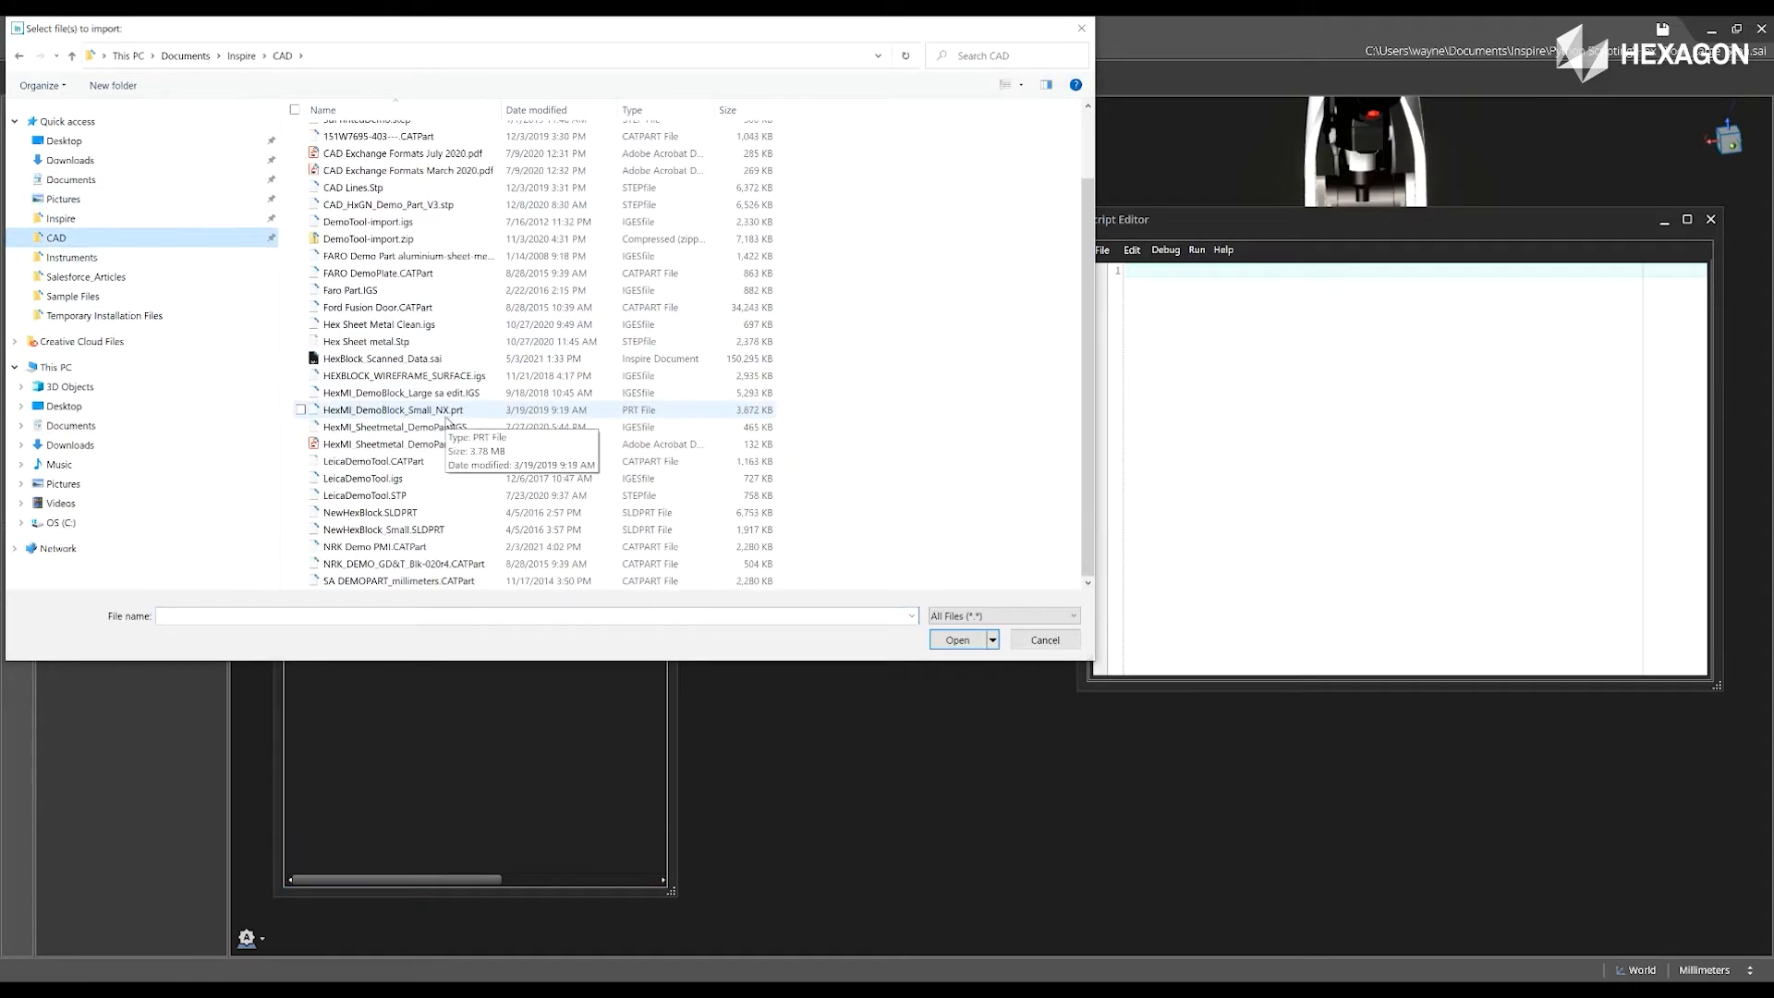
left_click(370, 513)
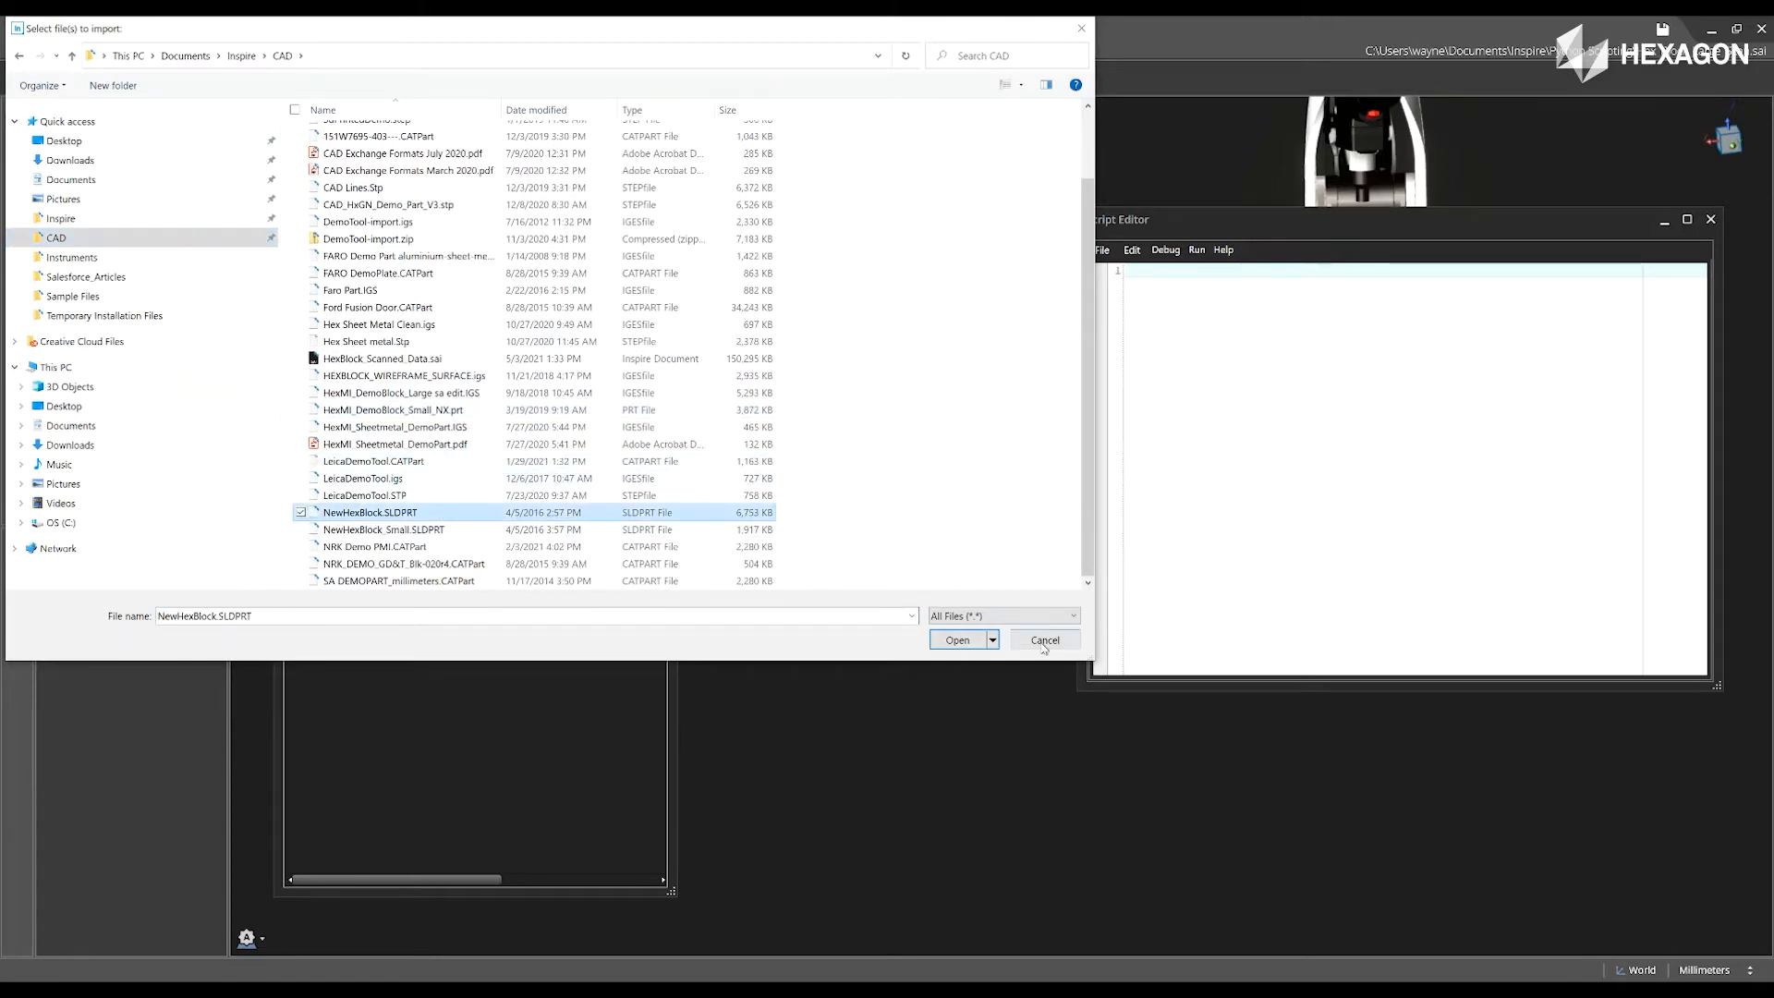
left_click(957, 639)
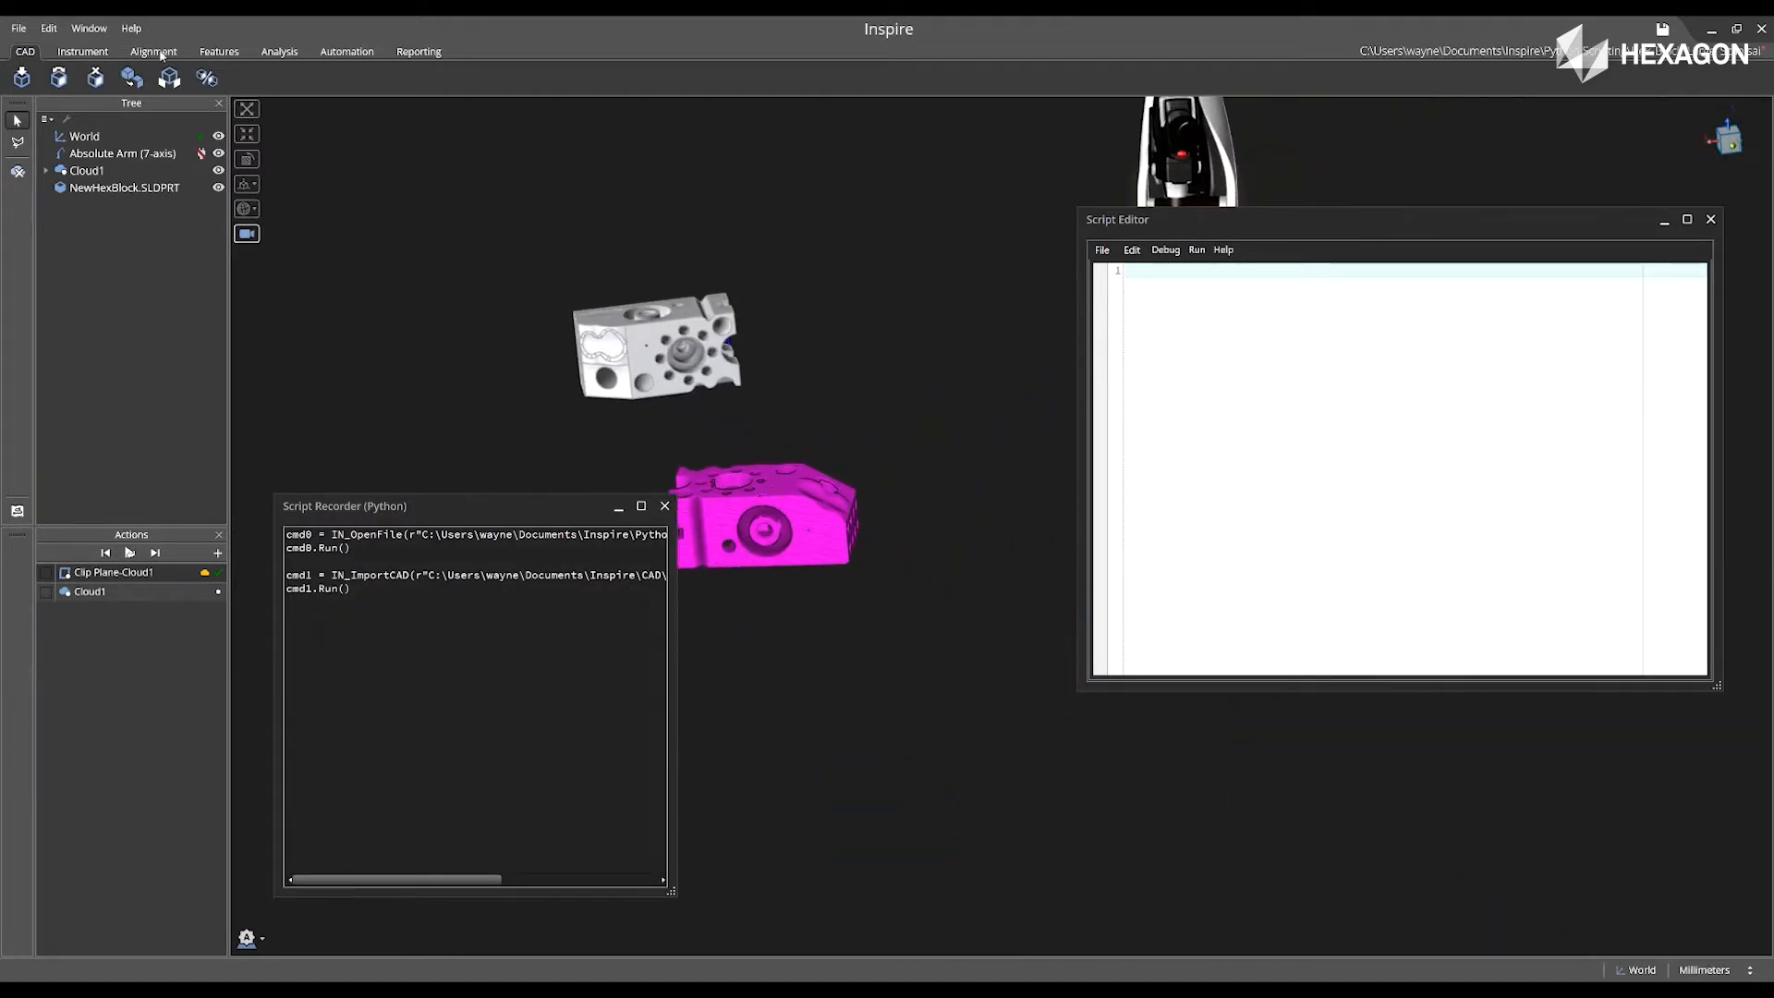
Create a cloud-to-CAD alignment fitting Cloud1 onto the NewHexBlock model.
left_click(151, 50)
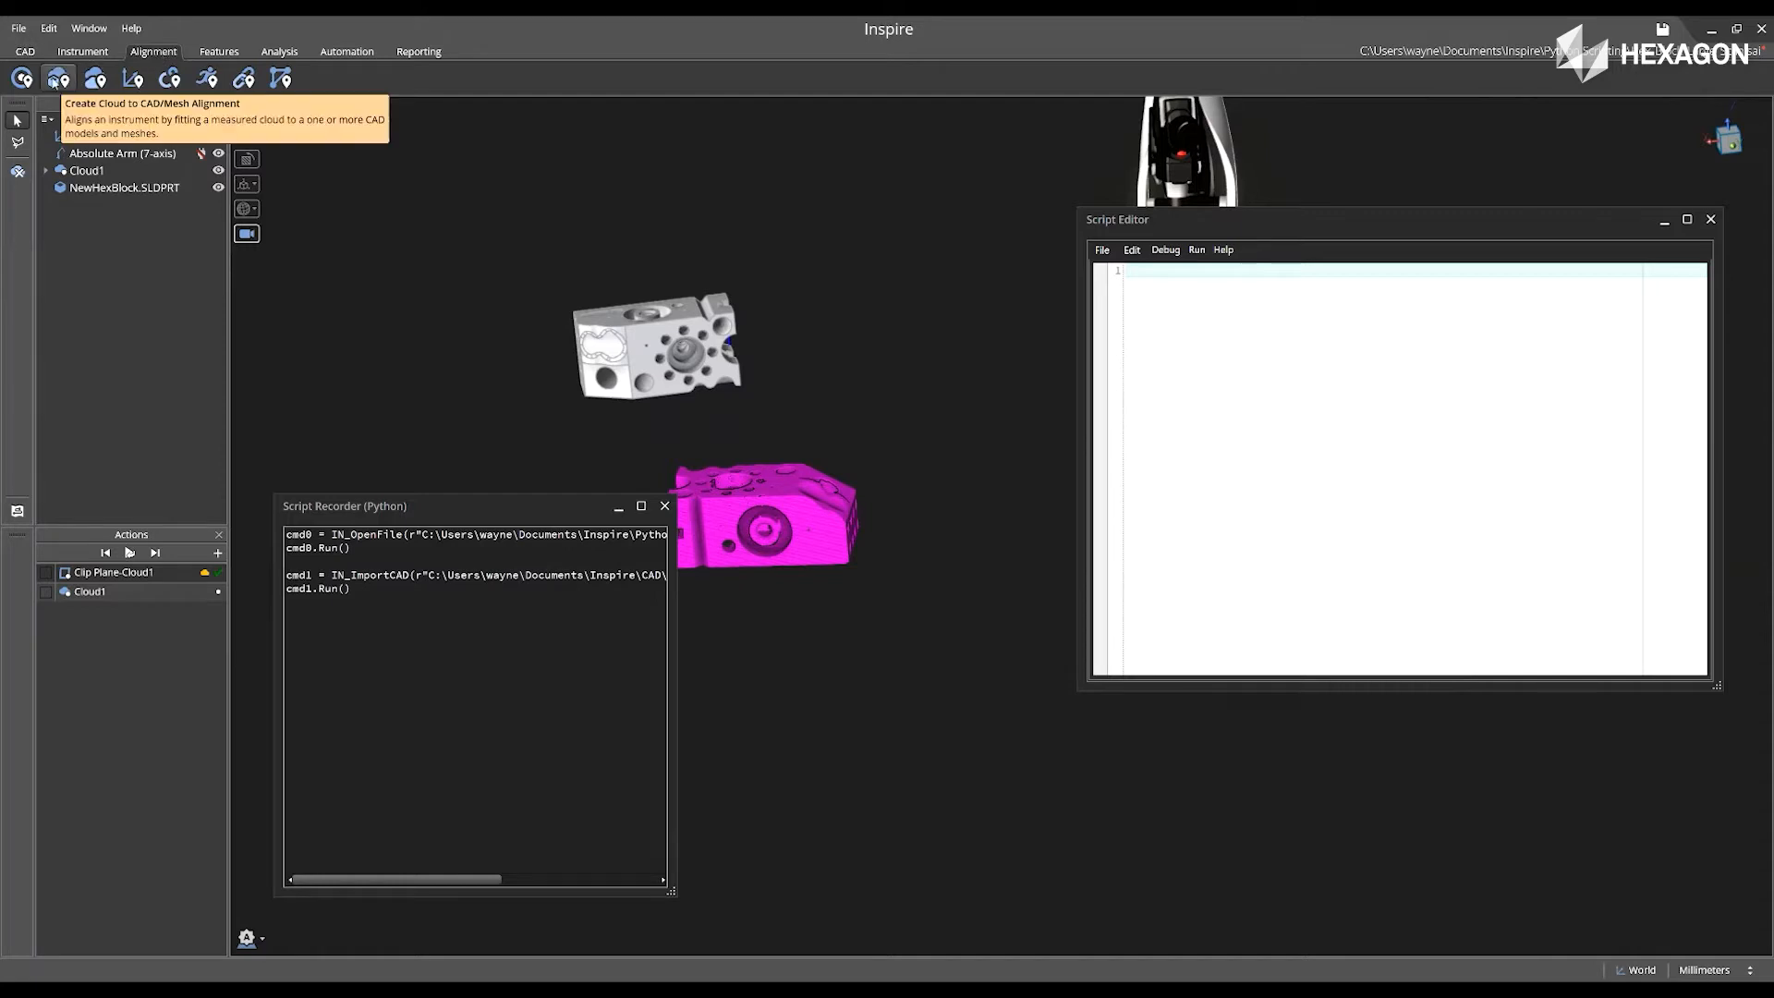
left_click(58, 77)
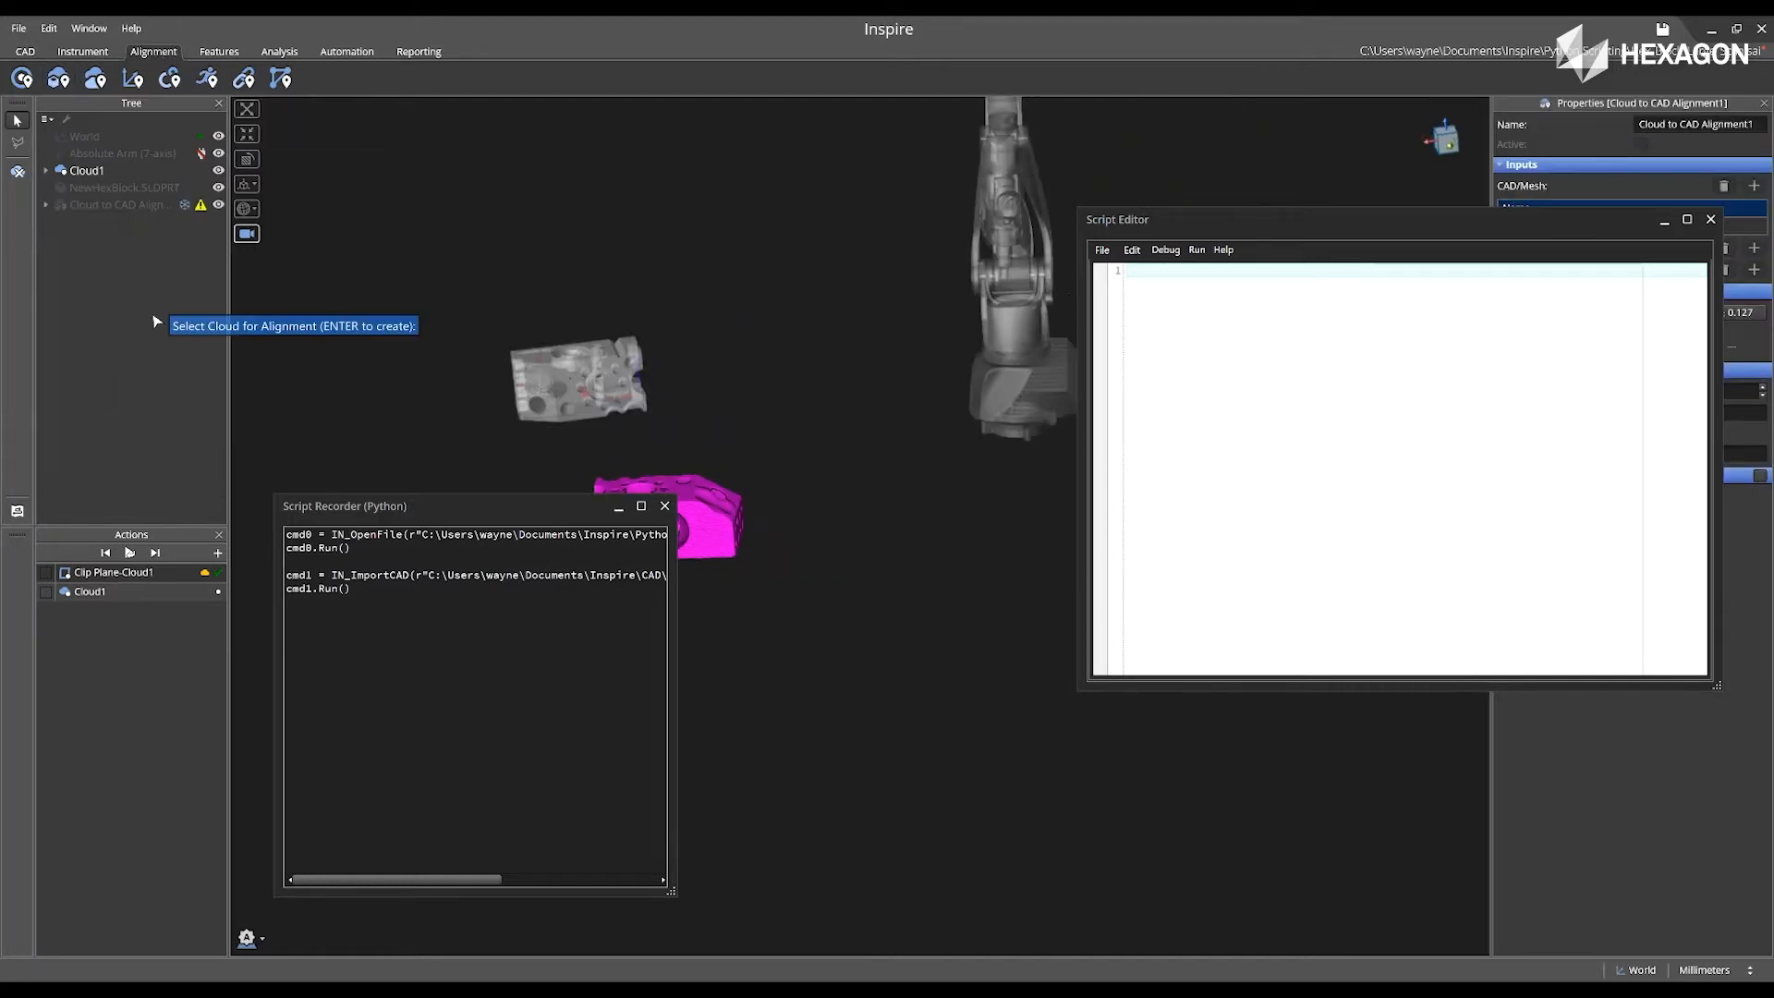
left_click(85, 170)
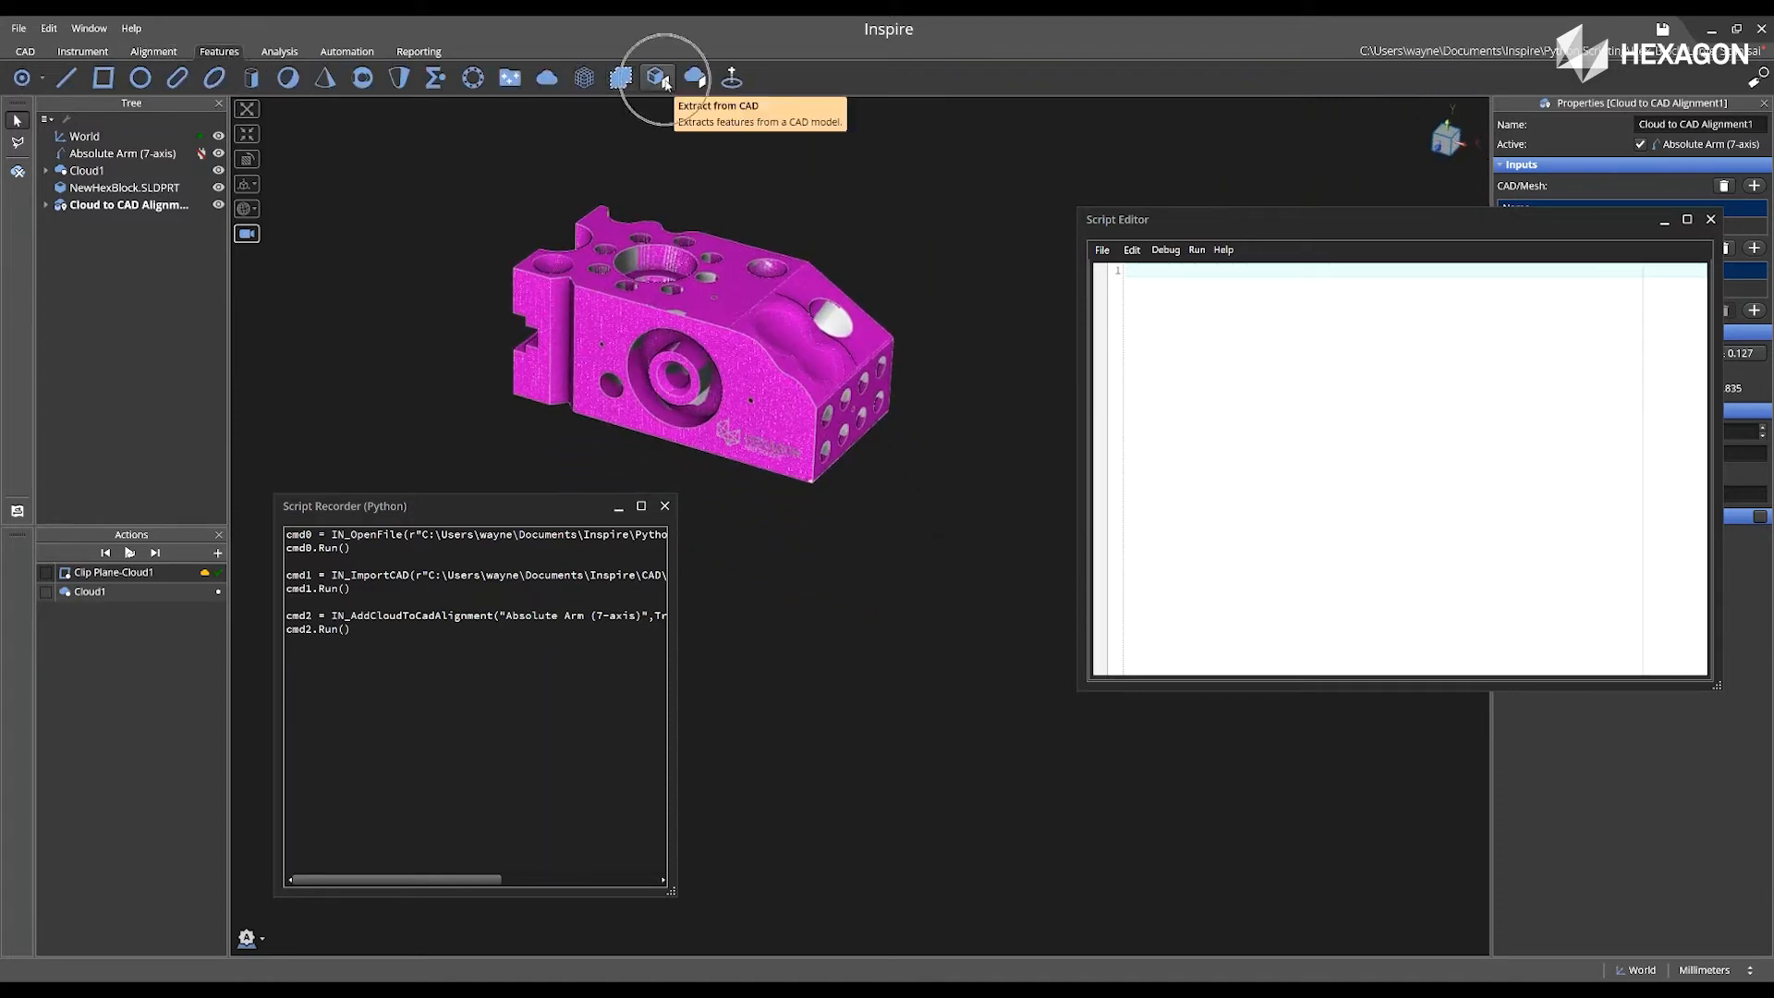
Extract two planes, a cylinder, a cone and a sphere by picking CAD faces.
left_click(656, 76)
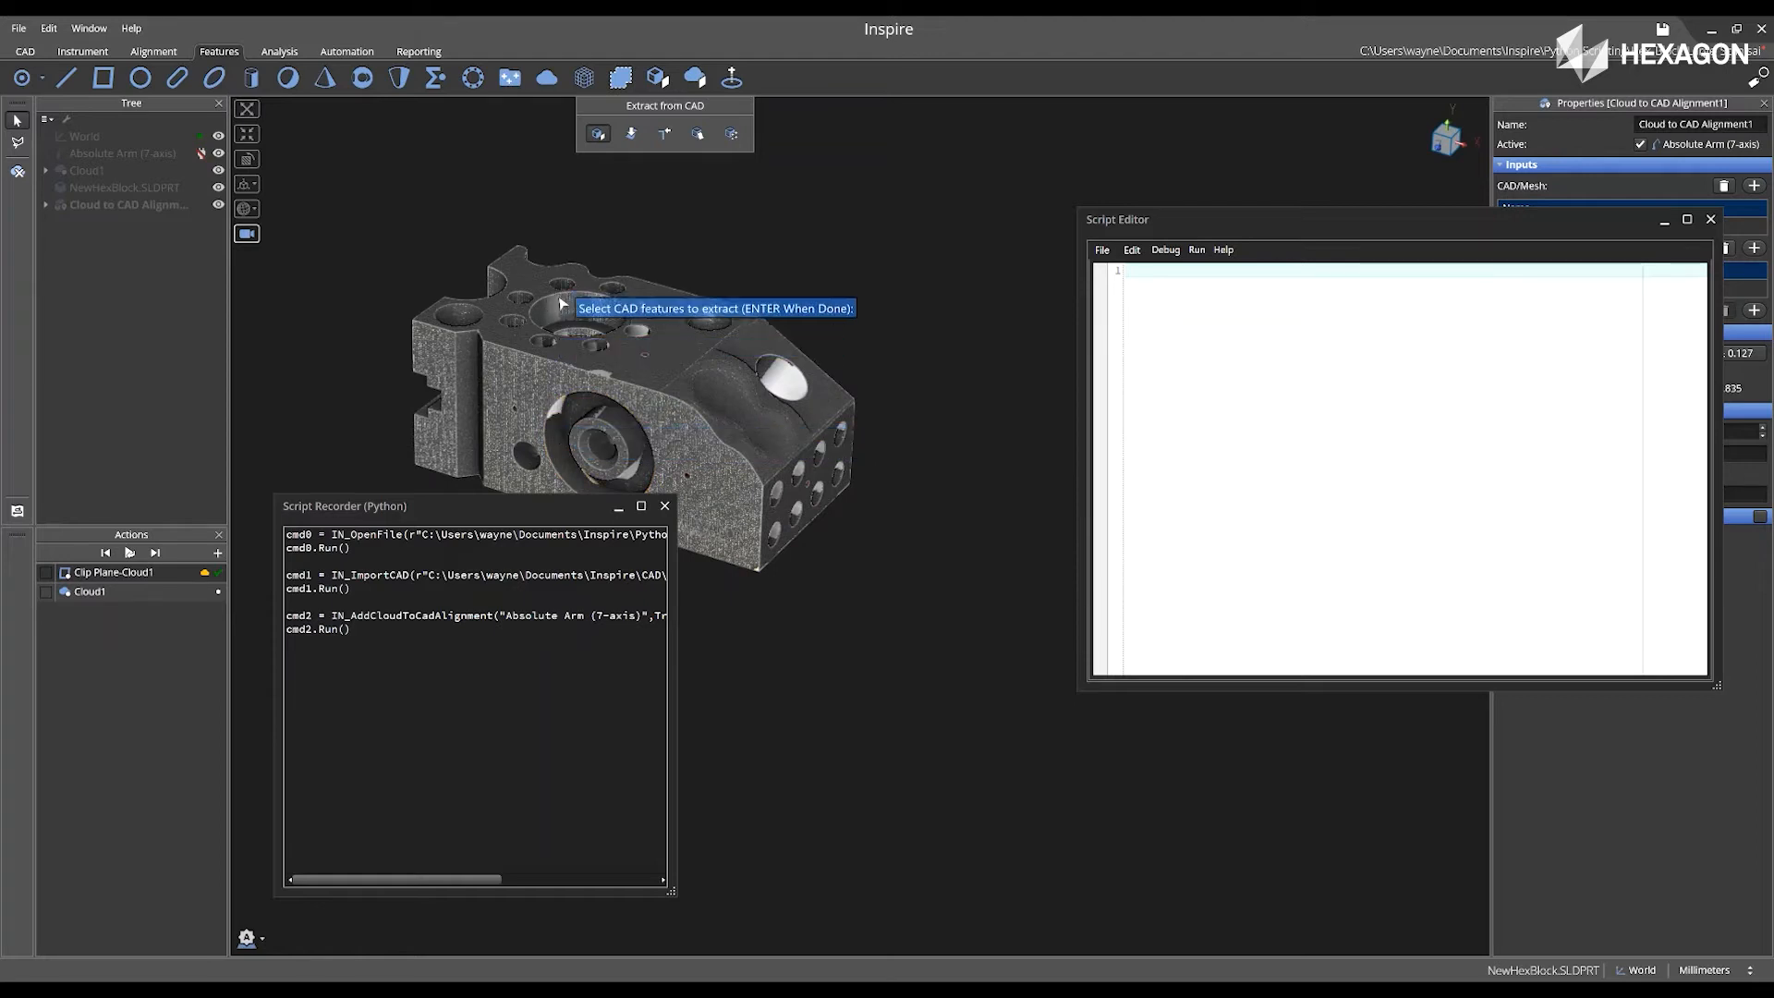
mouse_move(544, 294)
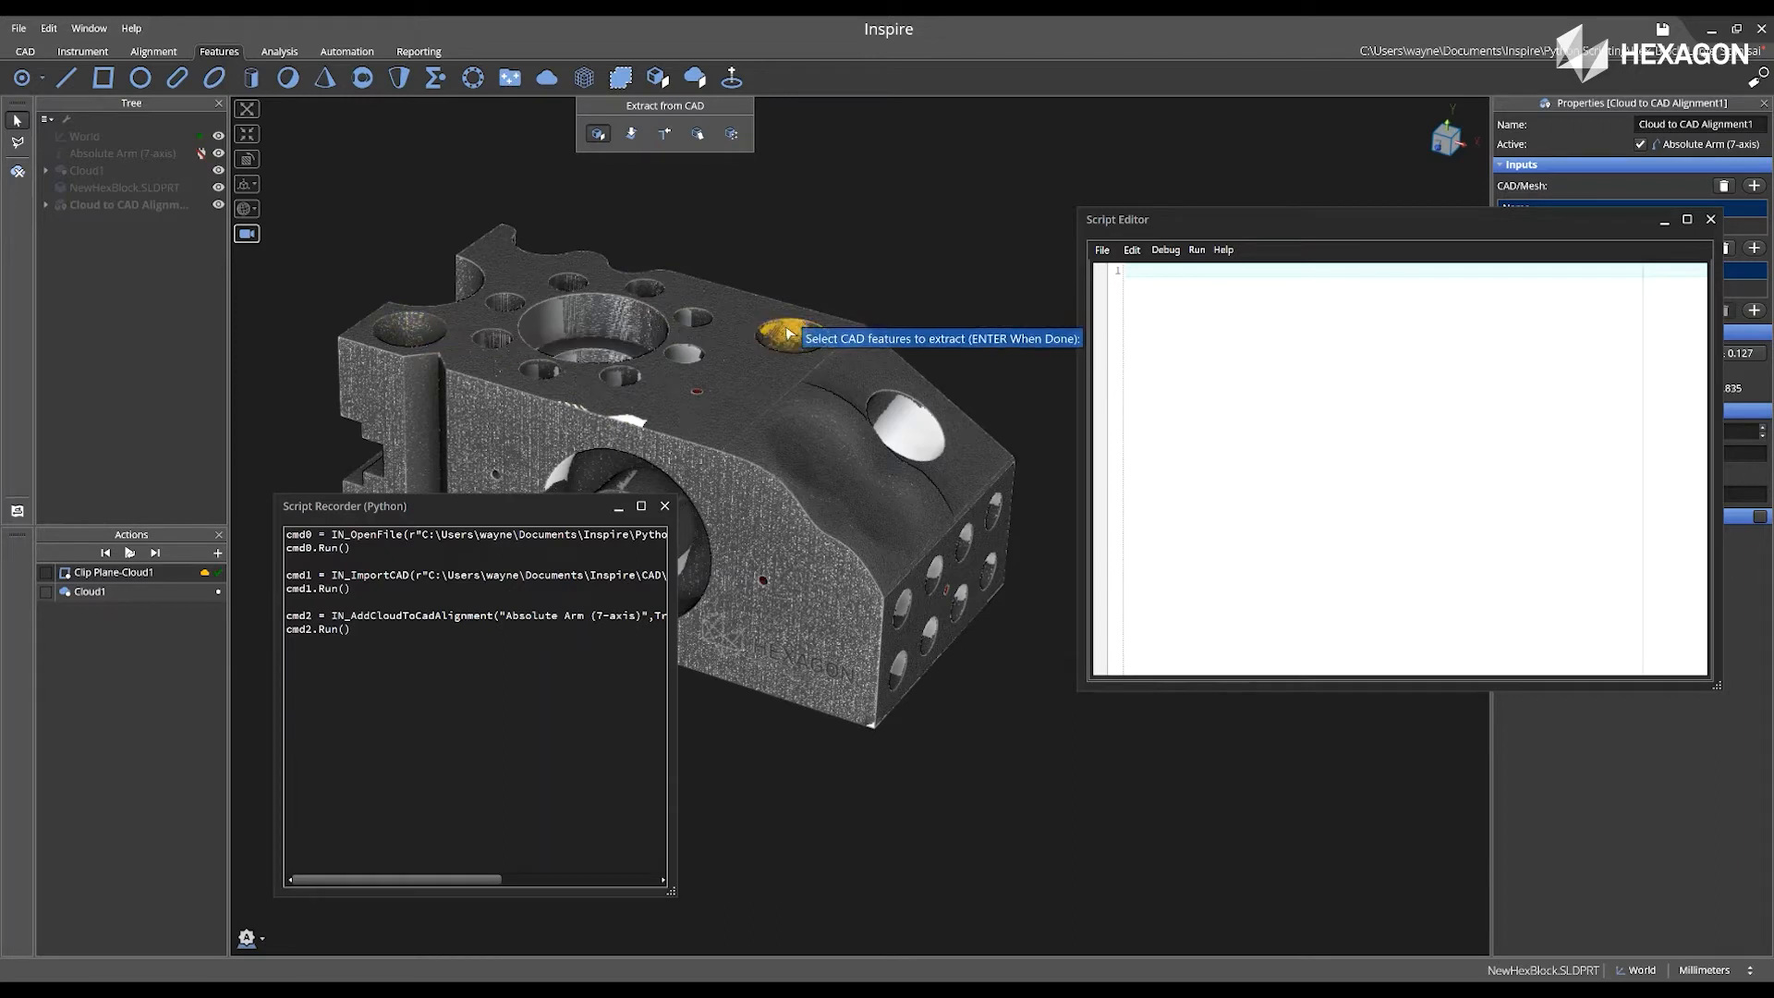
left_click(781, 337)
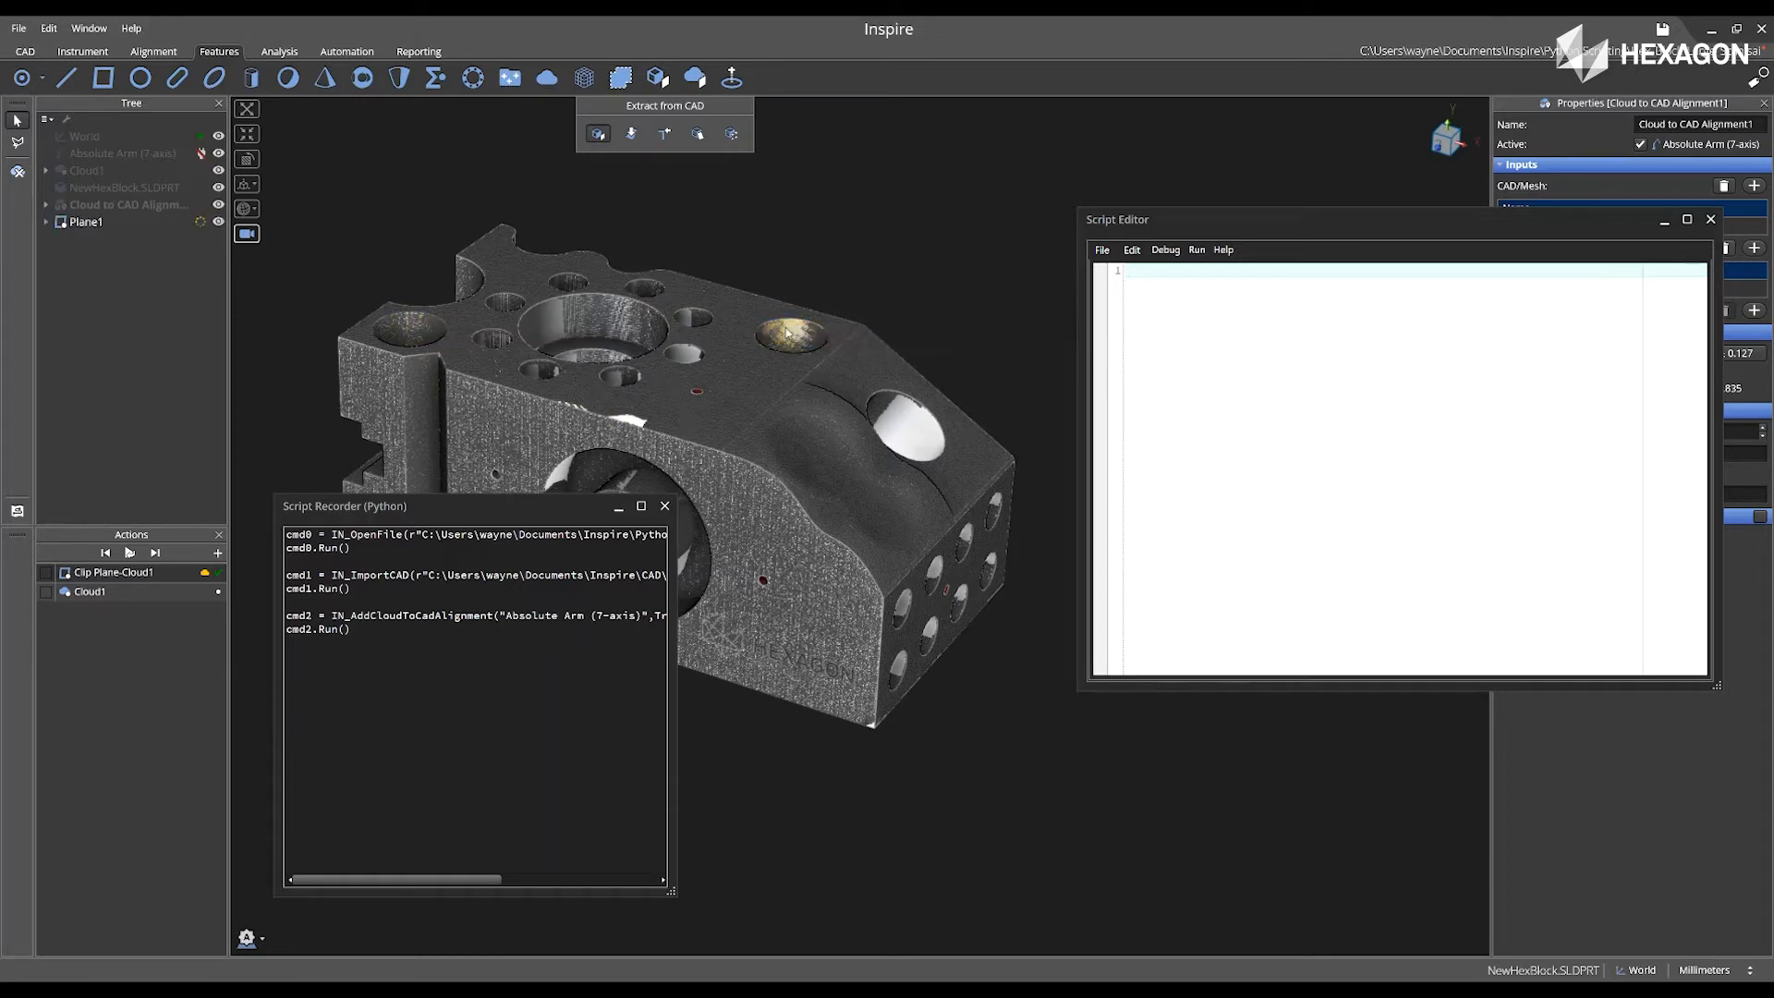
left_click(598, 133)
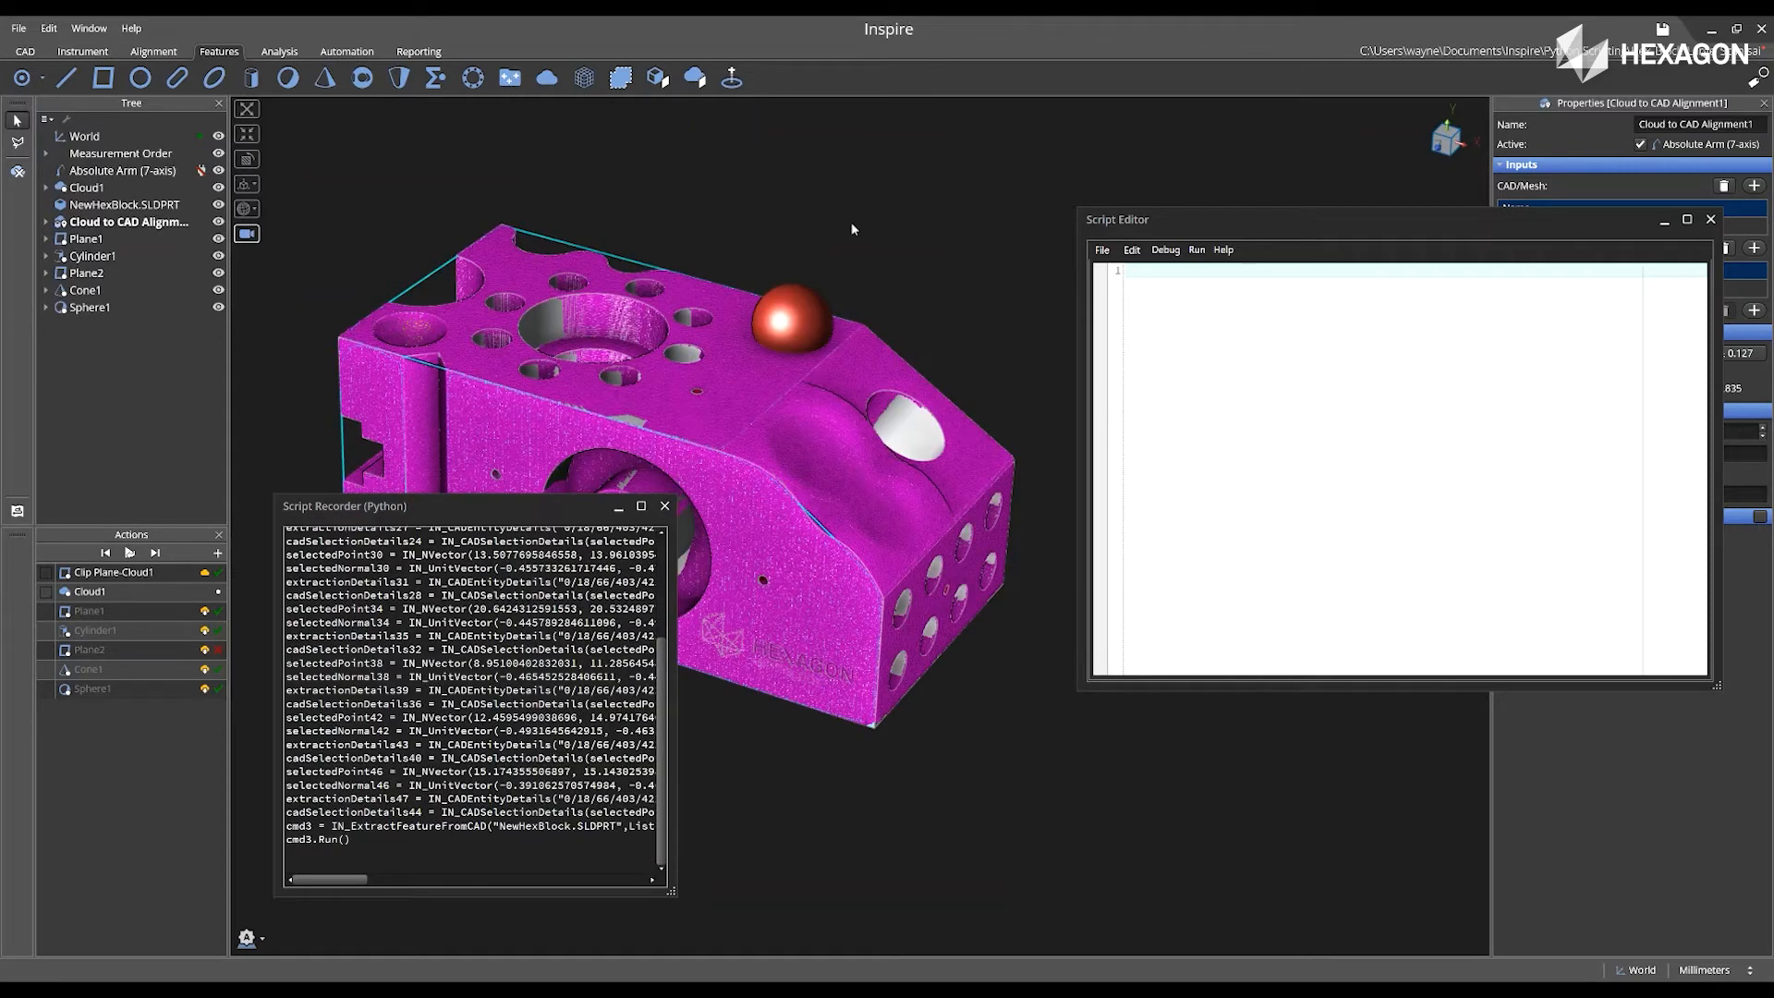
mouse_move(936, 281)
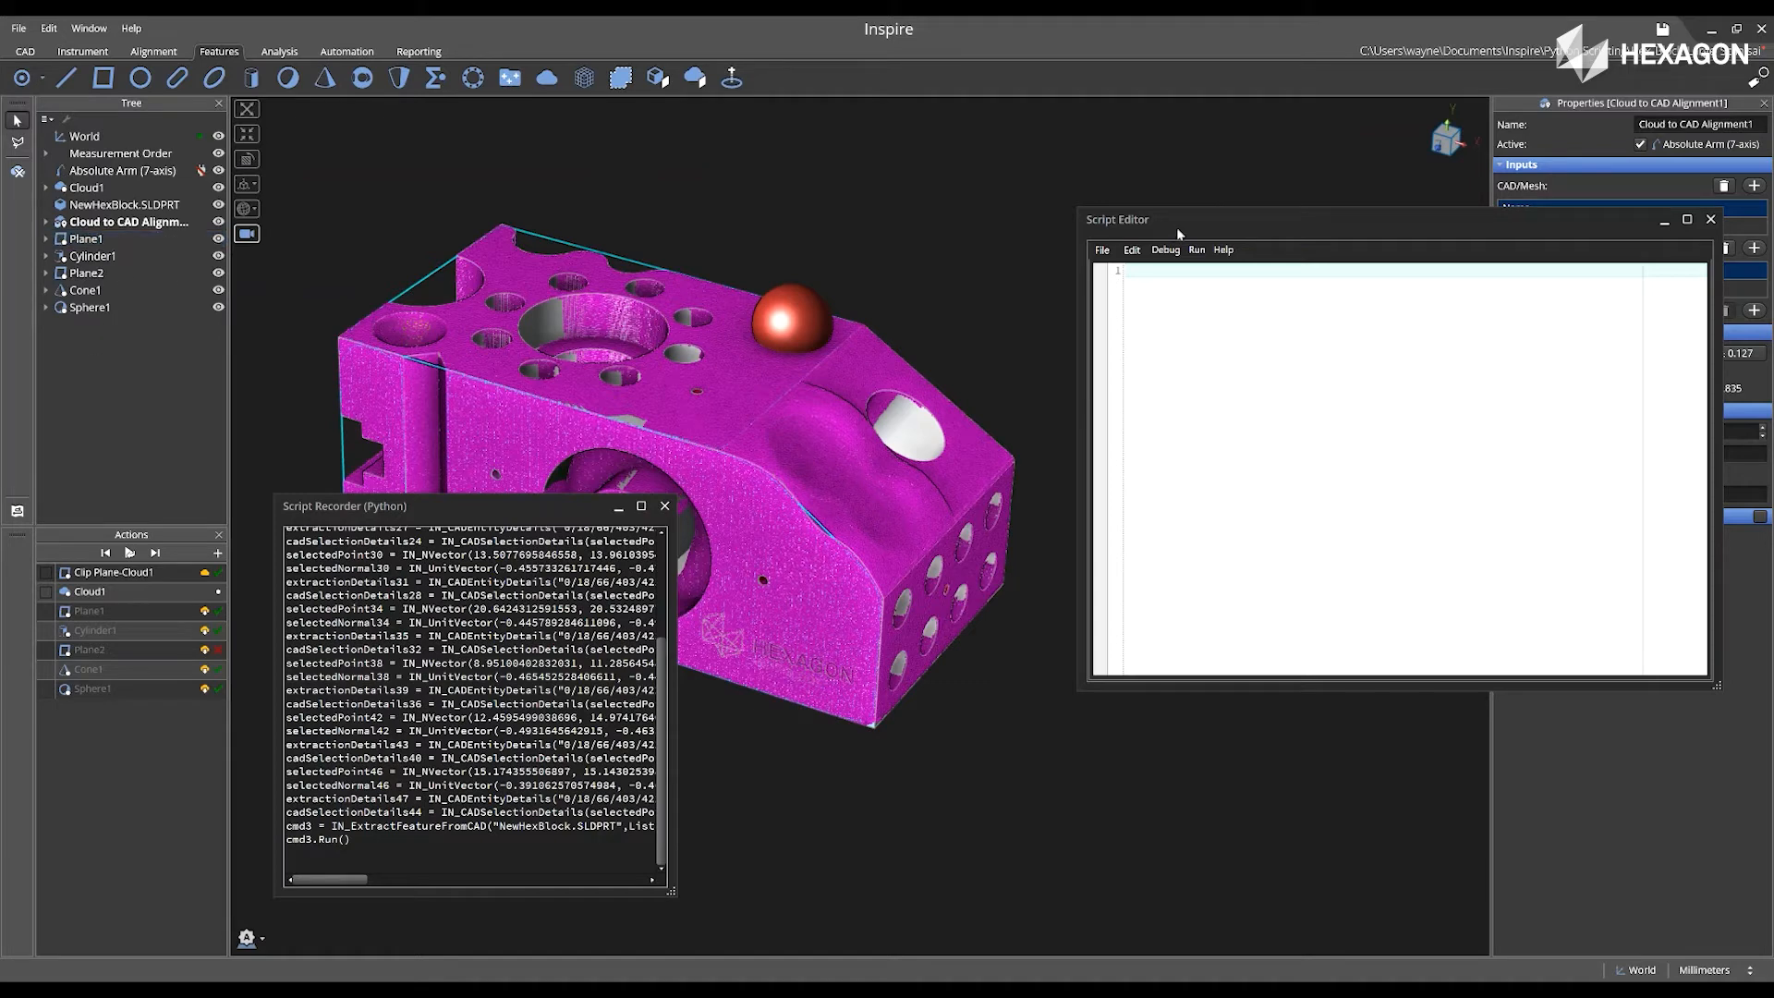
mouse_move(280, 59)
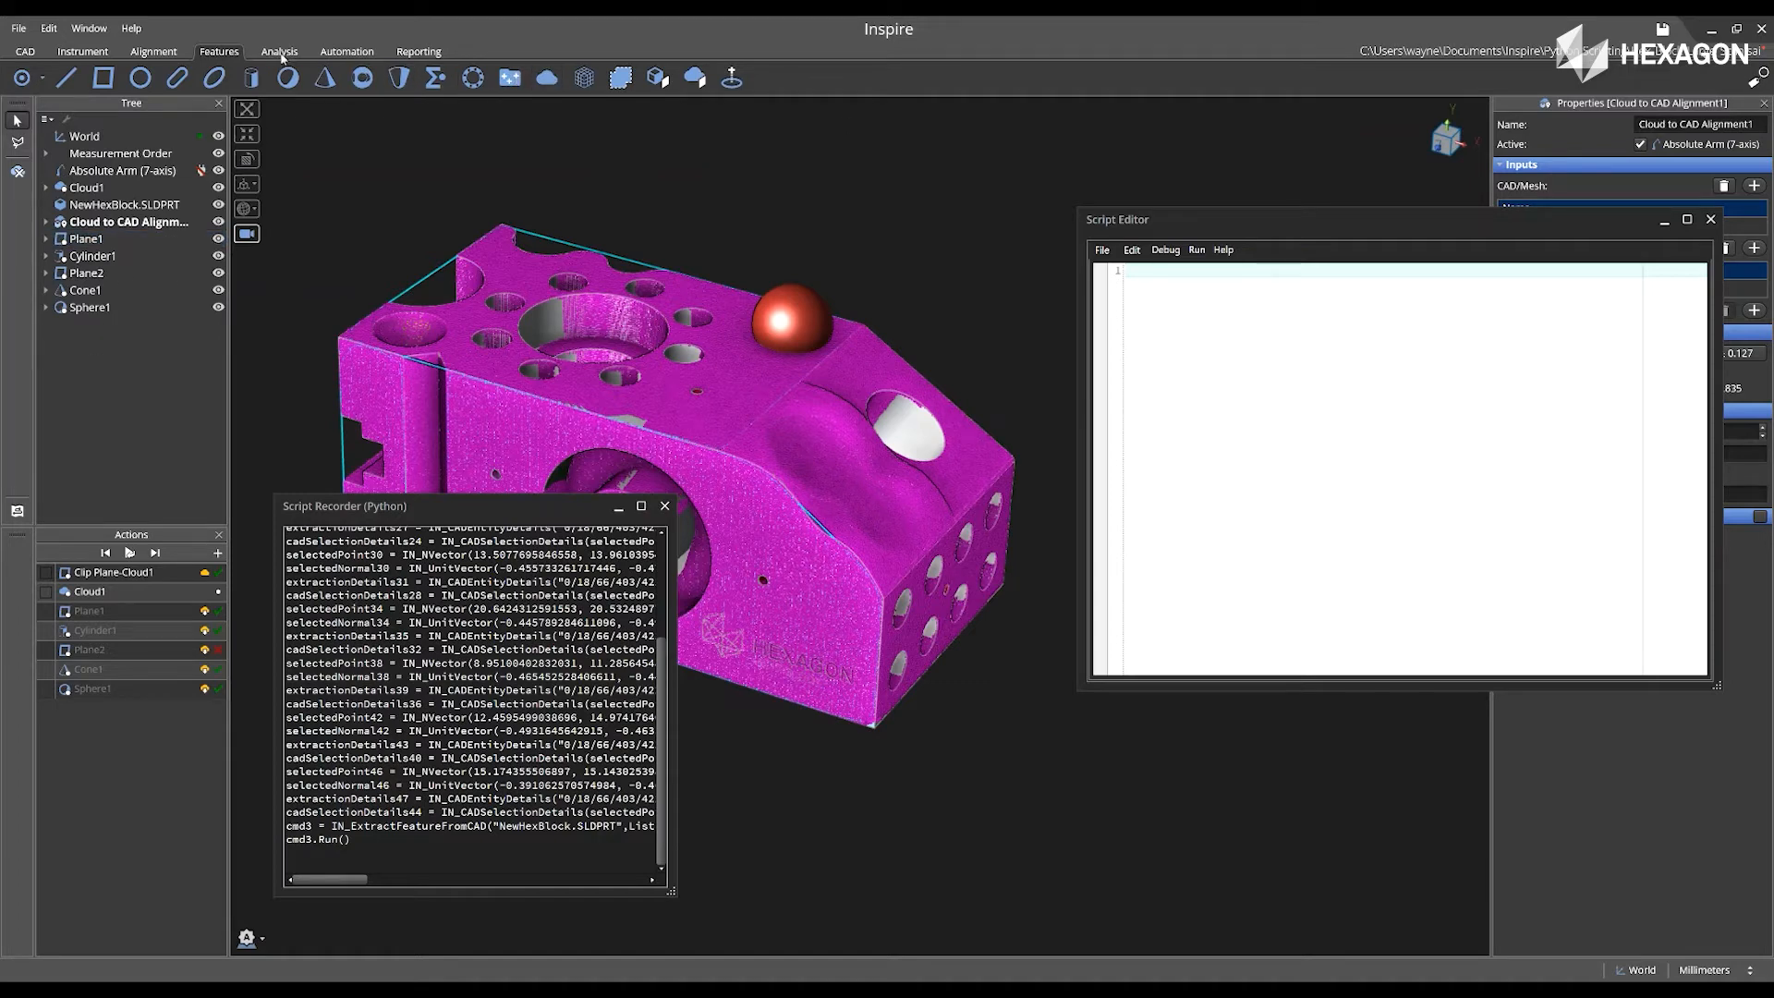
Create a comparison with NewHexBlock.SLDPRT as reference and Cloud1 as actual.
left_click(278, 51)
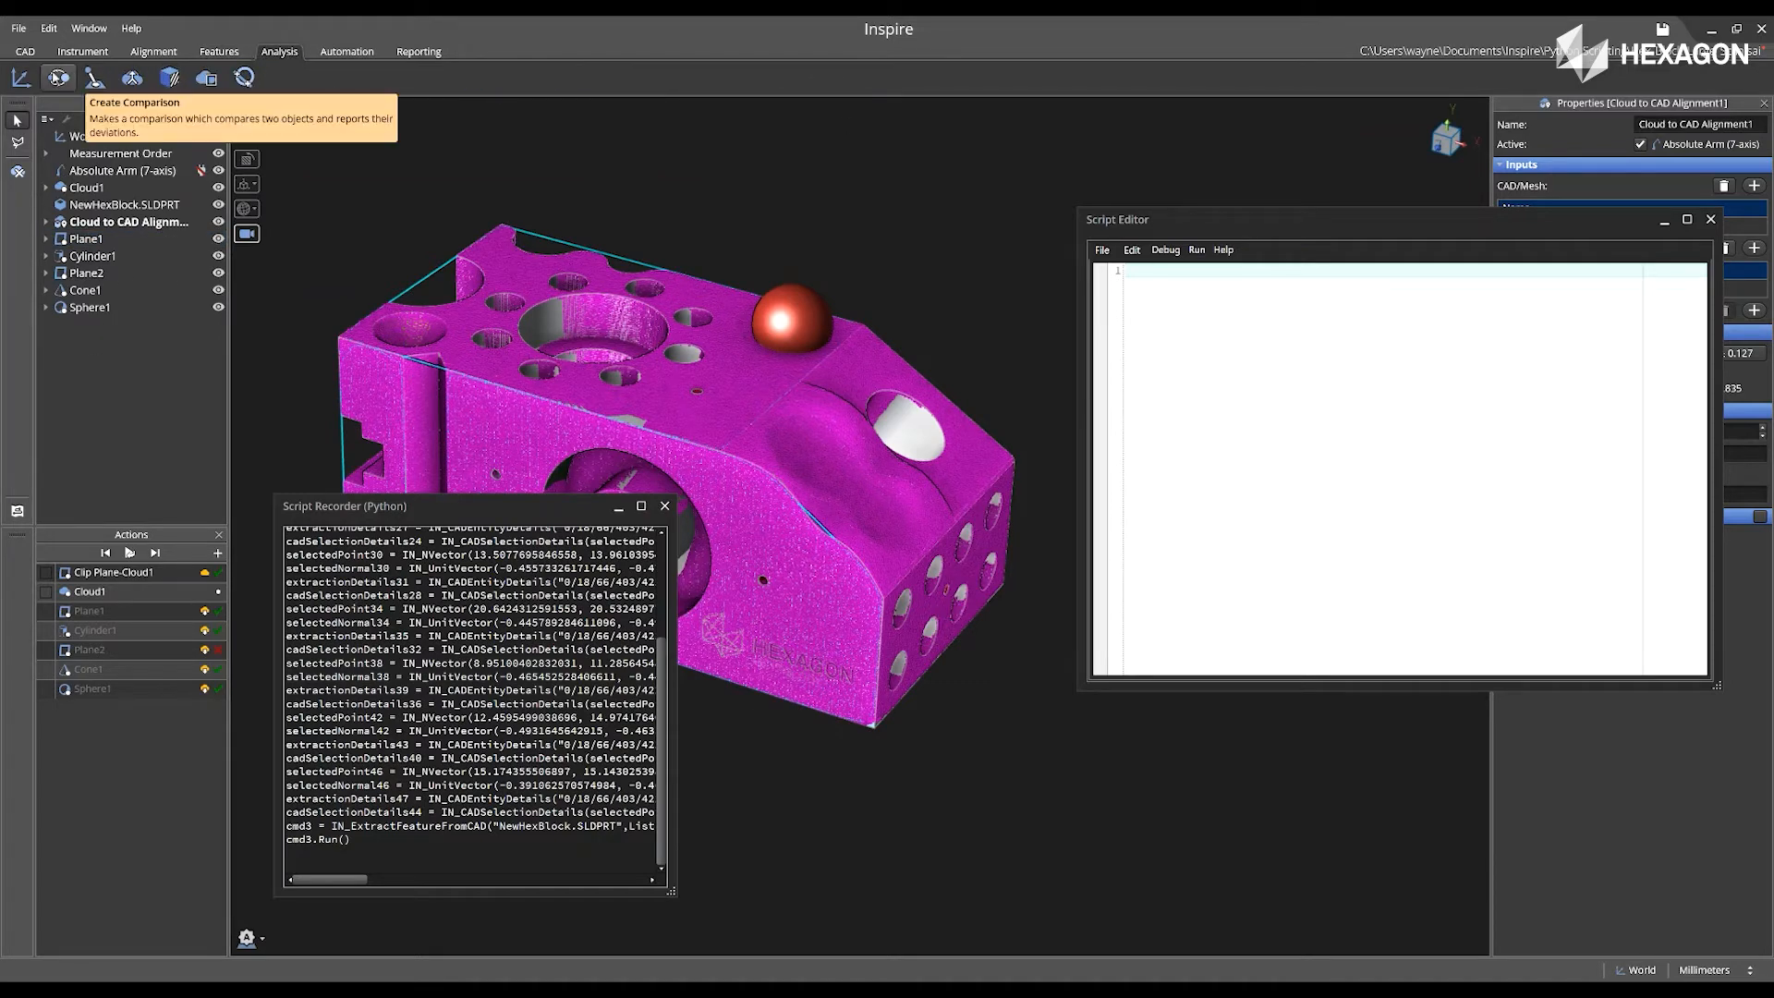
left_click(57, 77)
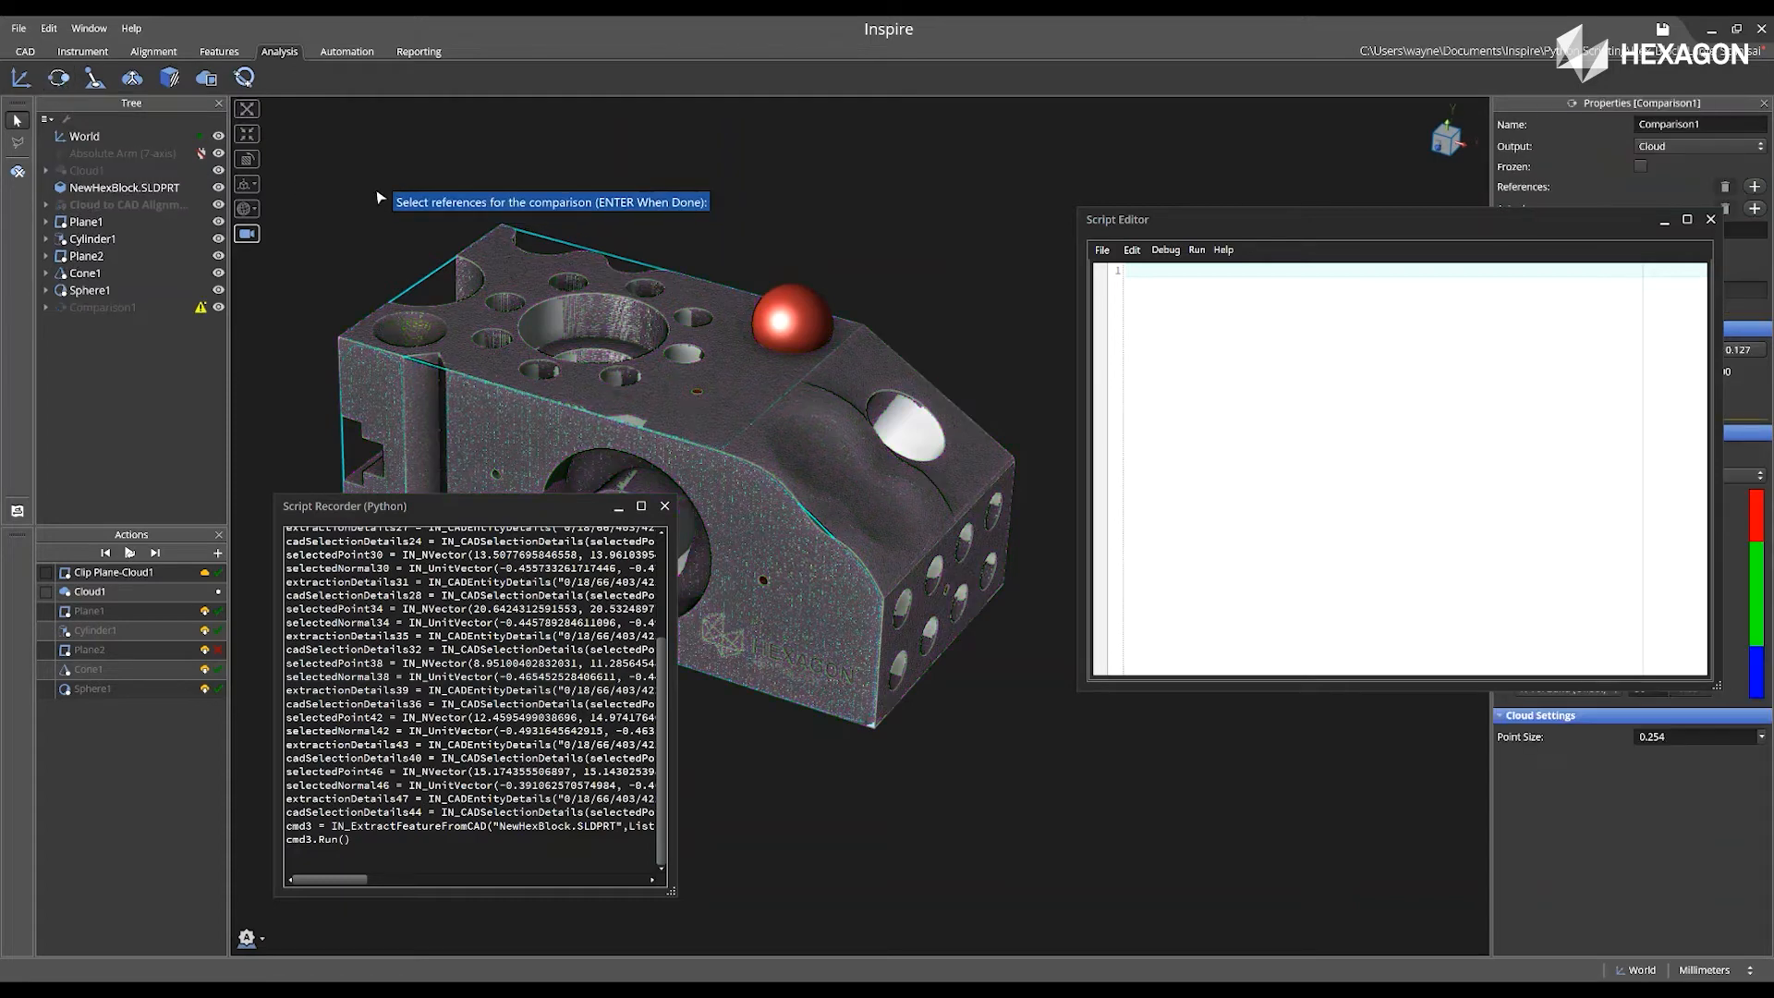
left_click(126, 187)
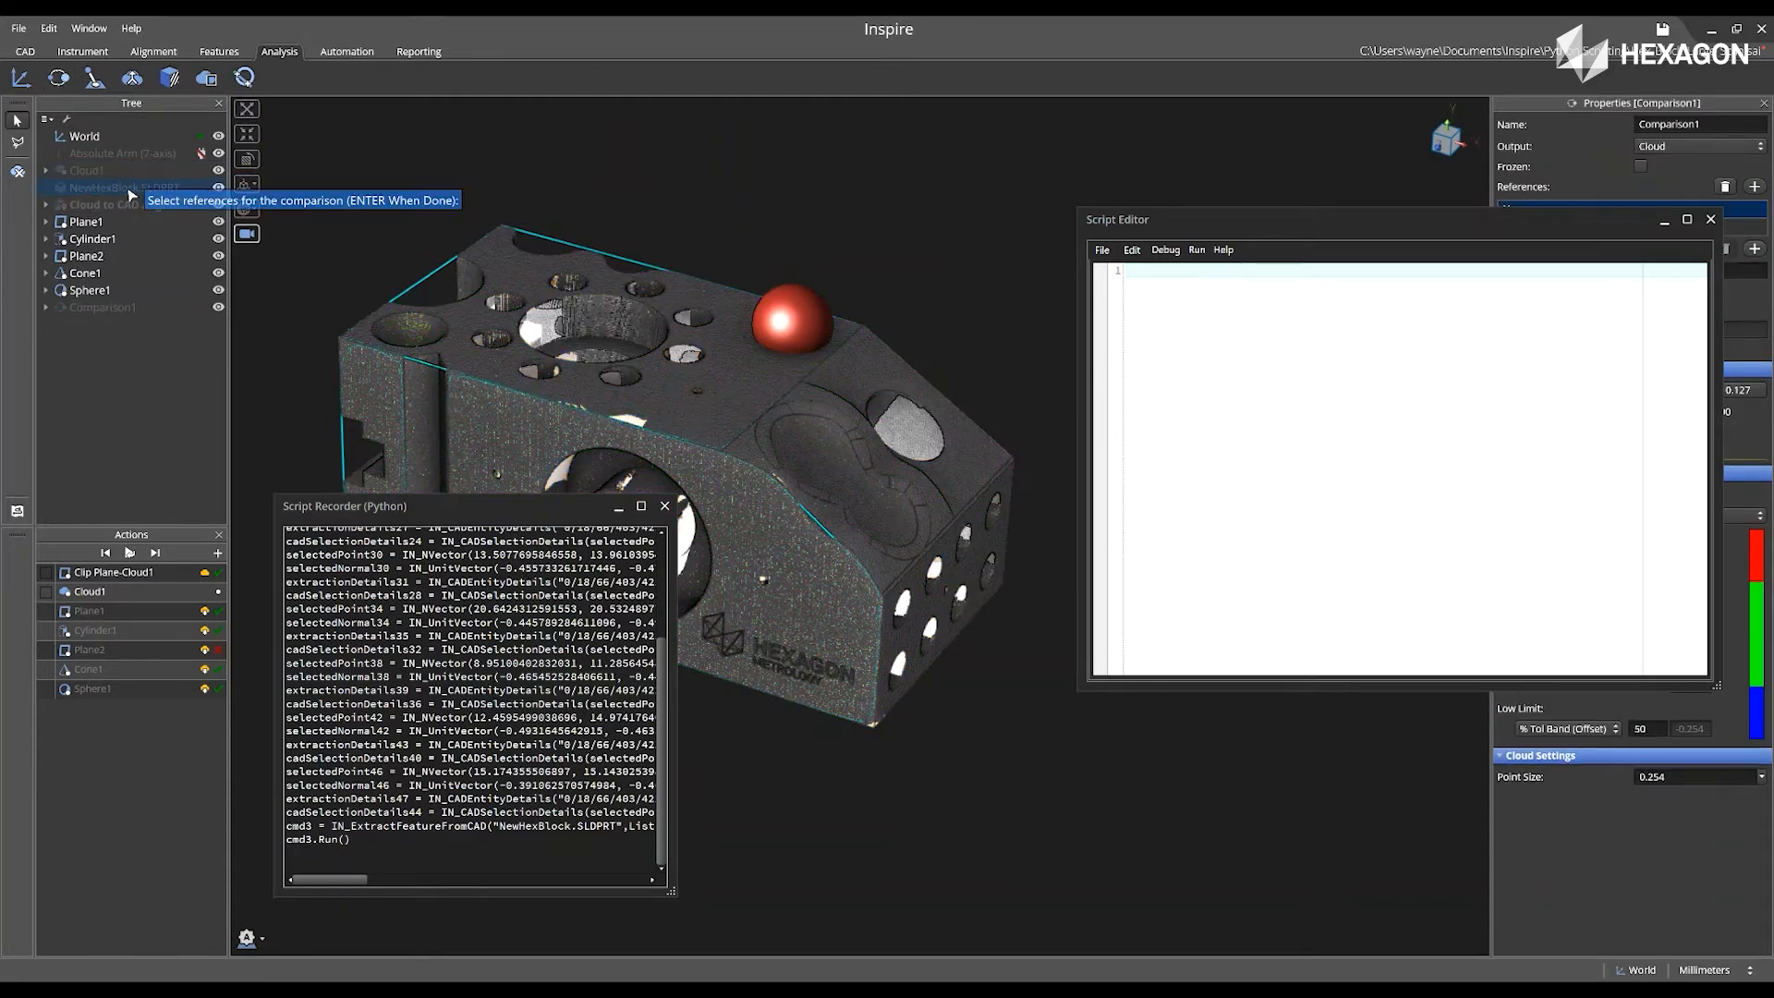
left_click(86, 170)
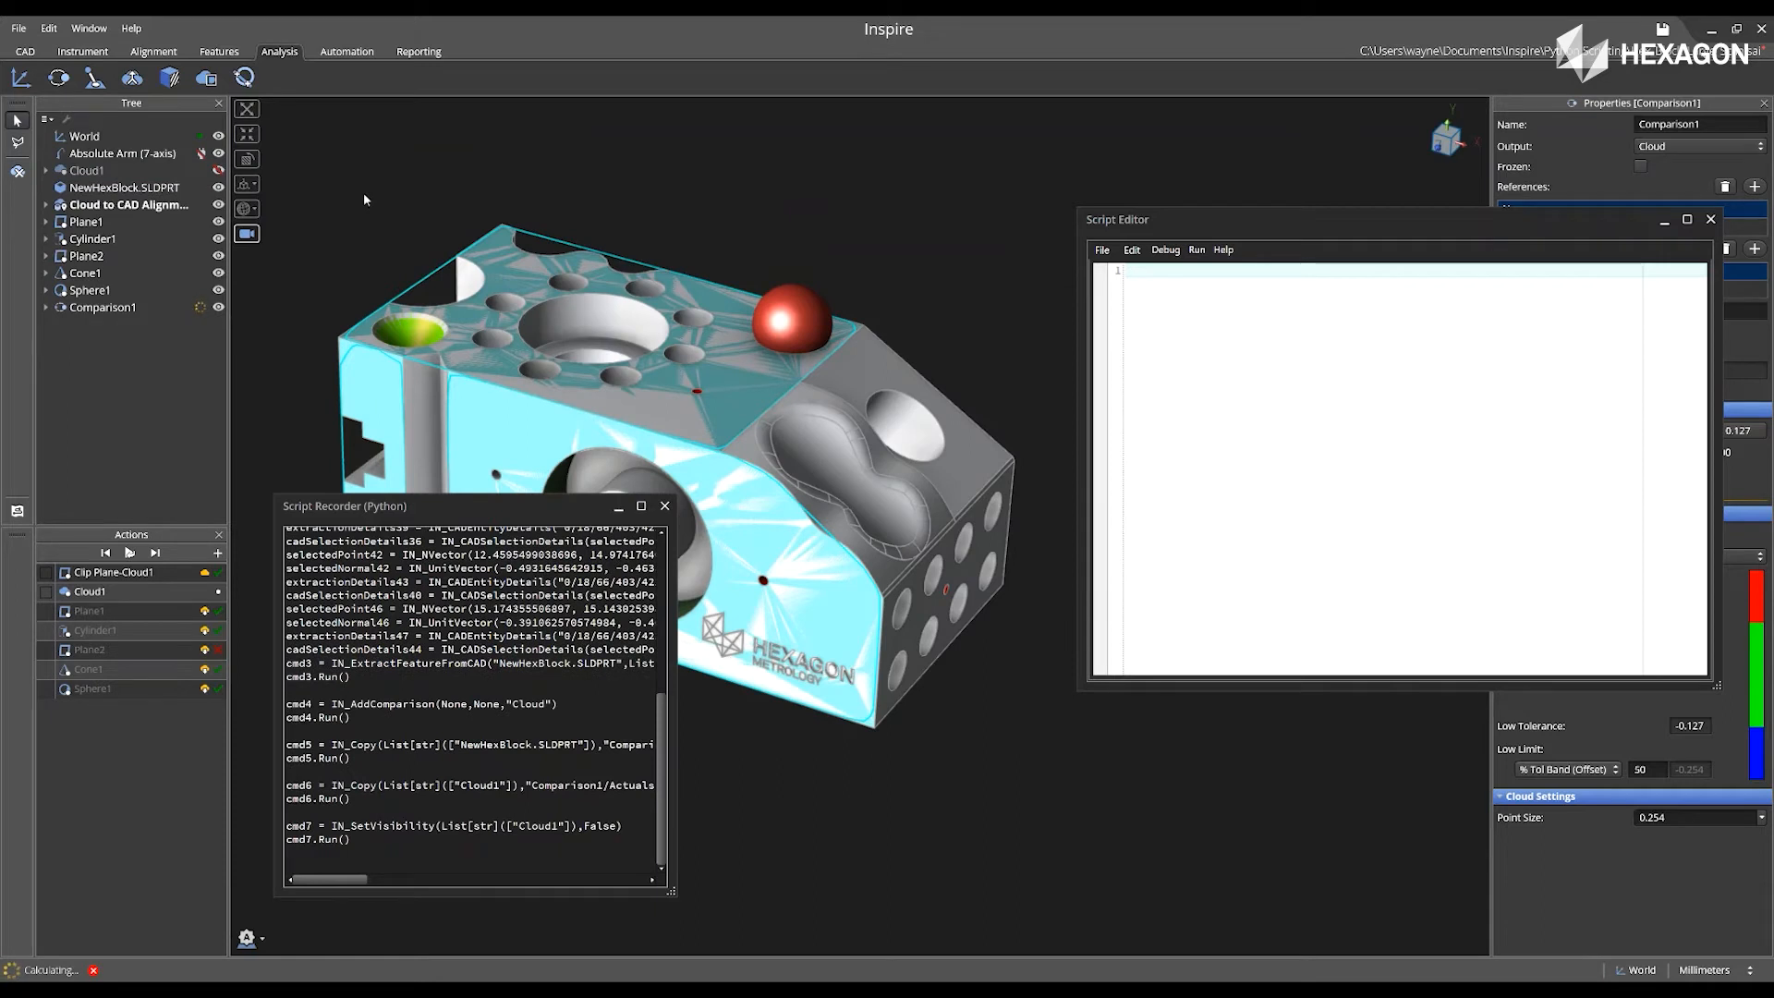
mouse_move(978, 223)
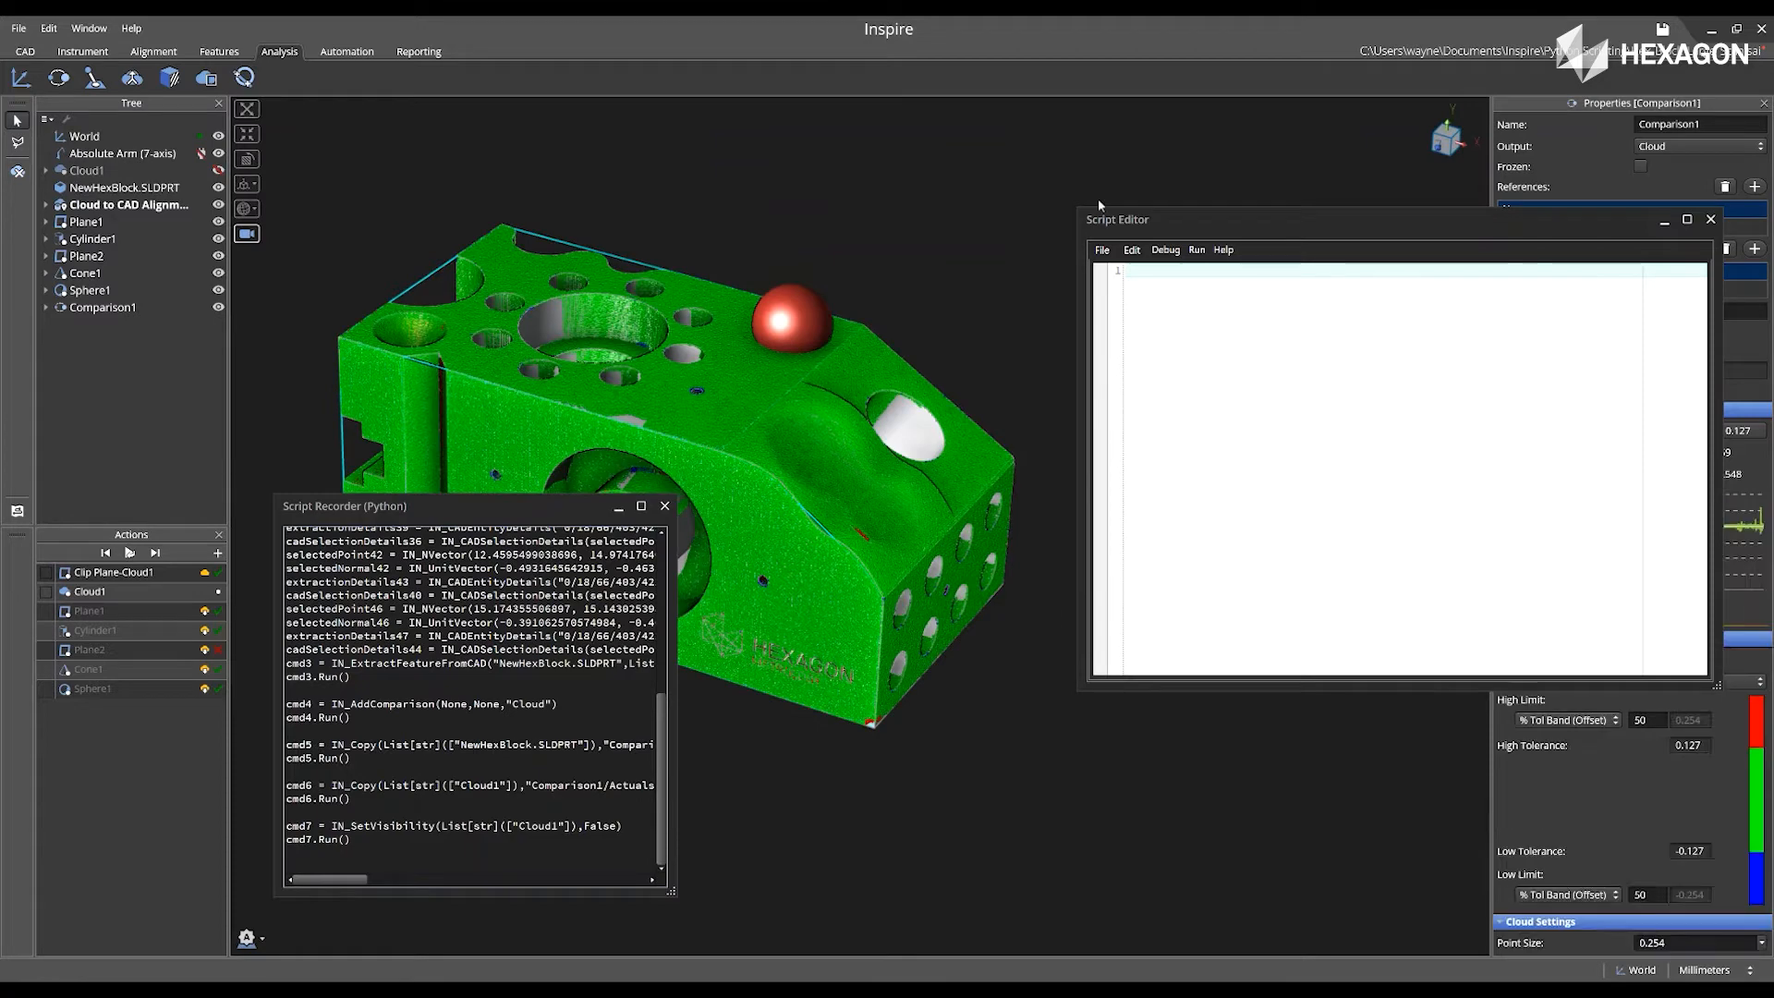
mouse_move(1460, 233)
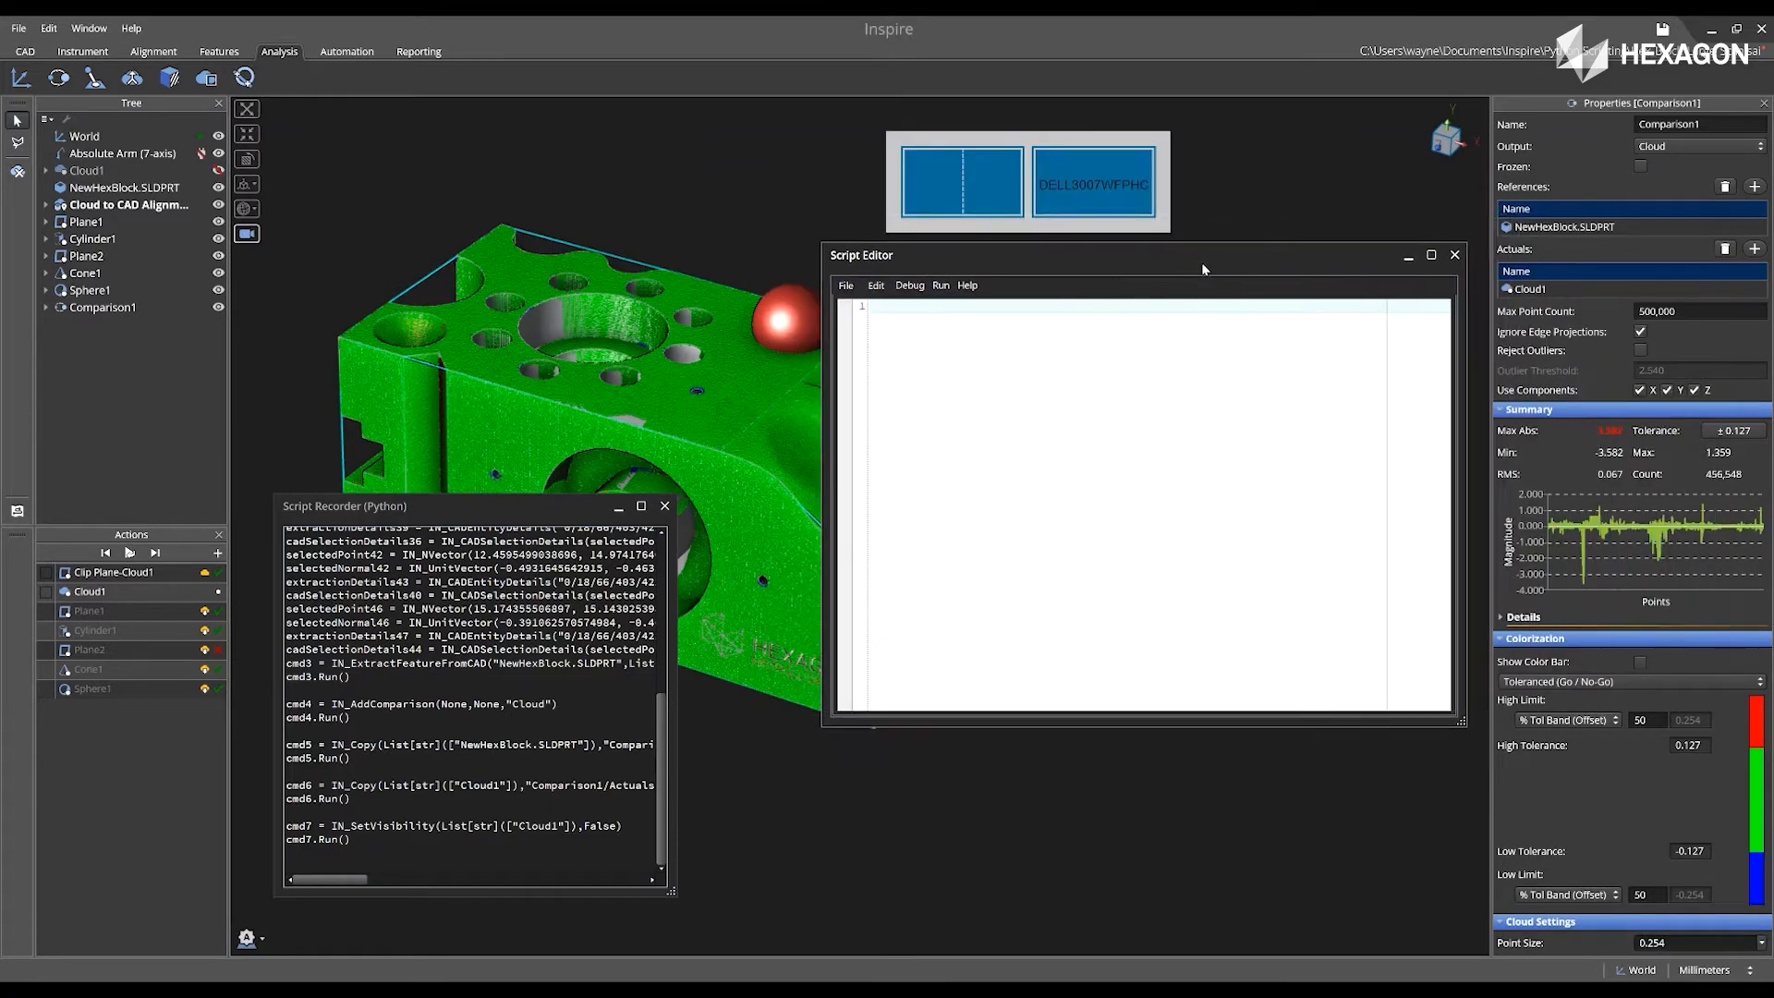
Change the comparison's deviation colour scale and select recorded commands cmd0 through cmd8.
left_click(1754, 681)
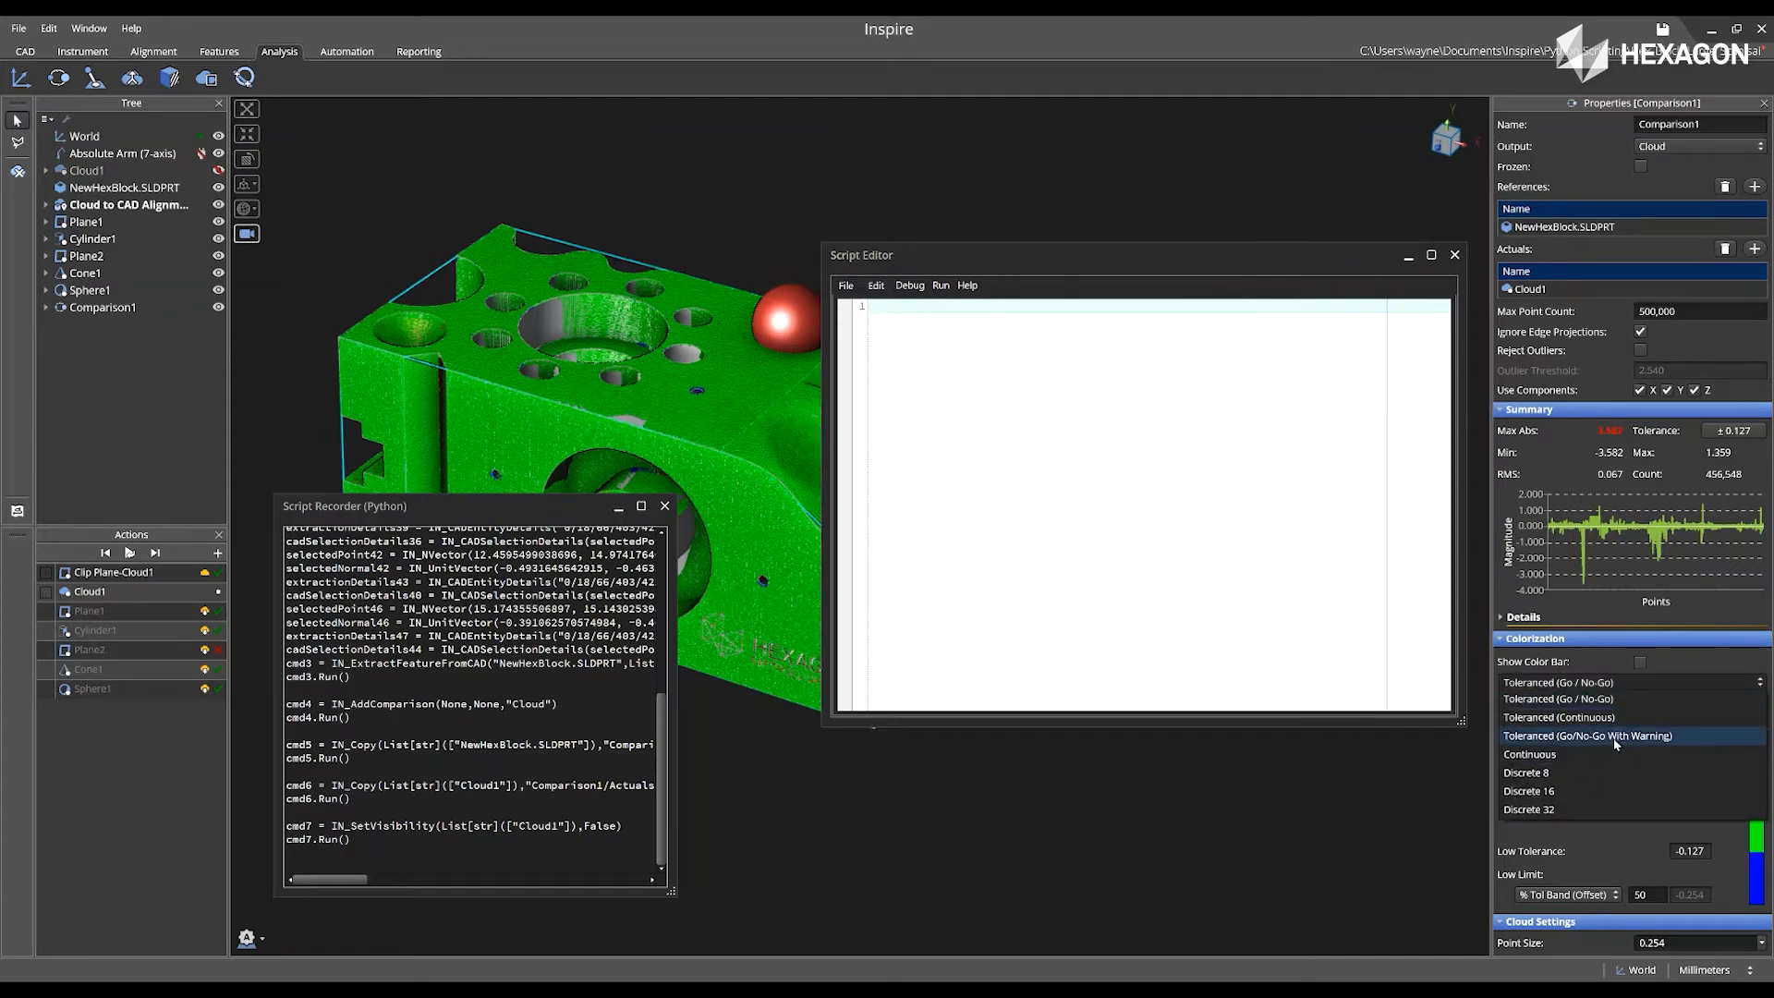
left_click(1529, 791)
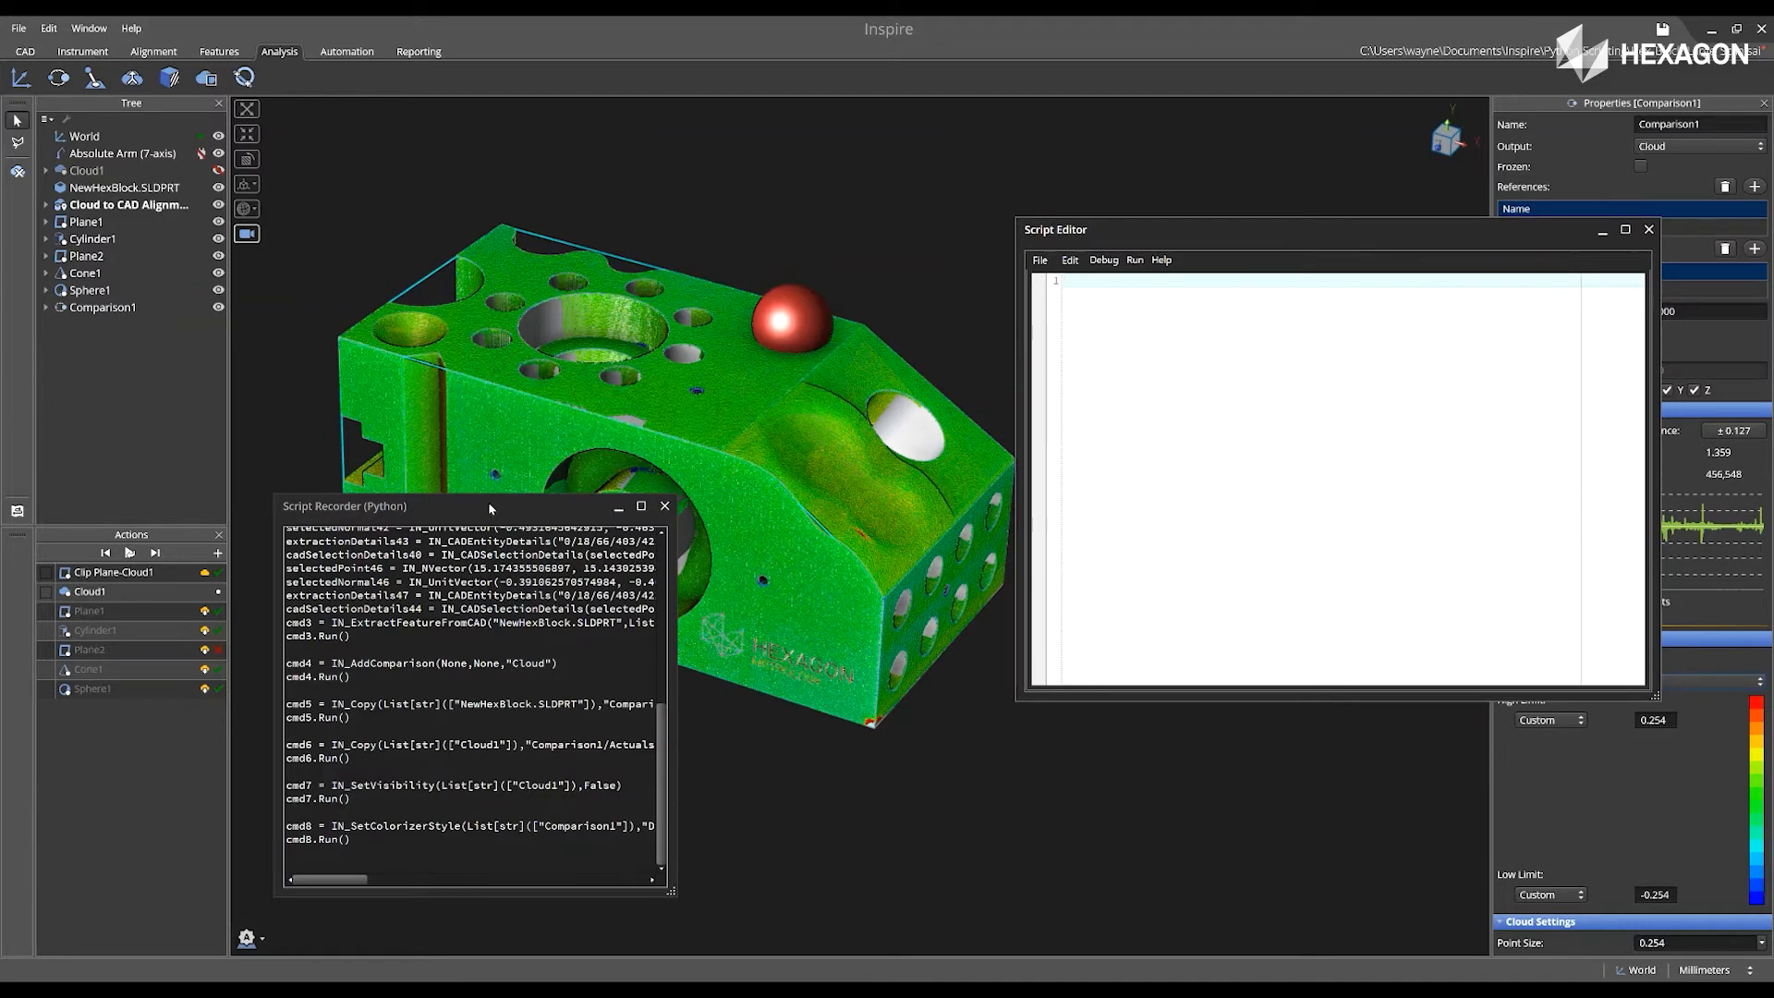
scroll("up", 3)
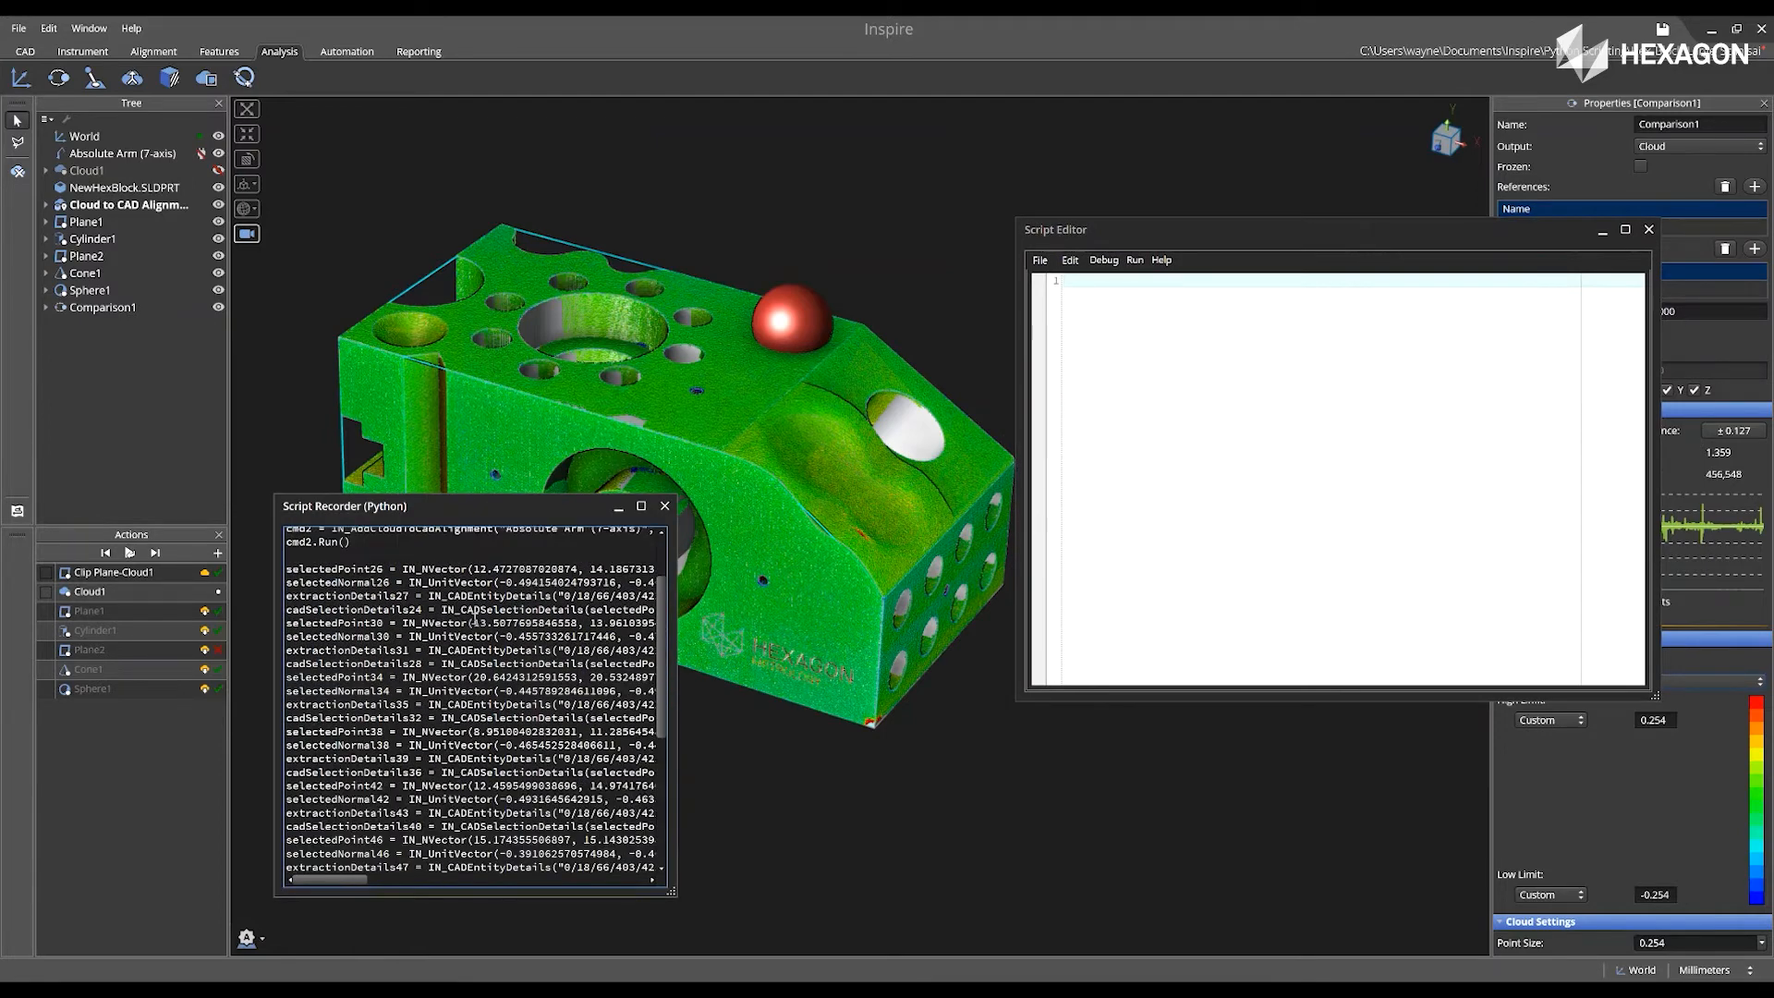
scroll("down", 3)
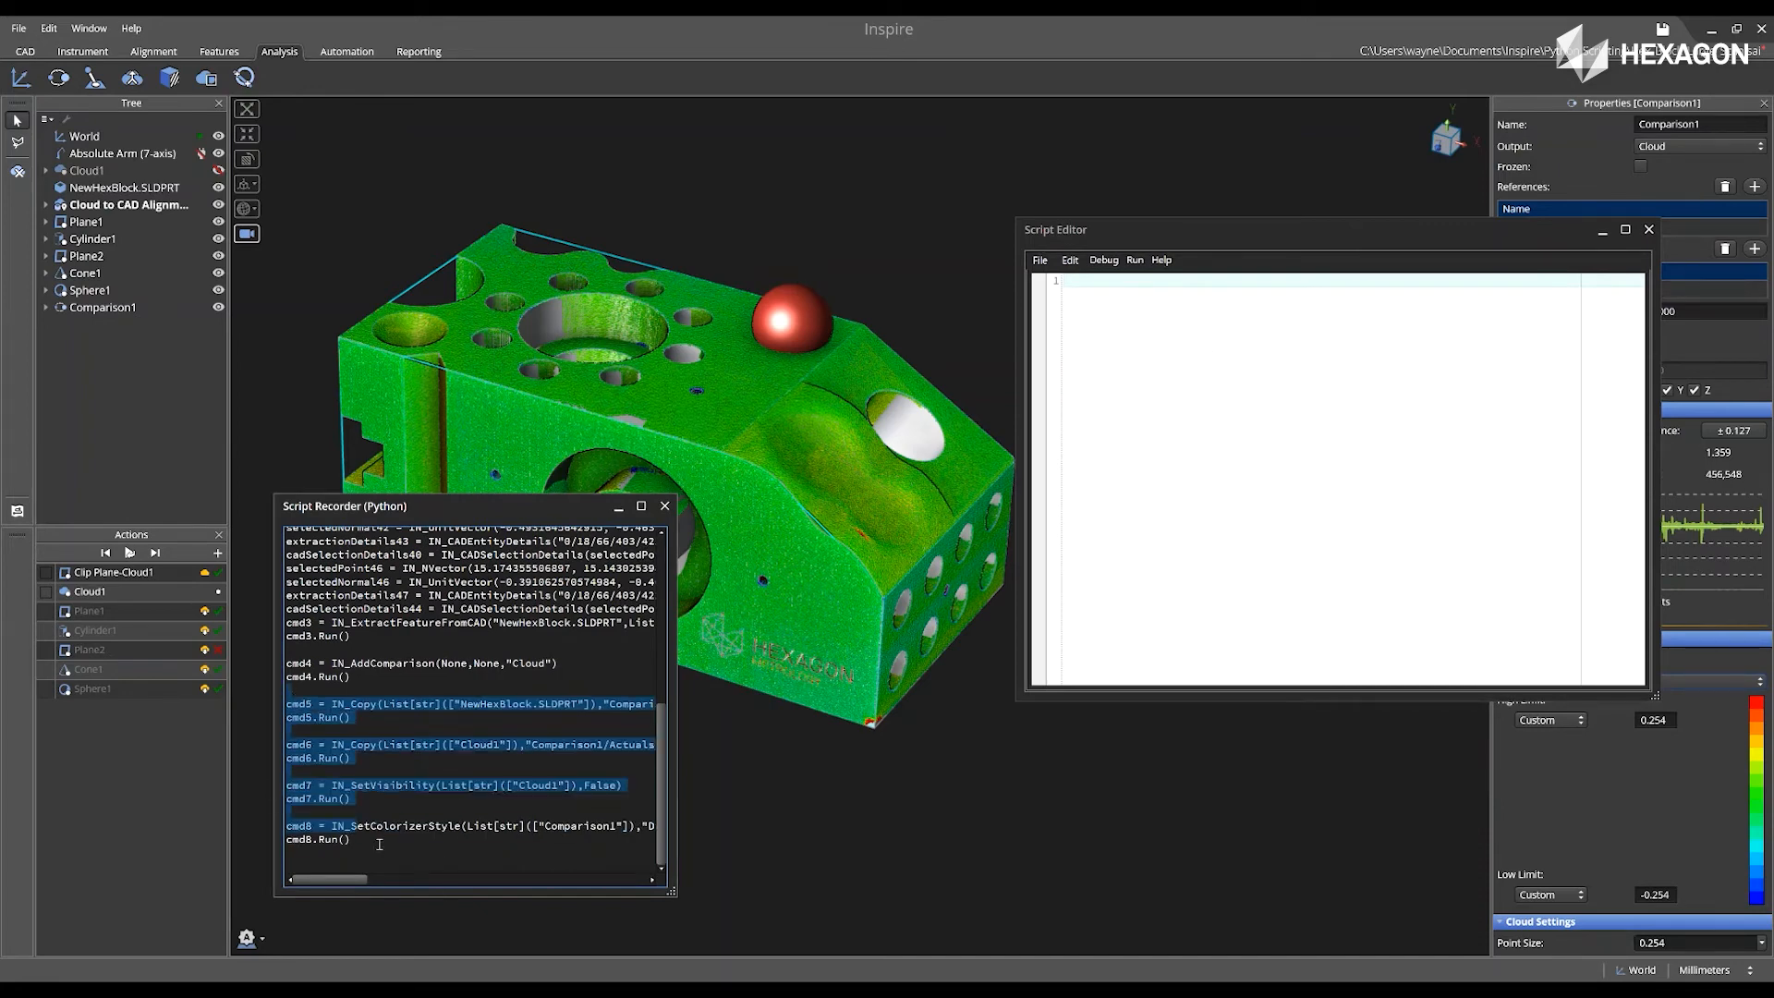
scroll("up", 3)
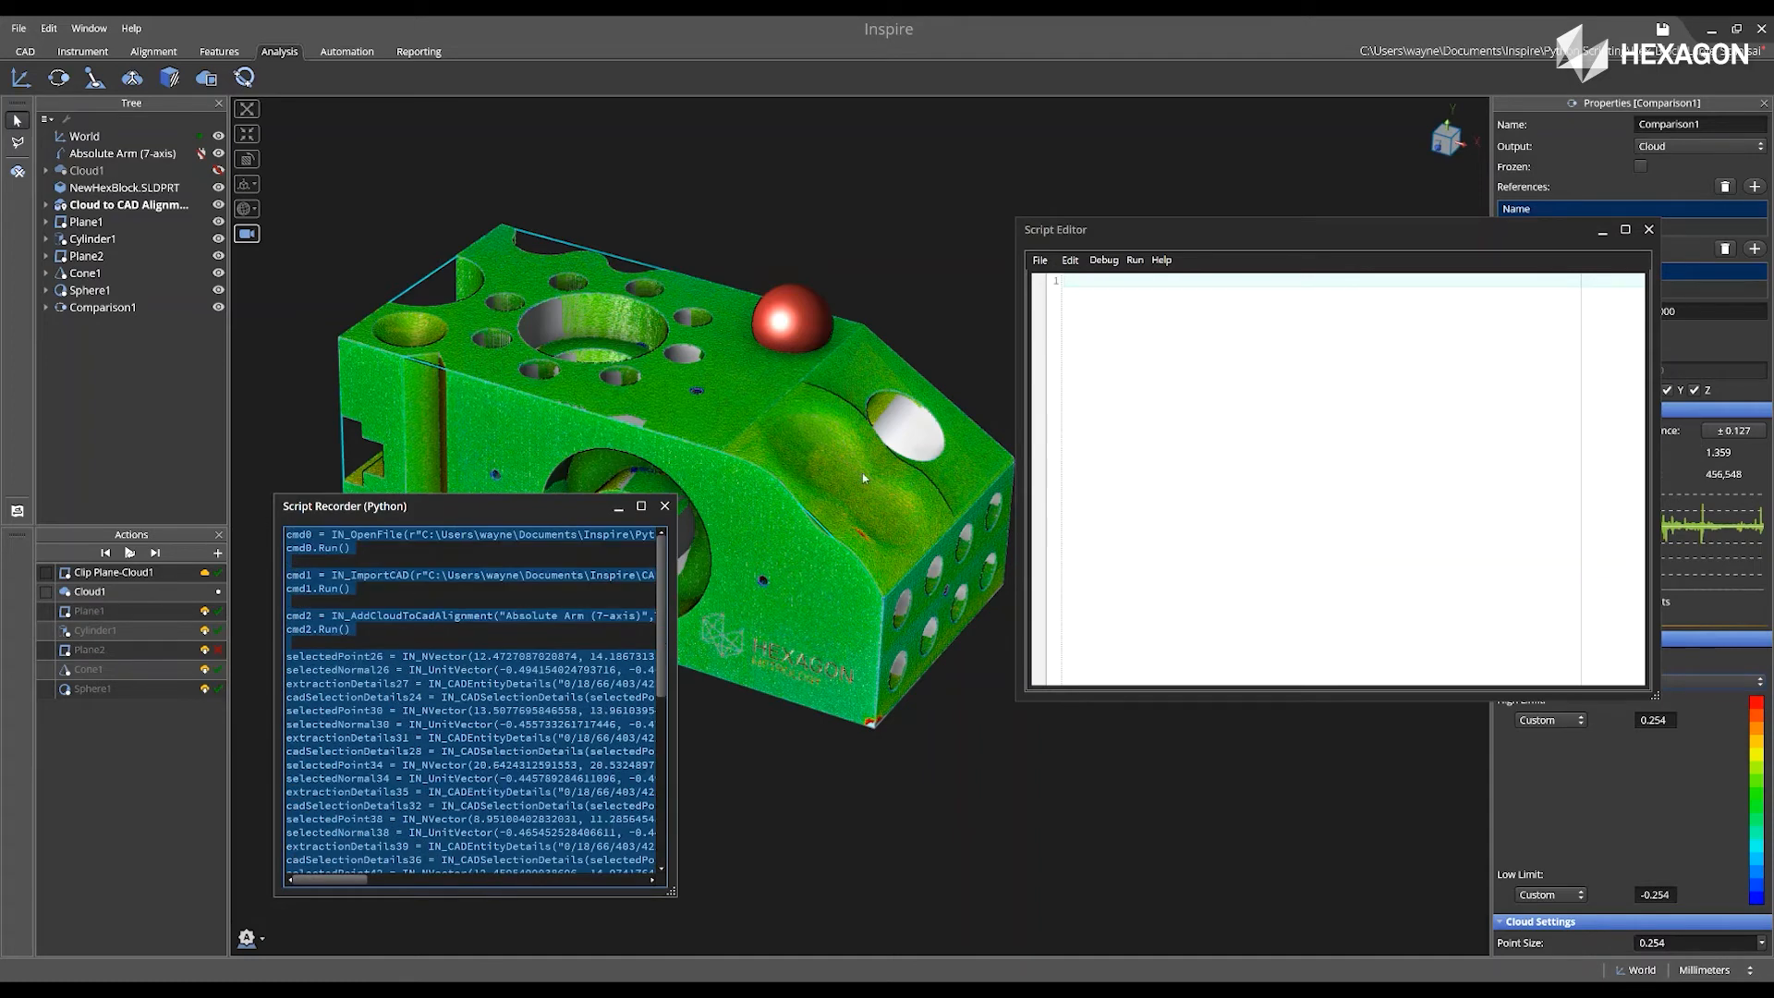
left_click(1140, 311)
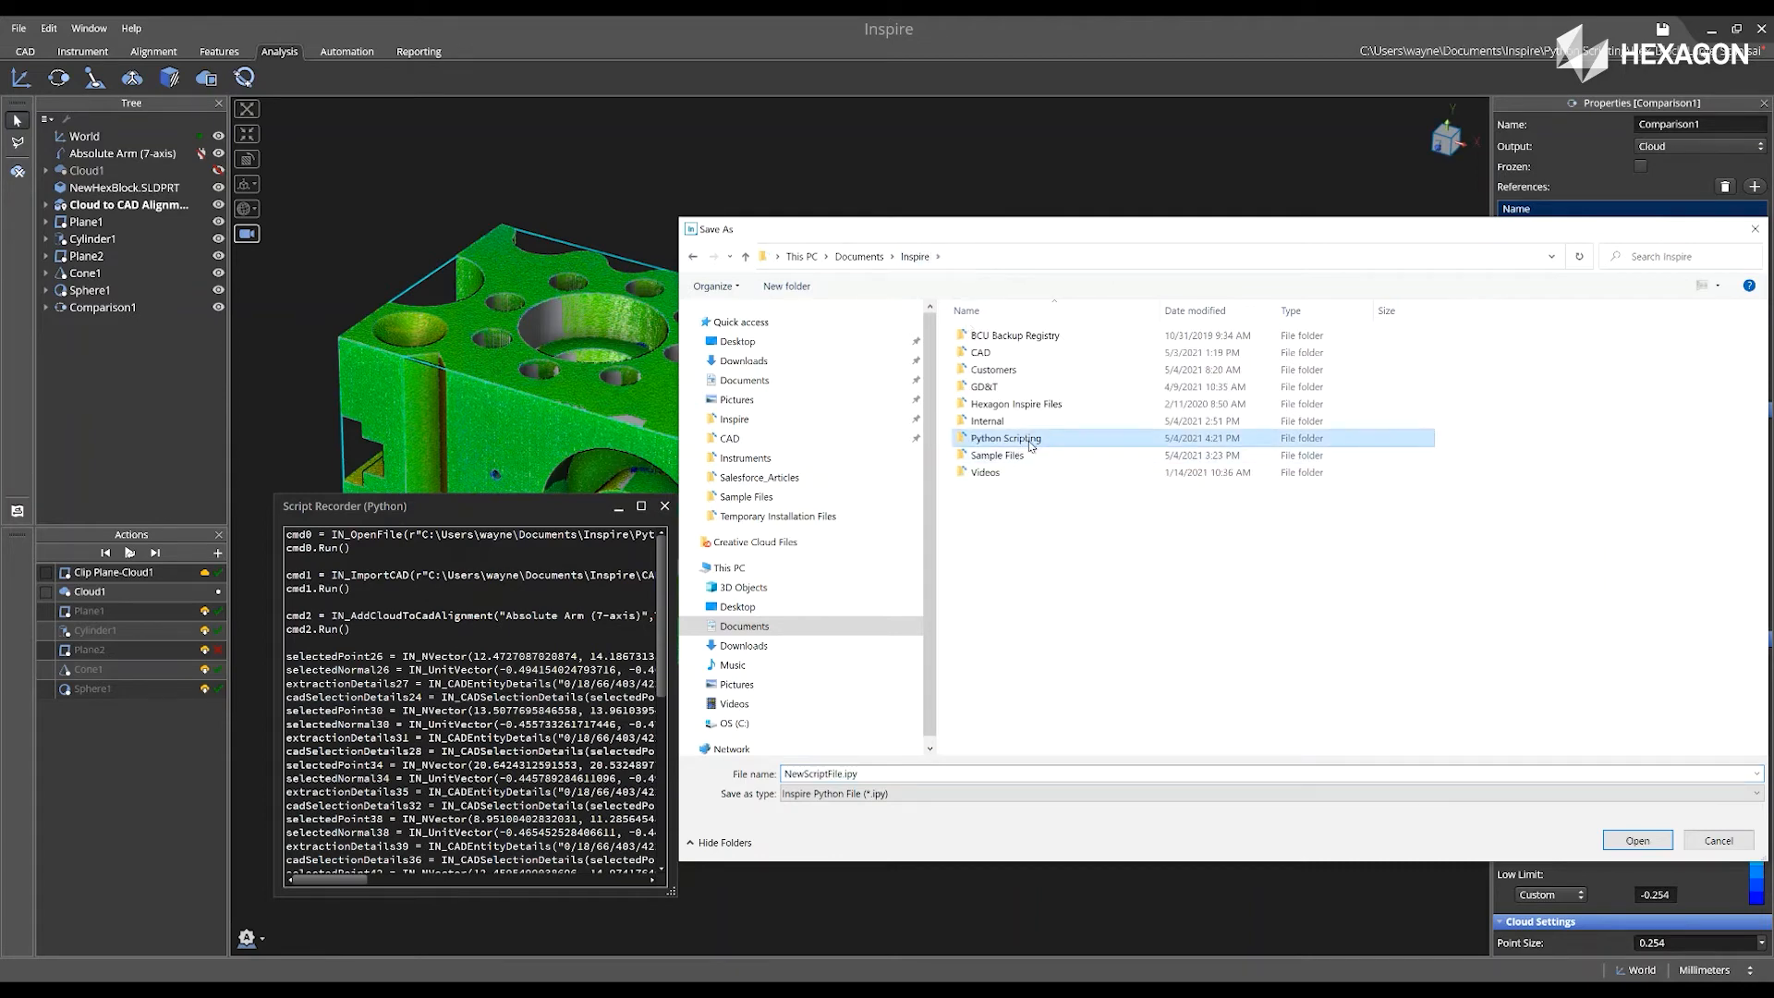
Save the pasted commands as Scripting_Test1.ipy inside the Python Scripting folder.
double_click(1004, 438)
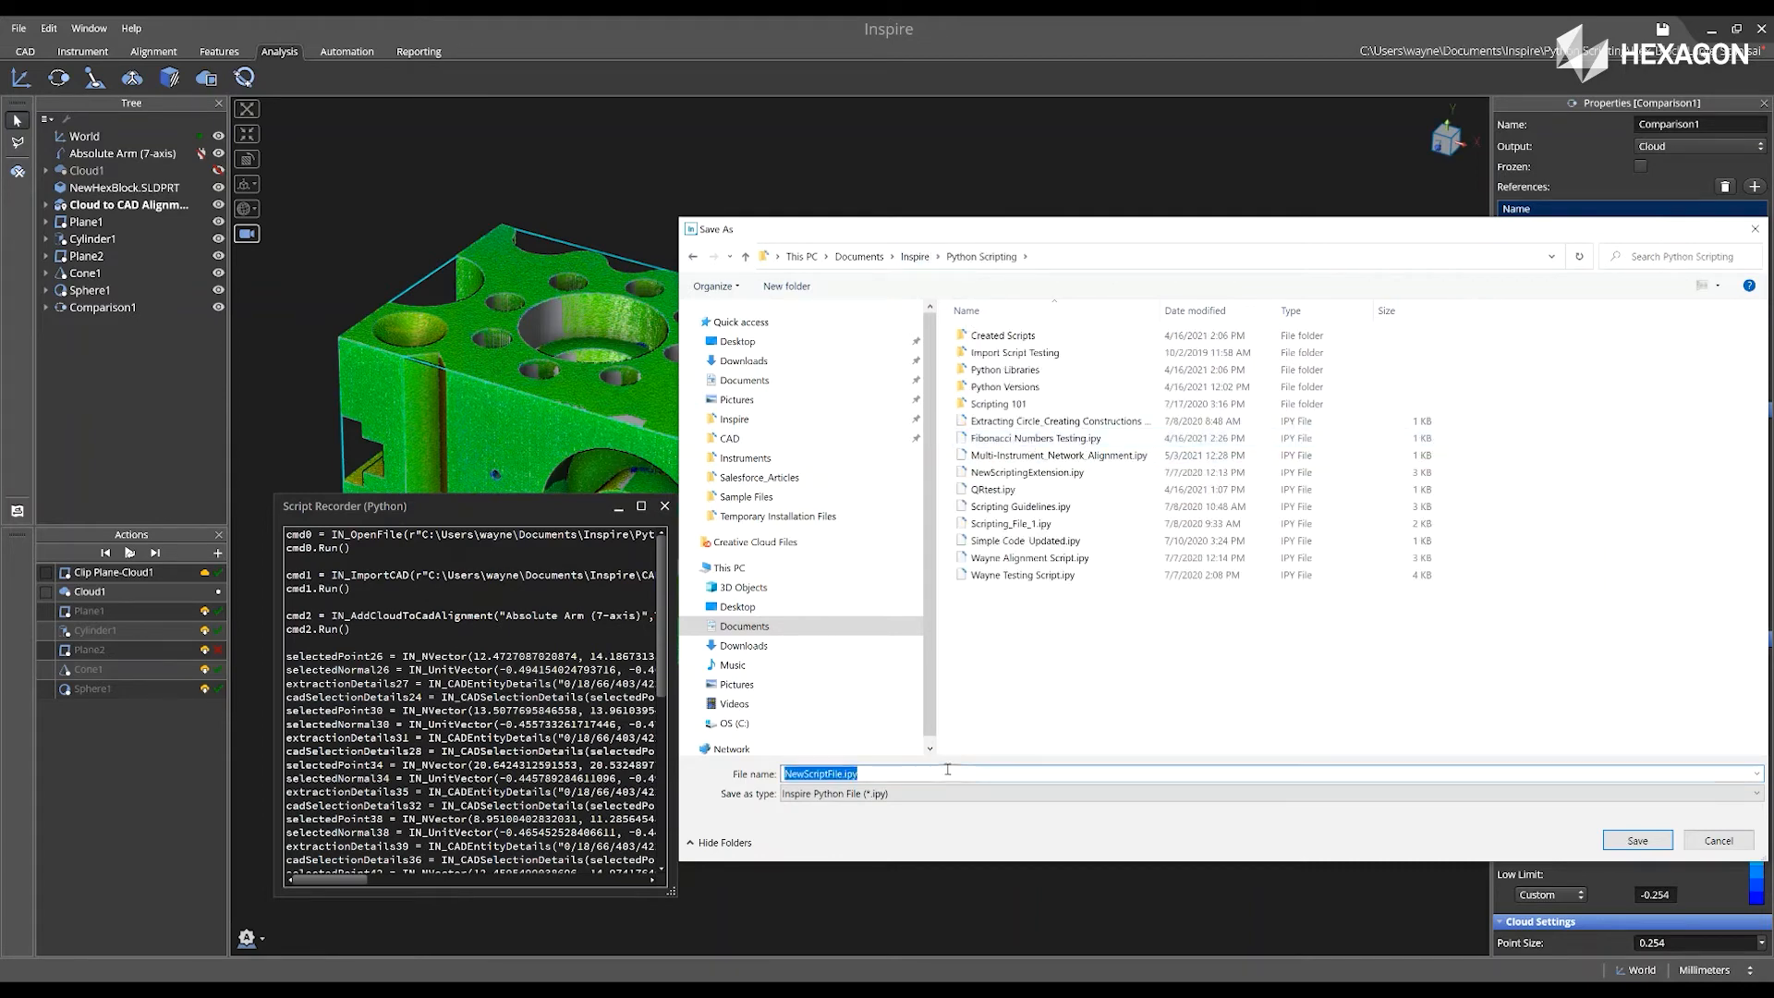
type("Scripting_Test")
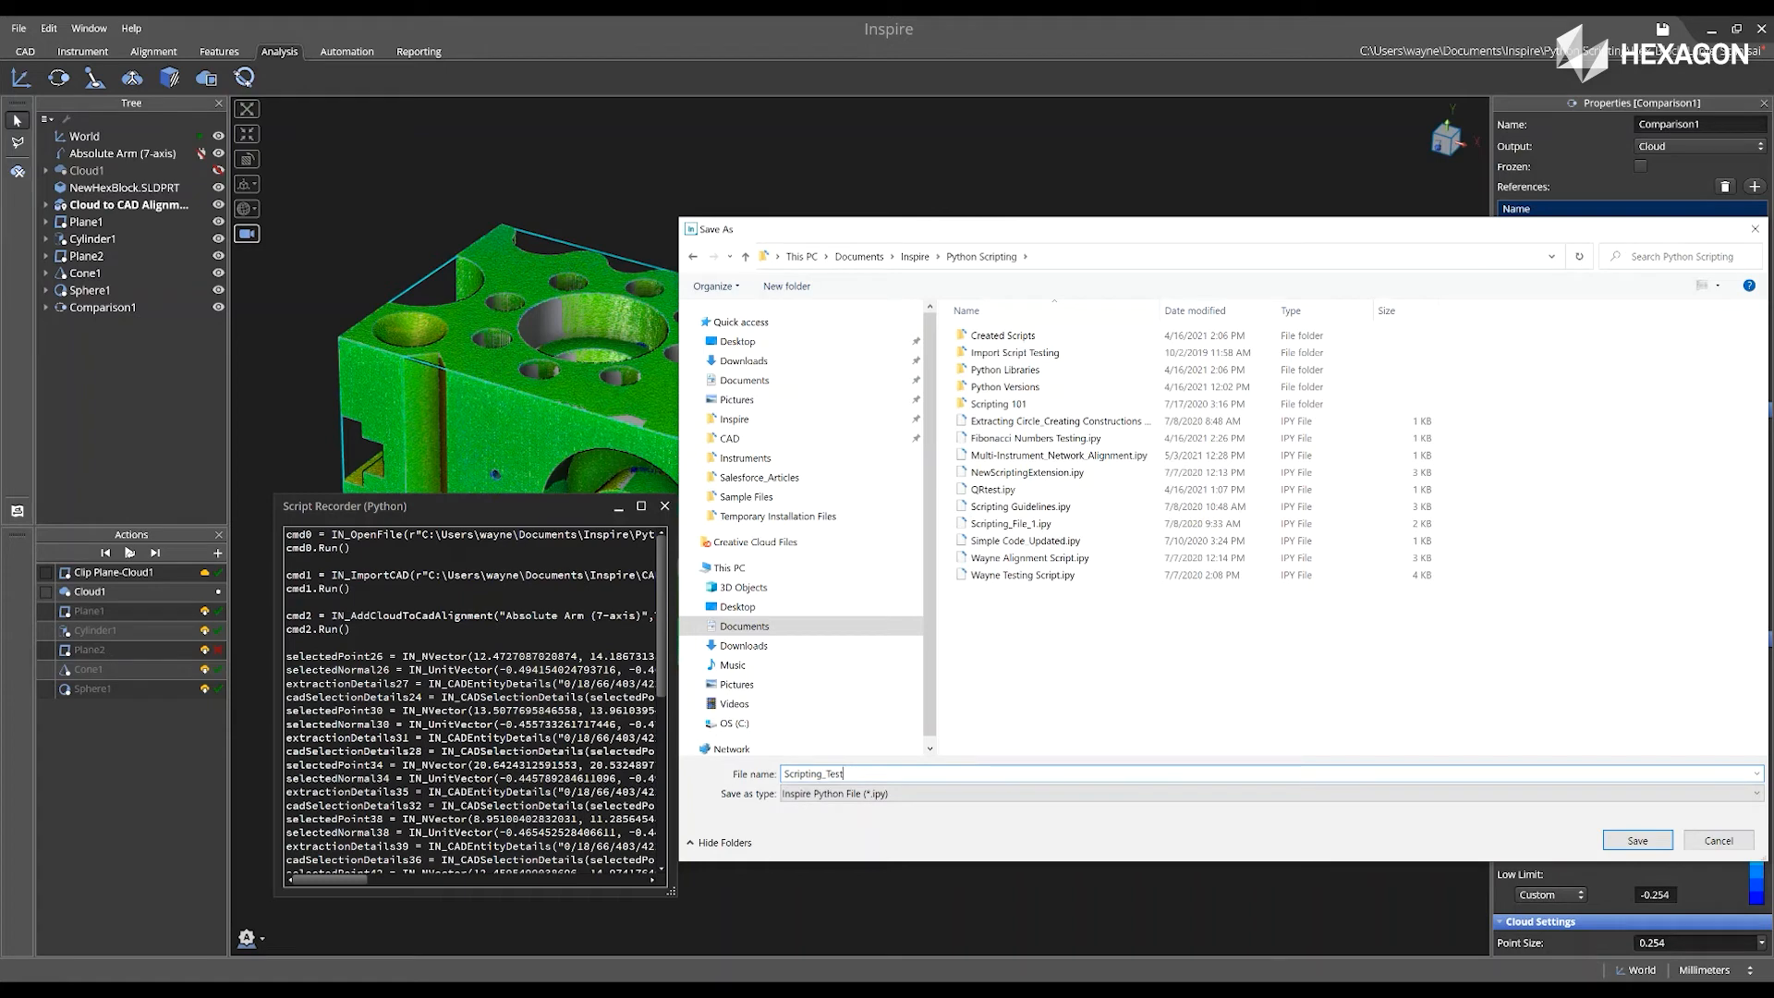
type("1")
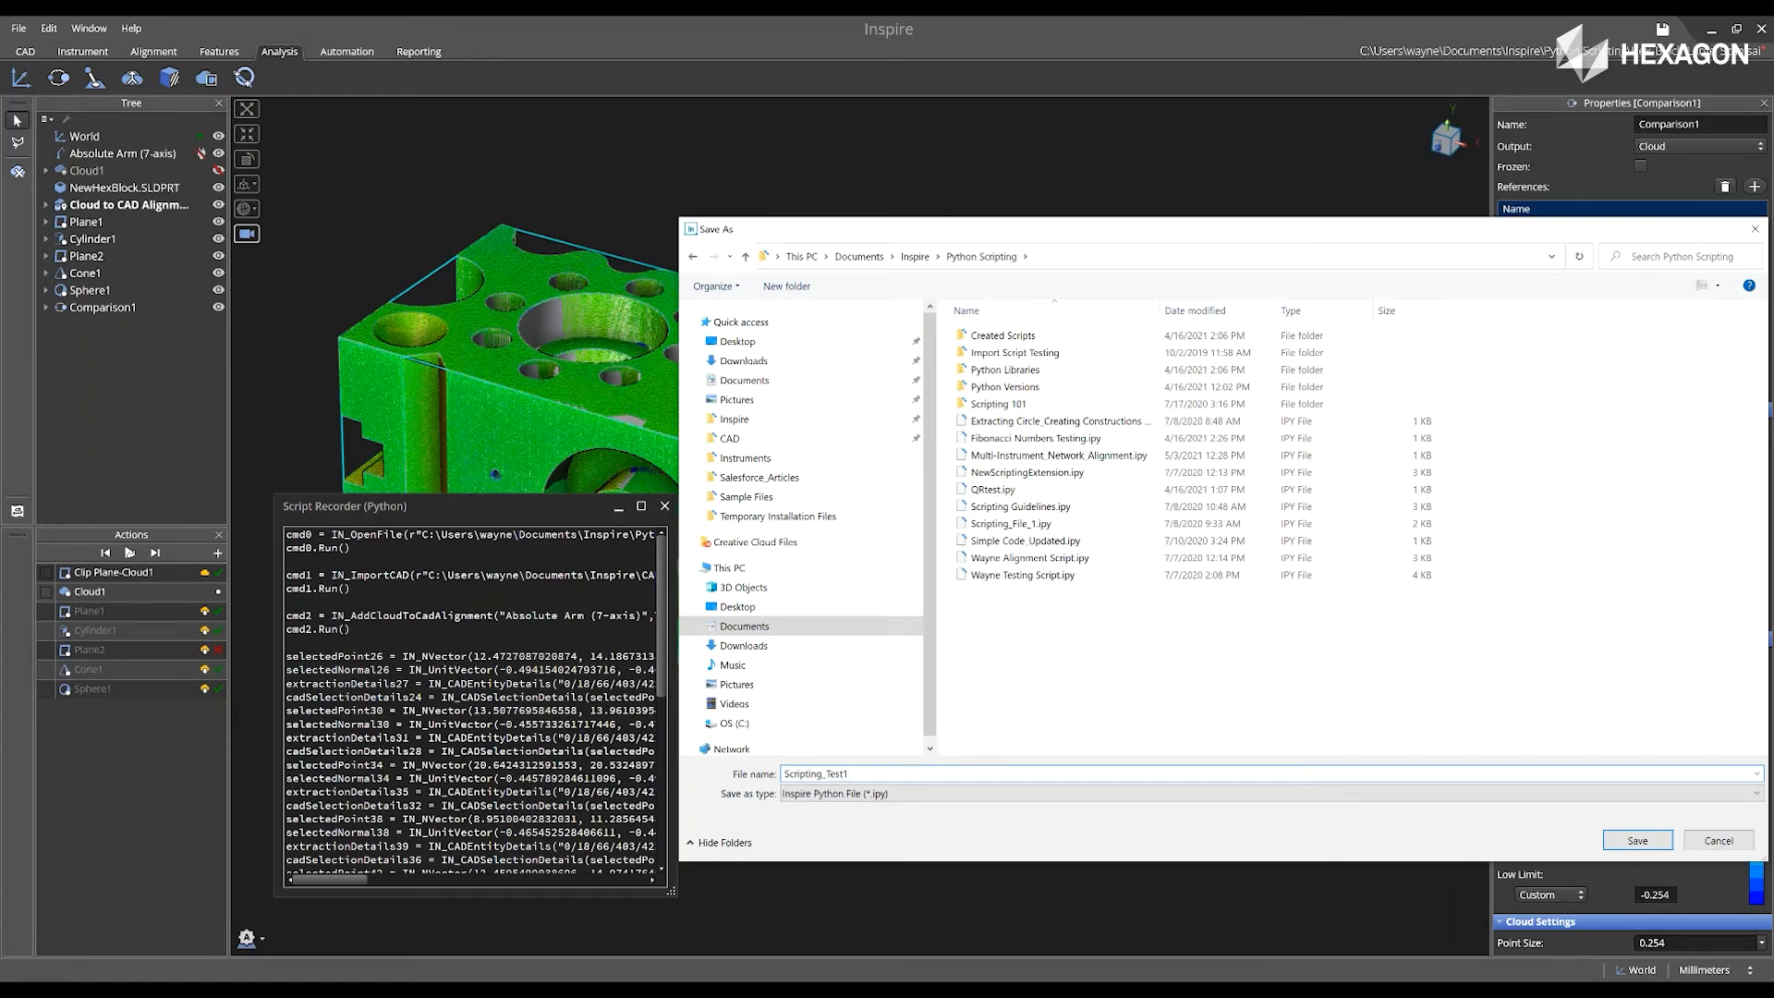
left_click(1635, 840)
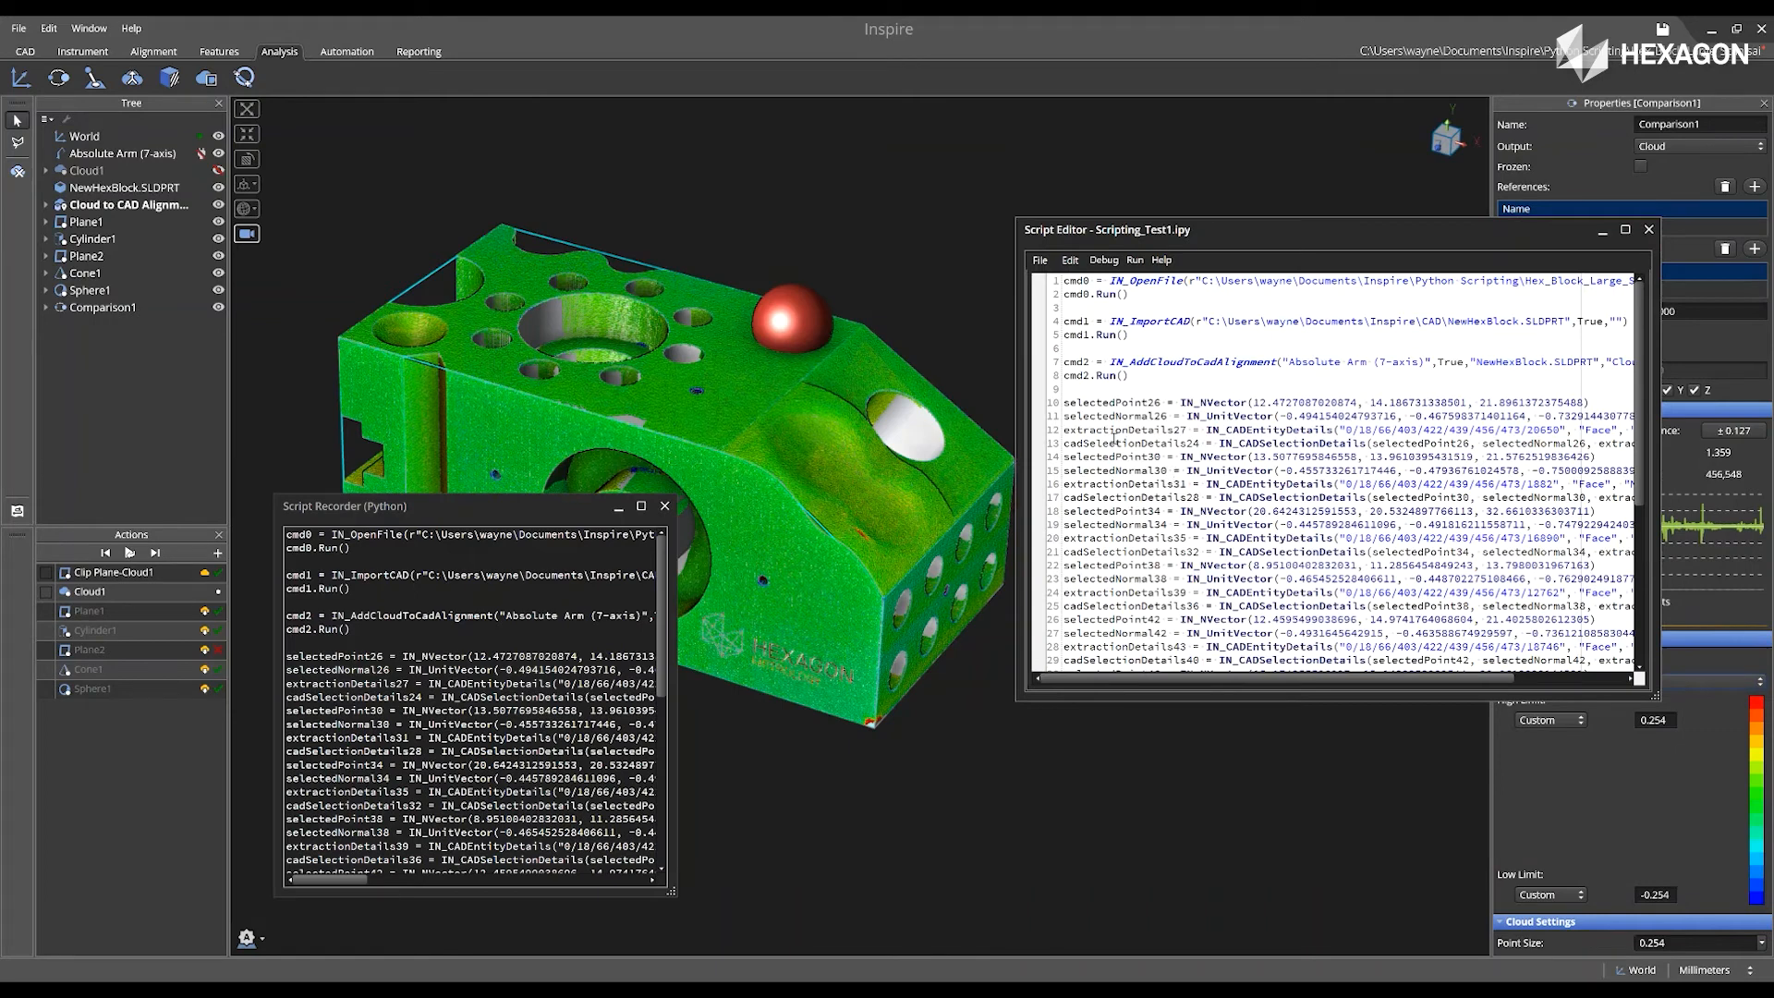
mouse_move(1225, 398)
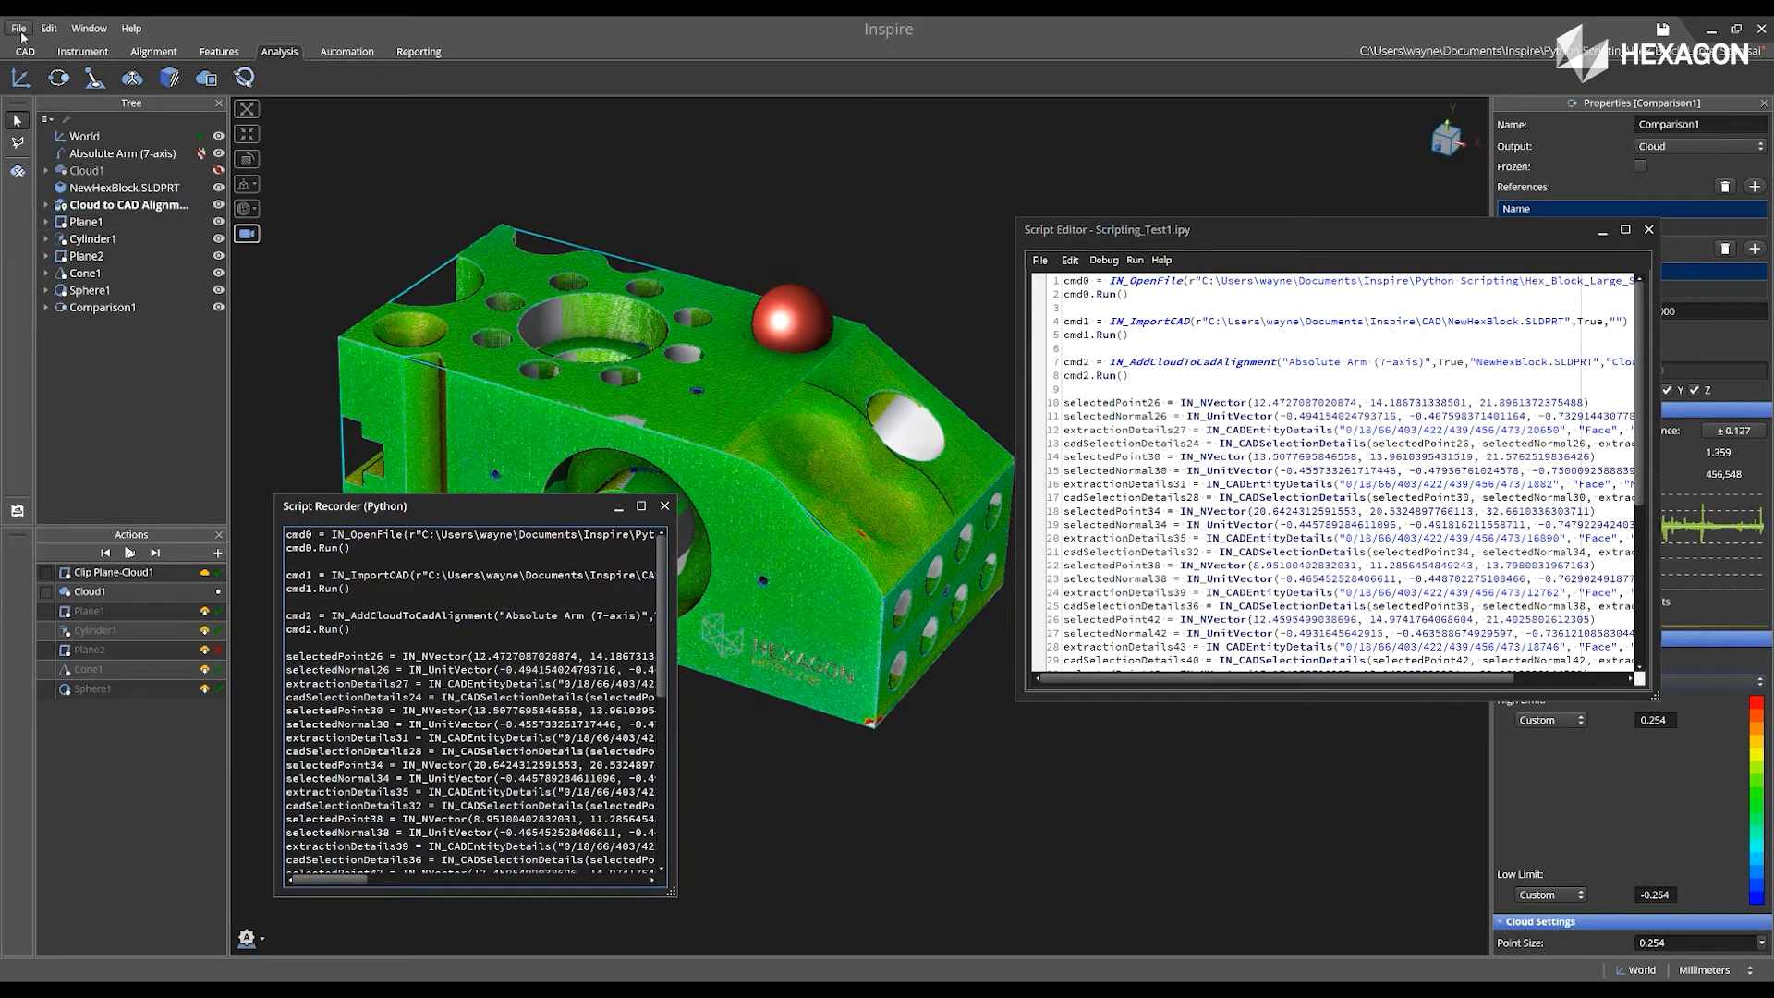
Close the current project and discard its unsaved changes.
left_click(19, 27)
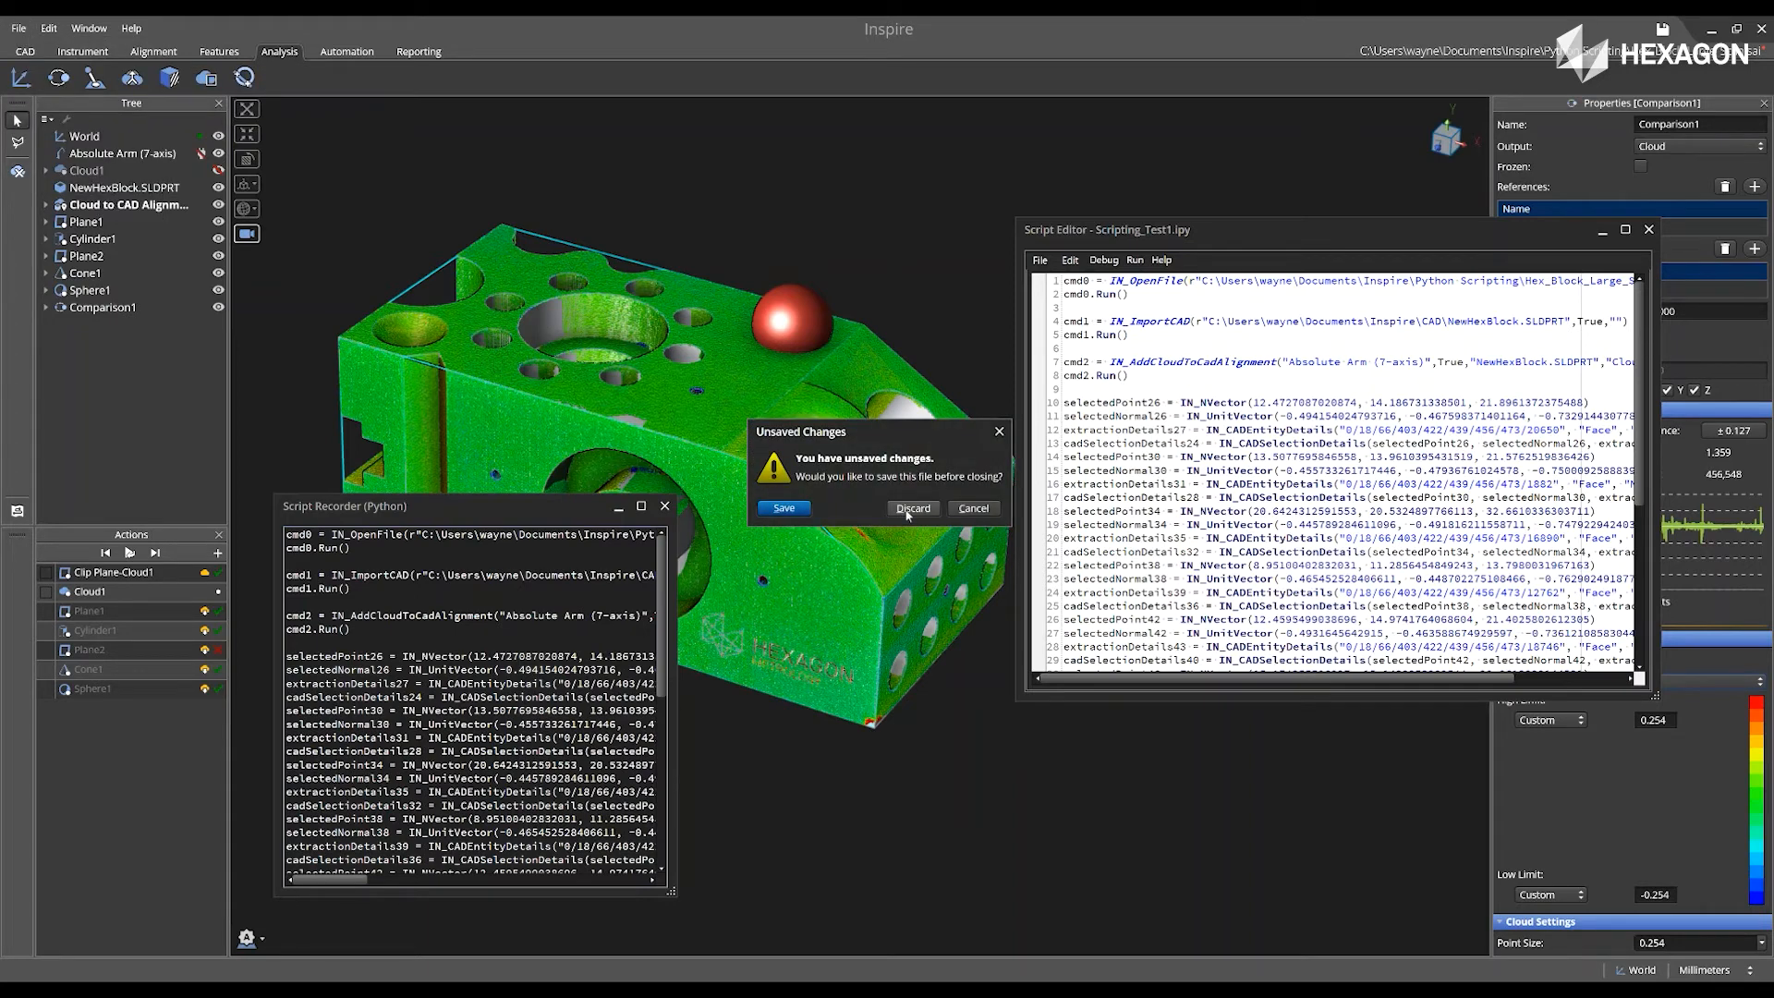
left_click(913, 507)
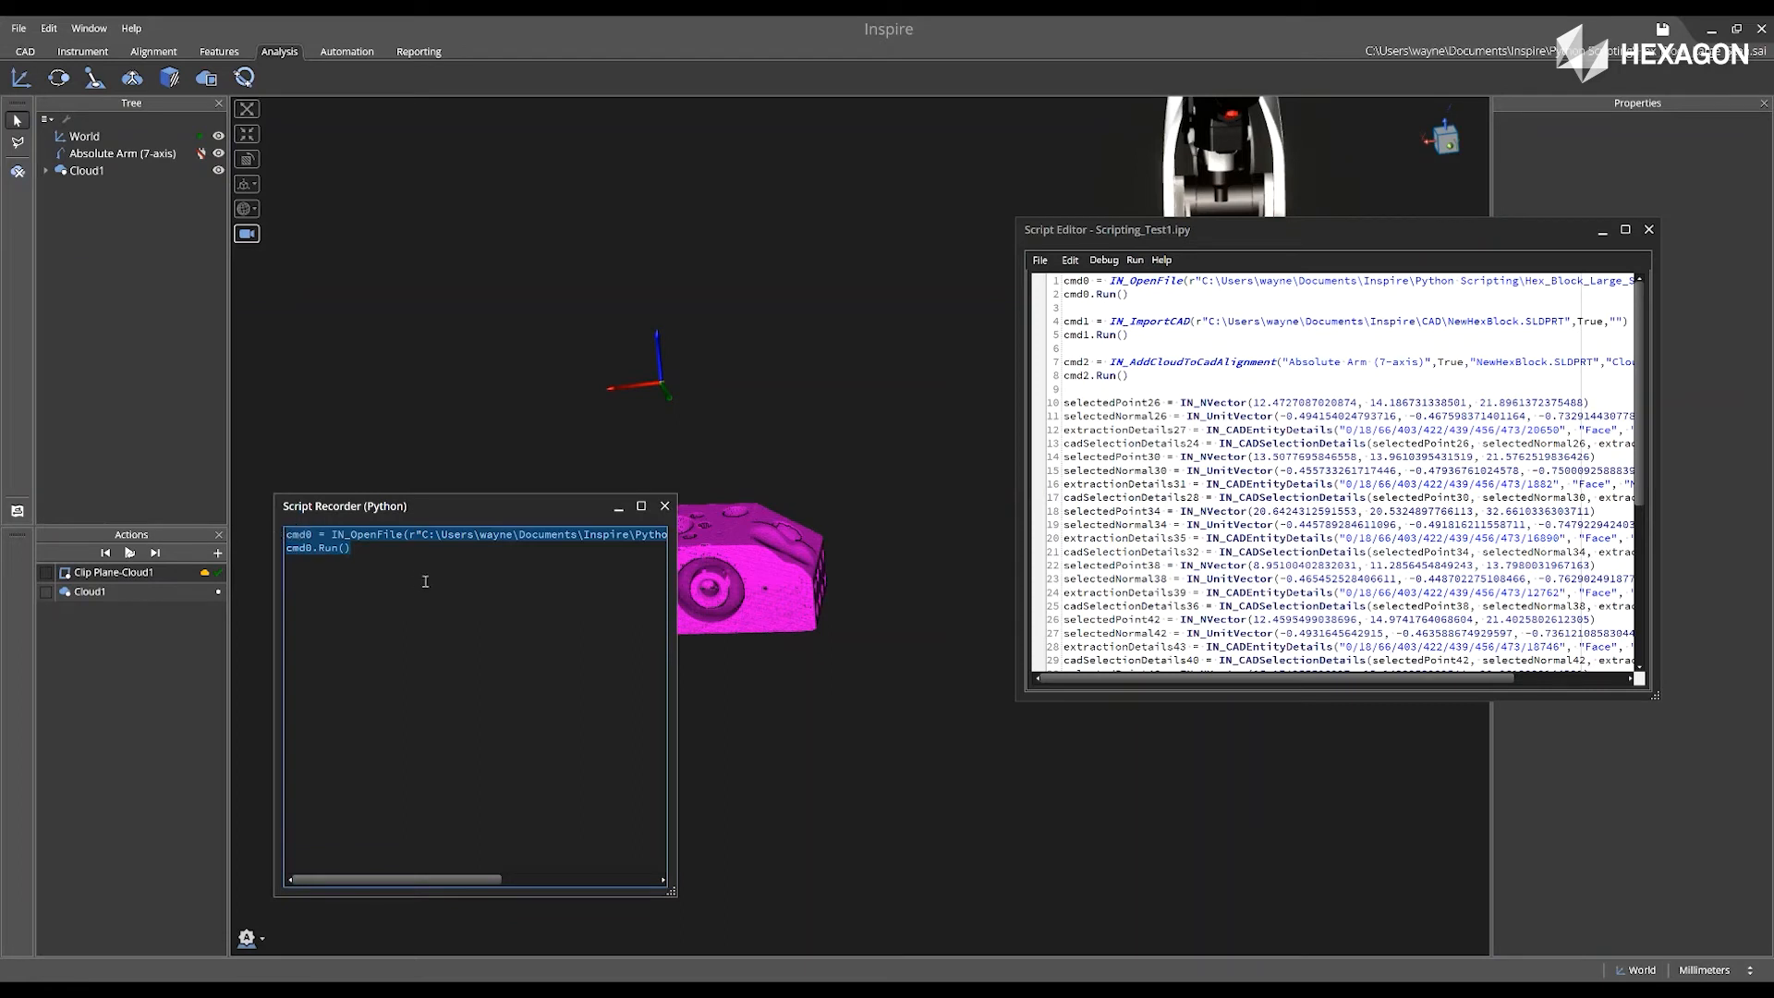
mouse_move(494, 368)
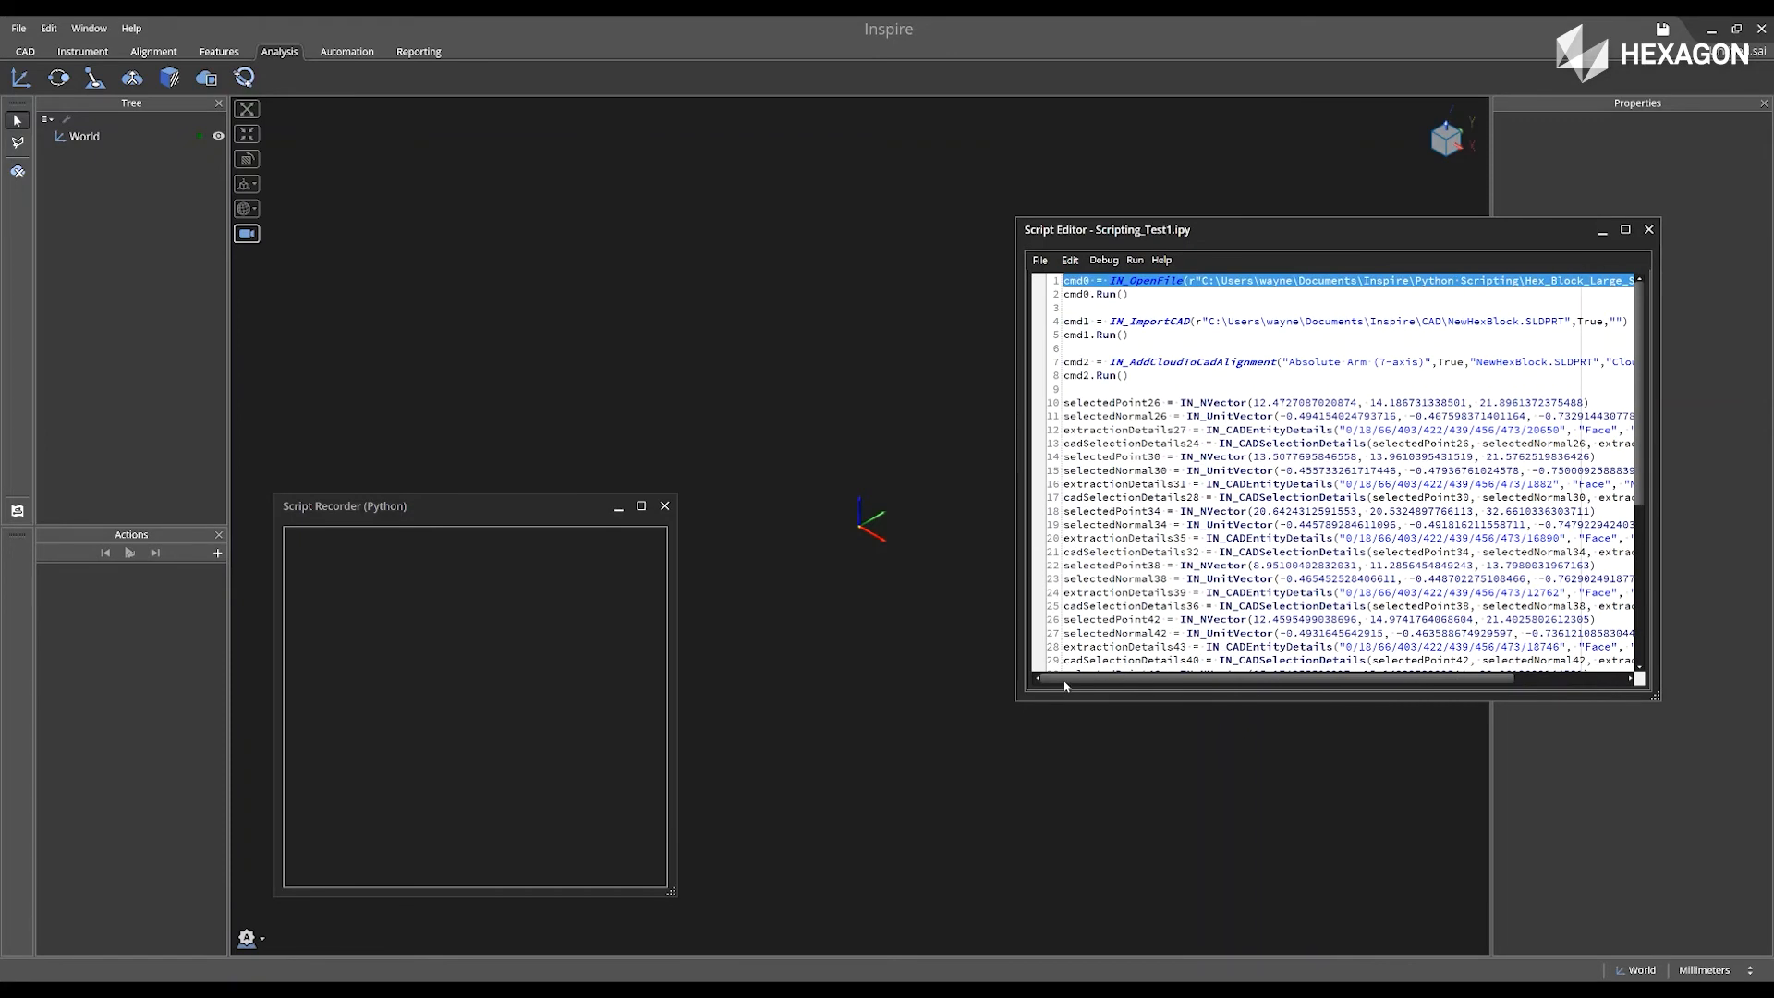
Show the script output window, close the Script Recorder, and move Output near the editor.
left_click(1129, 294)
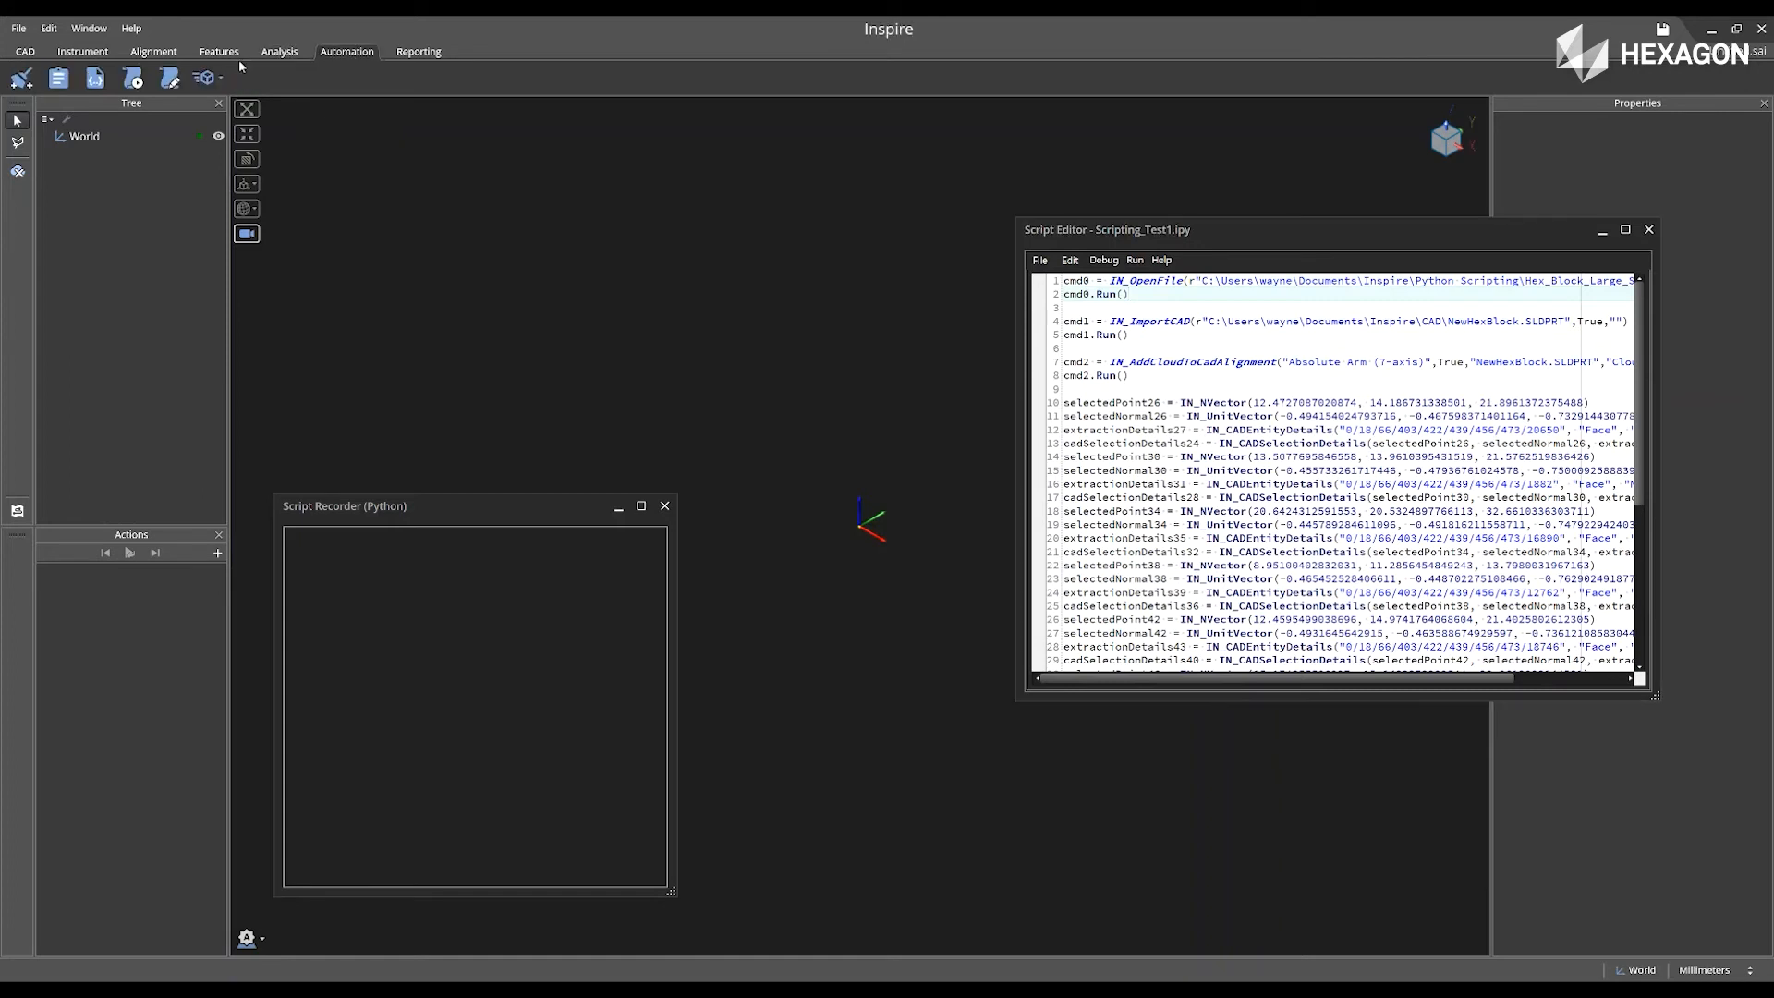
mouse_move(96, 76)
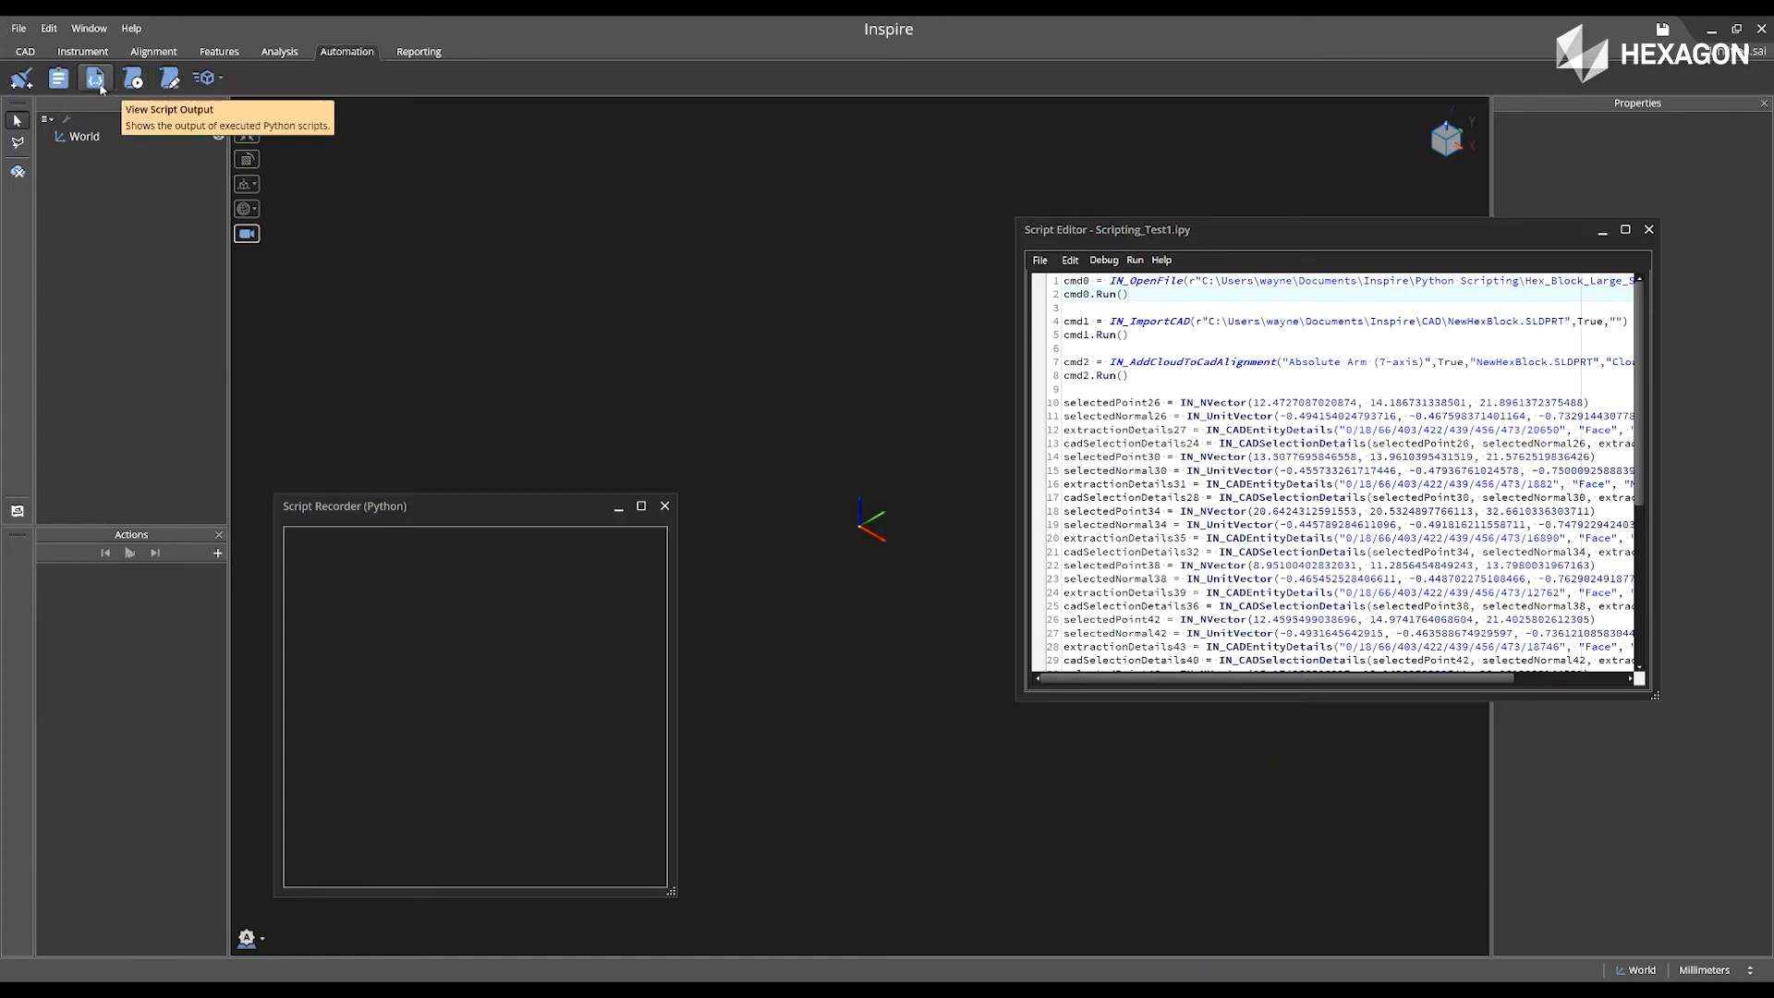
left_click(96, 76)
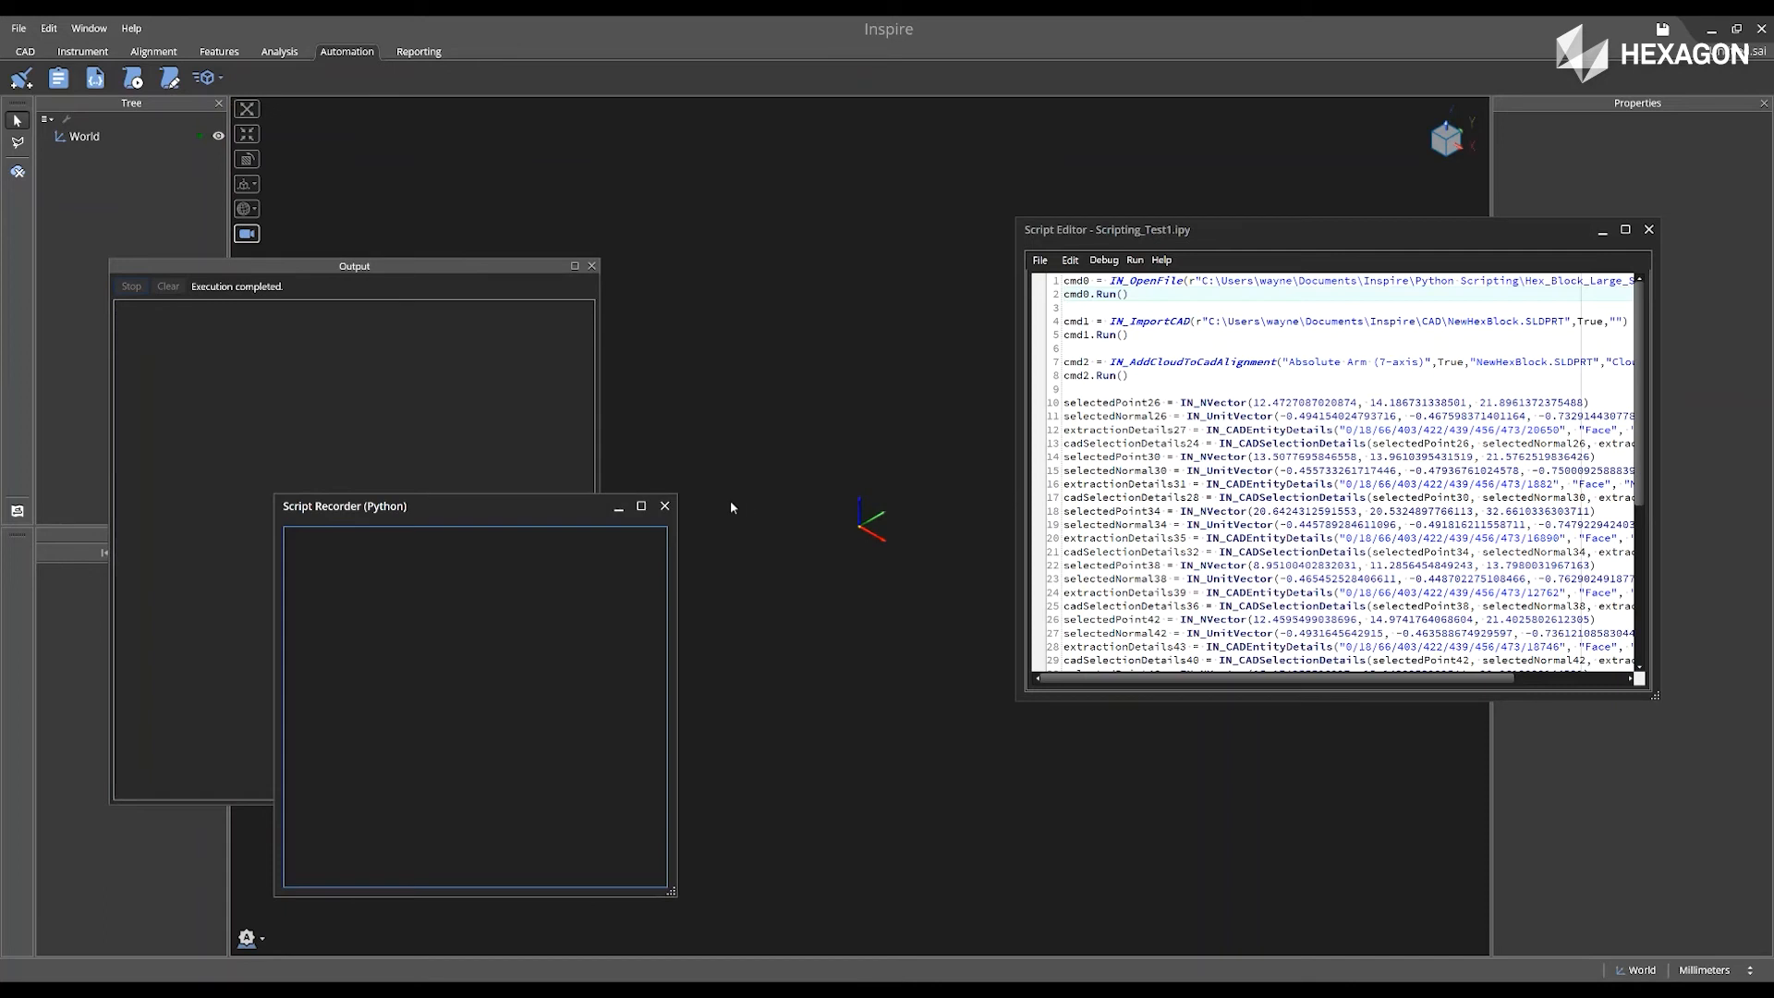
left_click(666, 505)
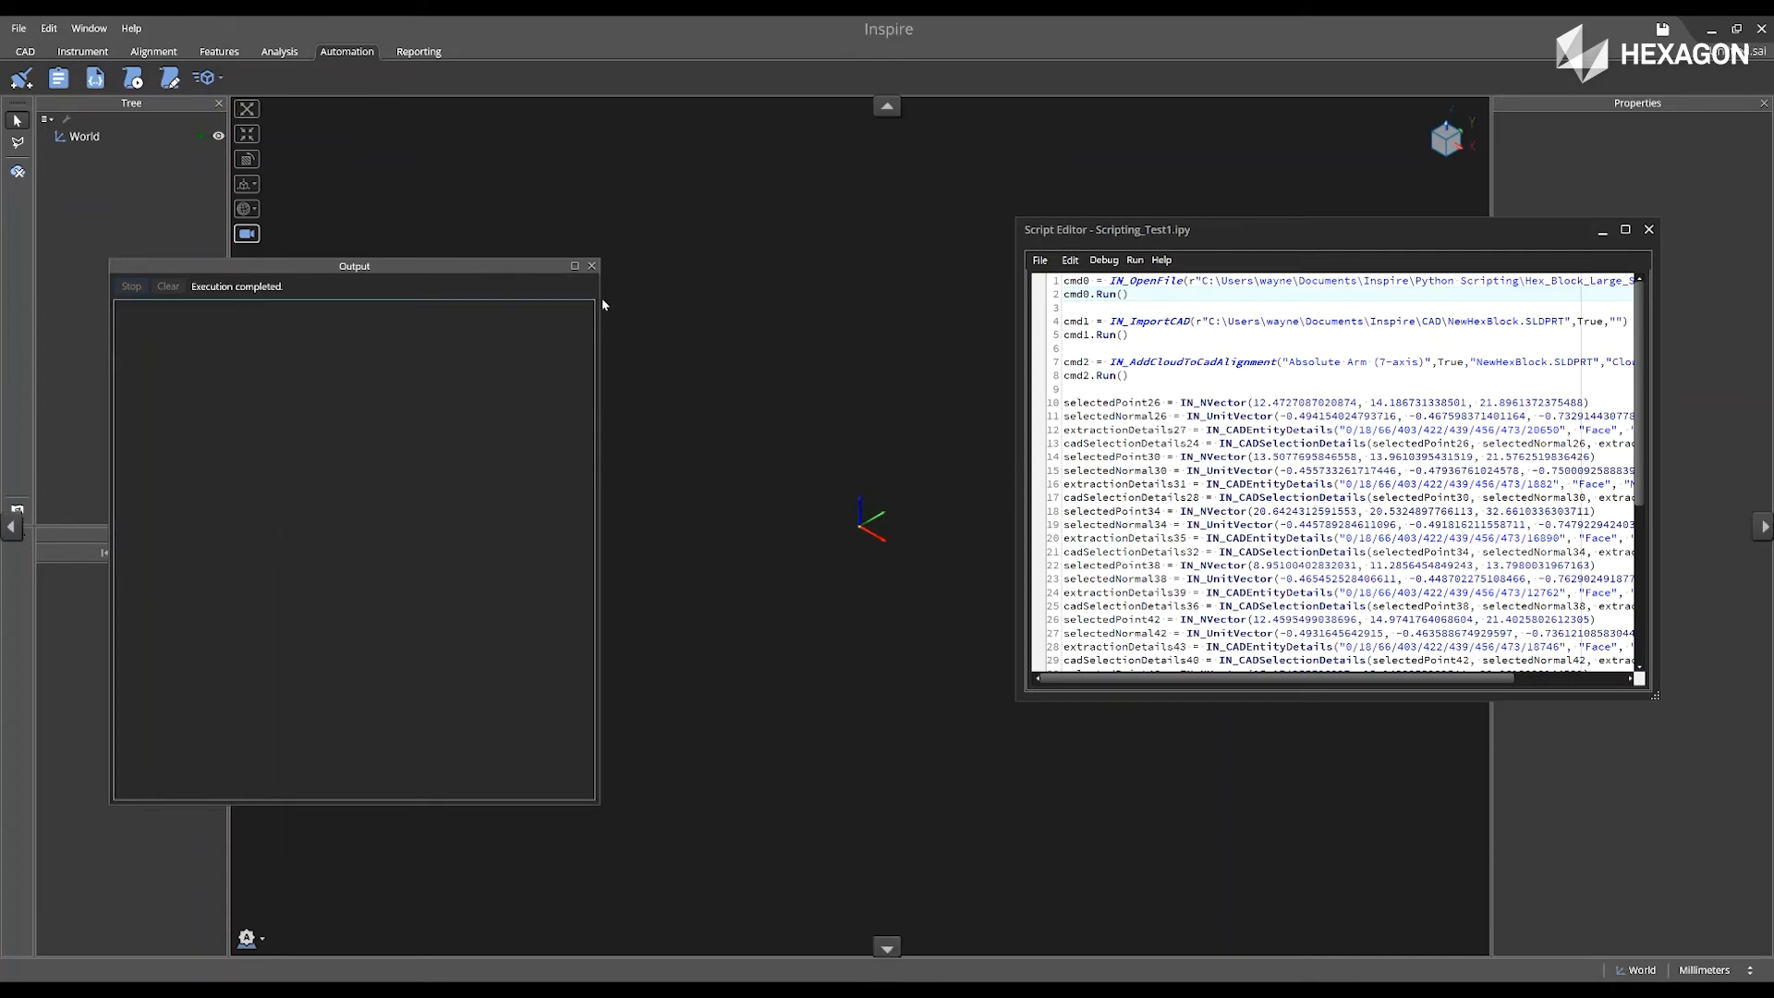
left_click_drag(353, 266, 528, 303)
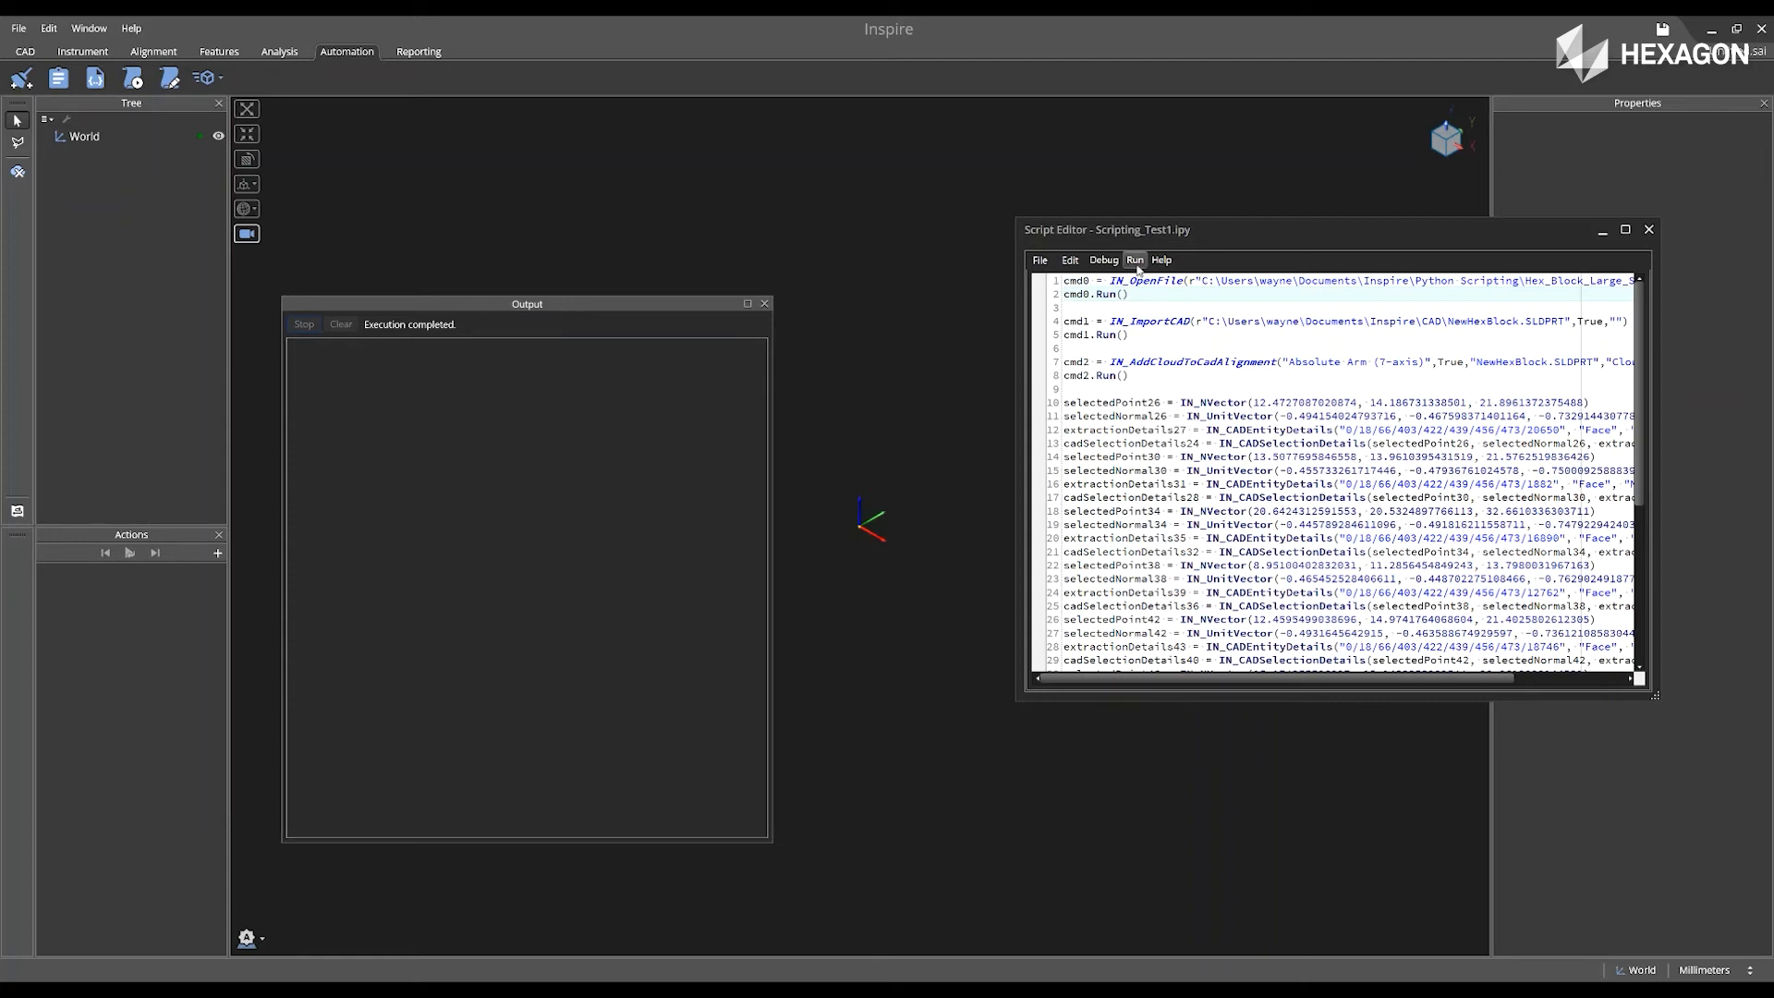
Run Scripting_Test1.ipy to rebuild the scan, CAD model, alignment, features and colour comparison.
left_click(1133, 260)
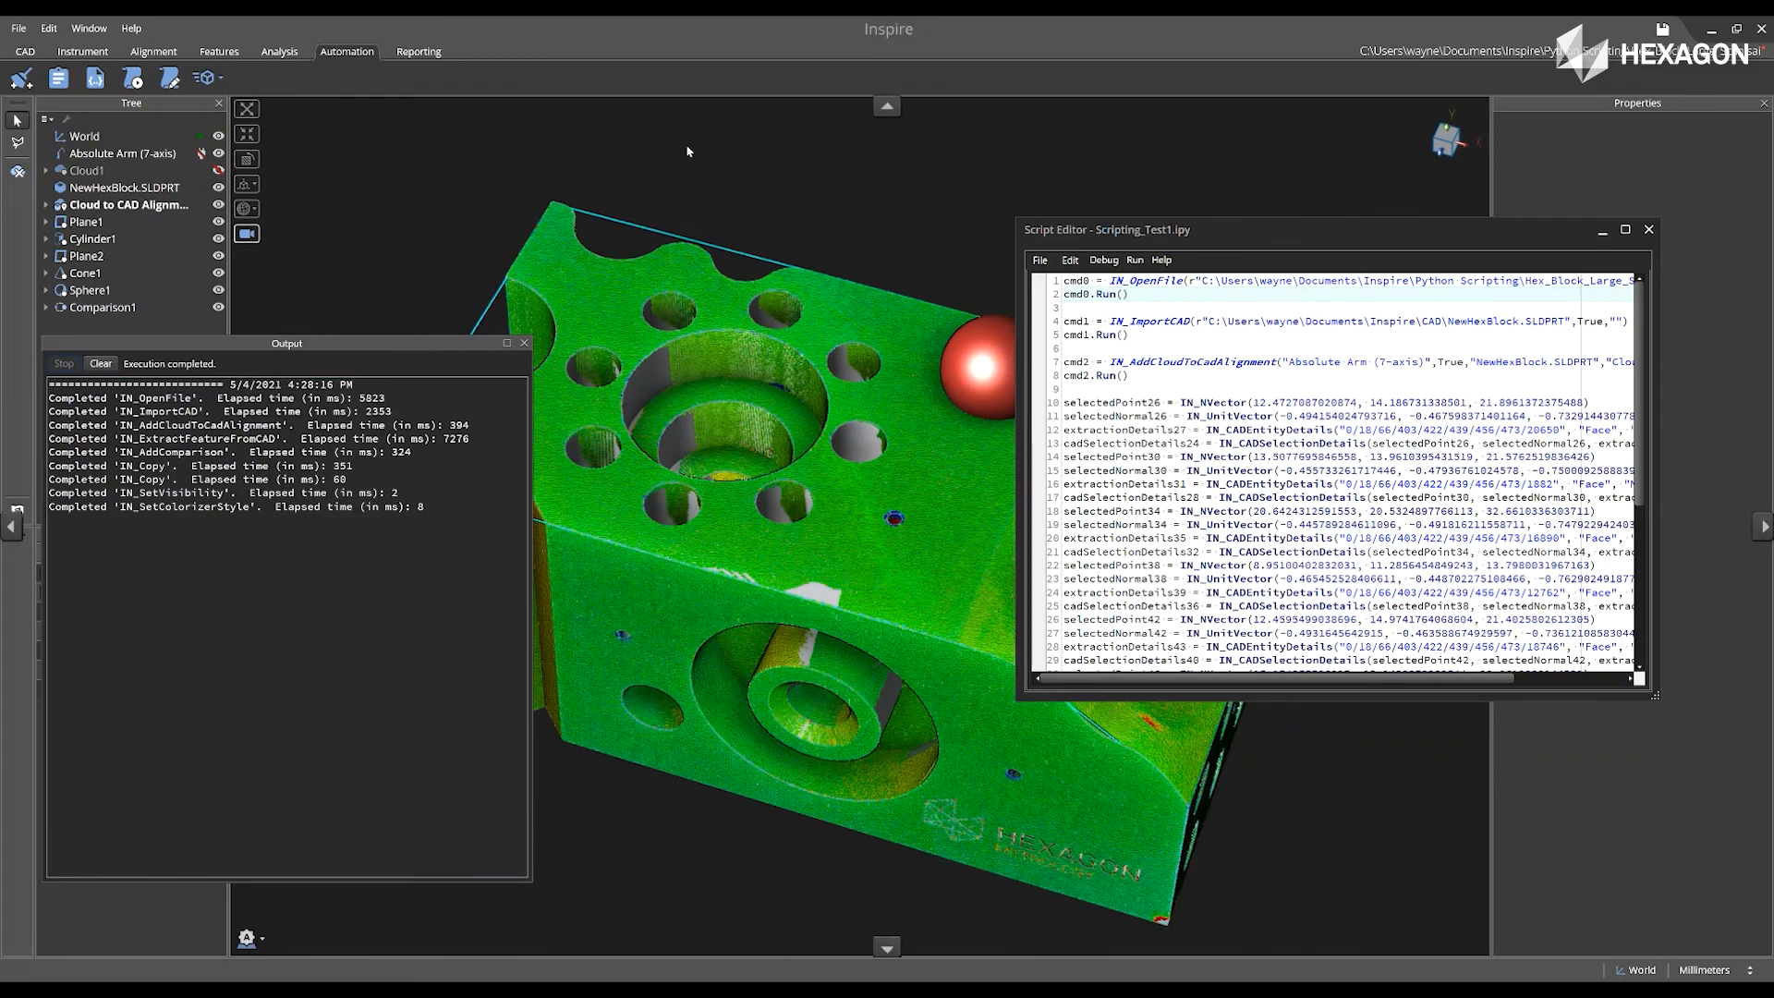
With the script recorder reopened, change the Comparison1 tolerance to ±0.100.
left_click(103, 307)
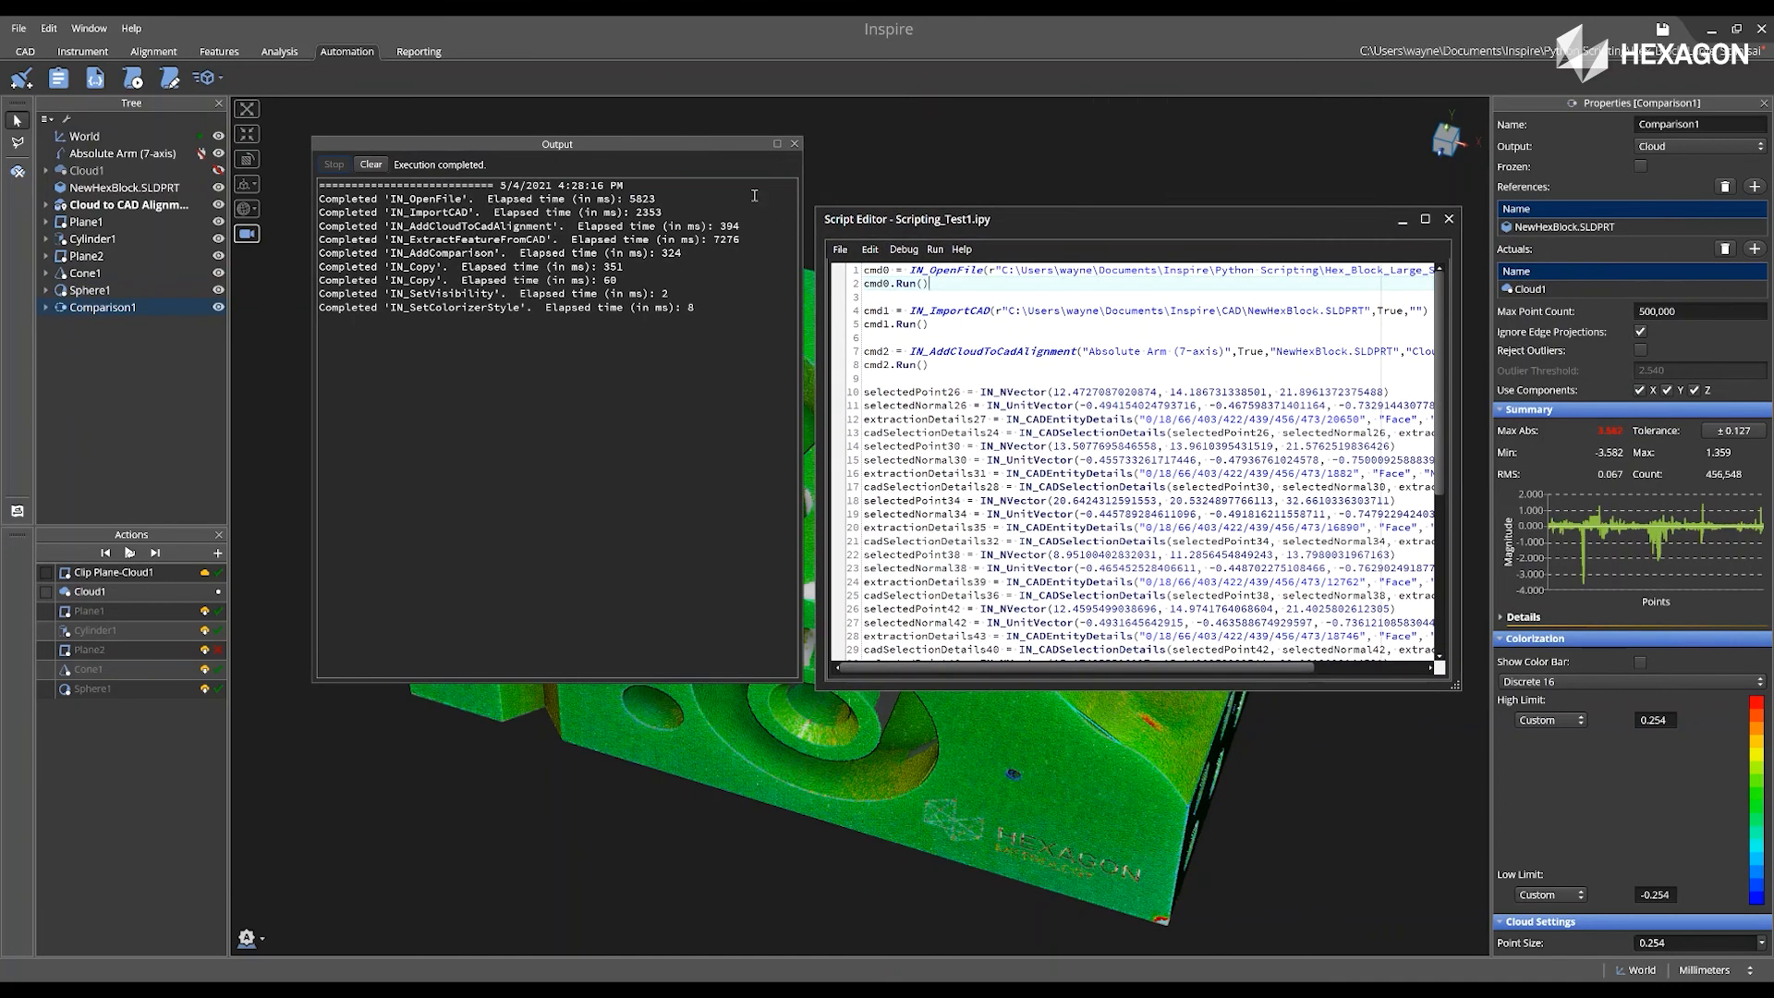
mouse_move(58, 77)
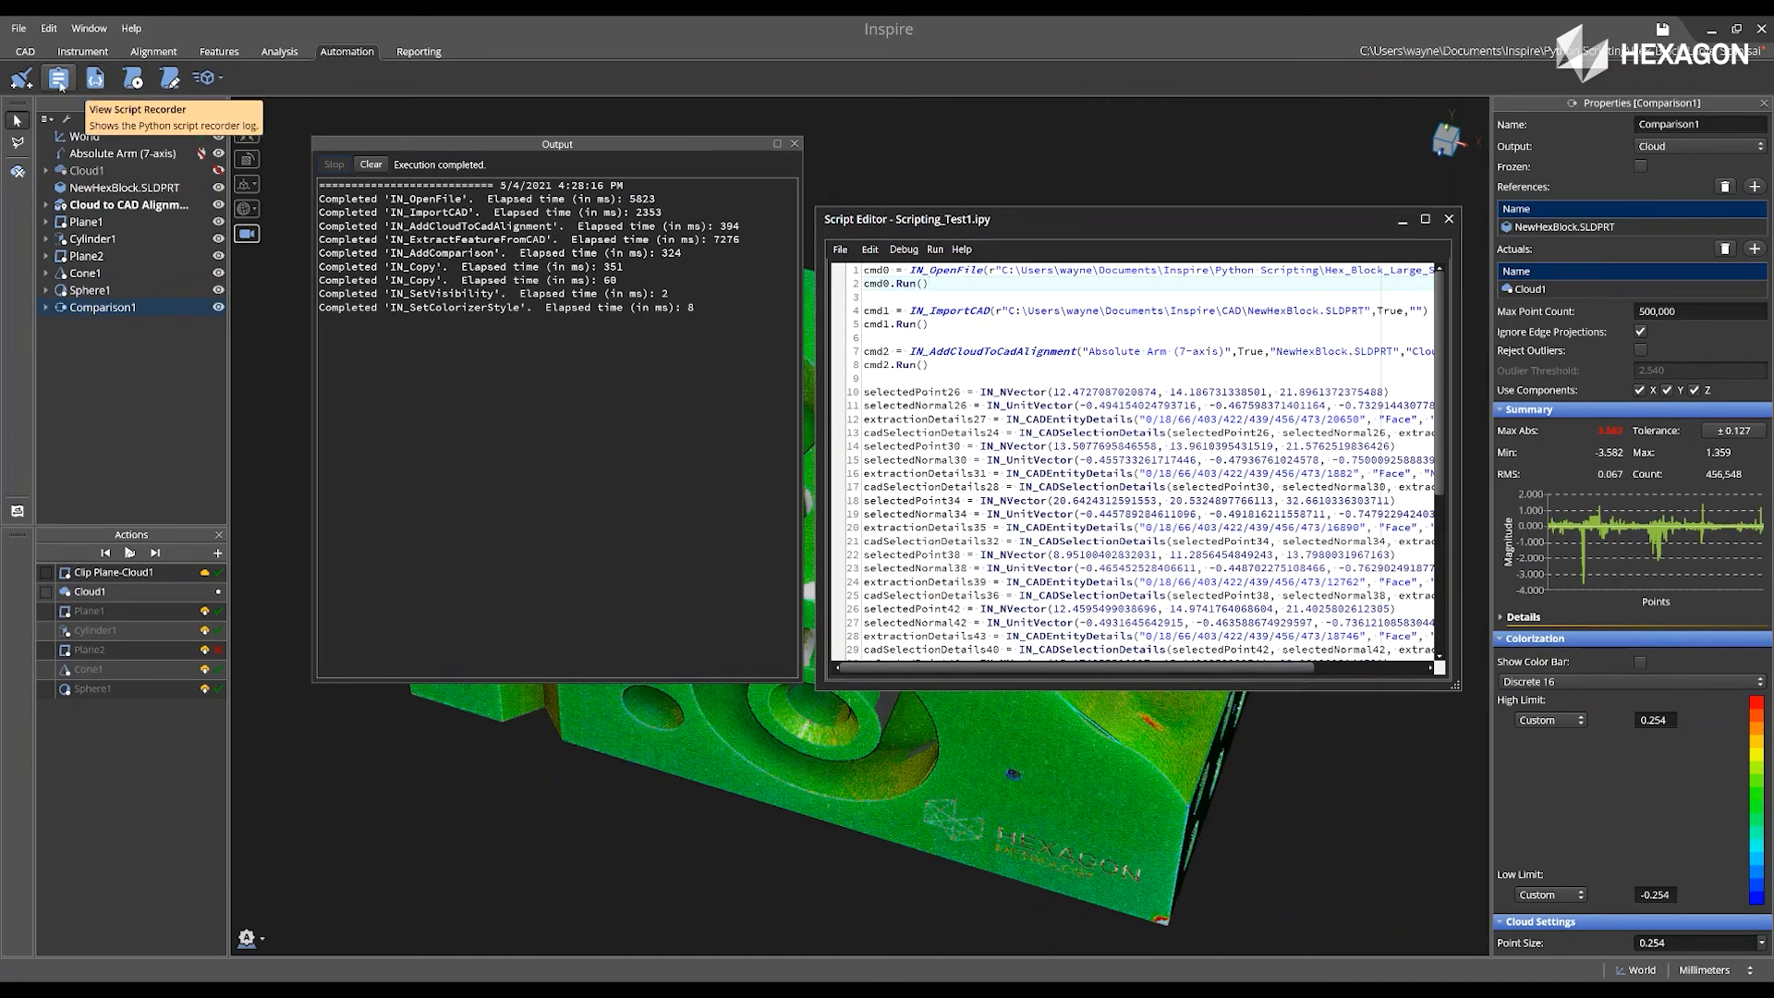
left_click(56, 76)
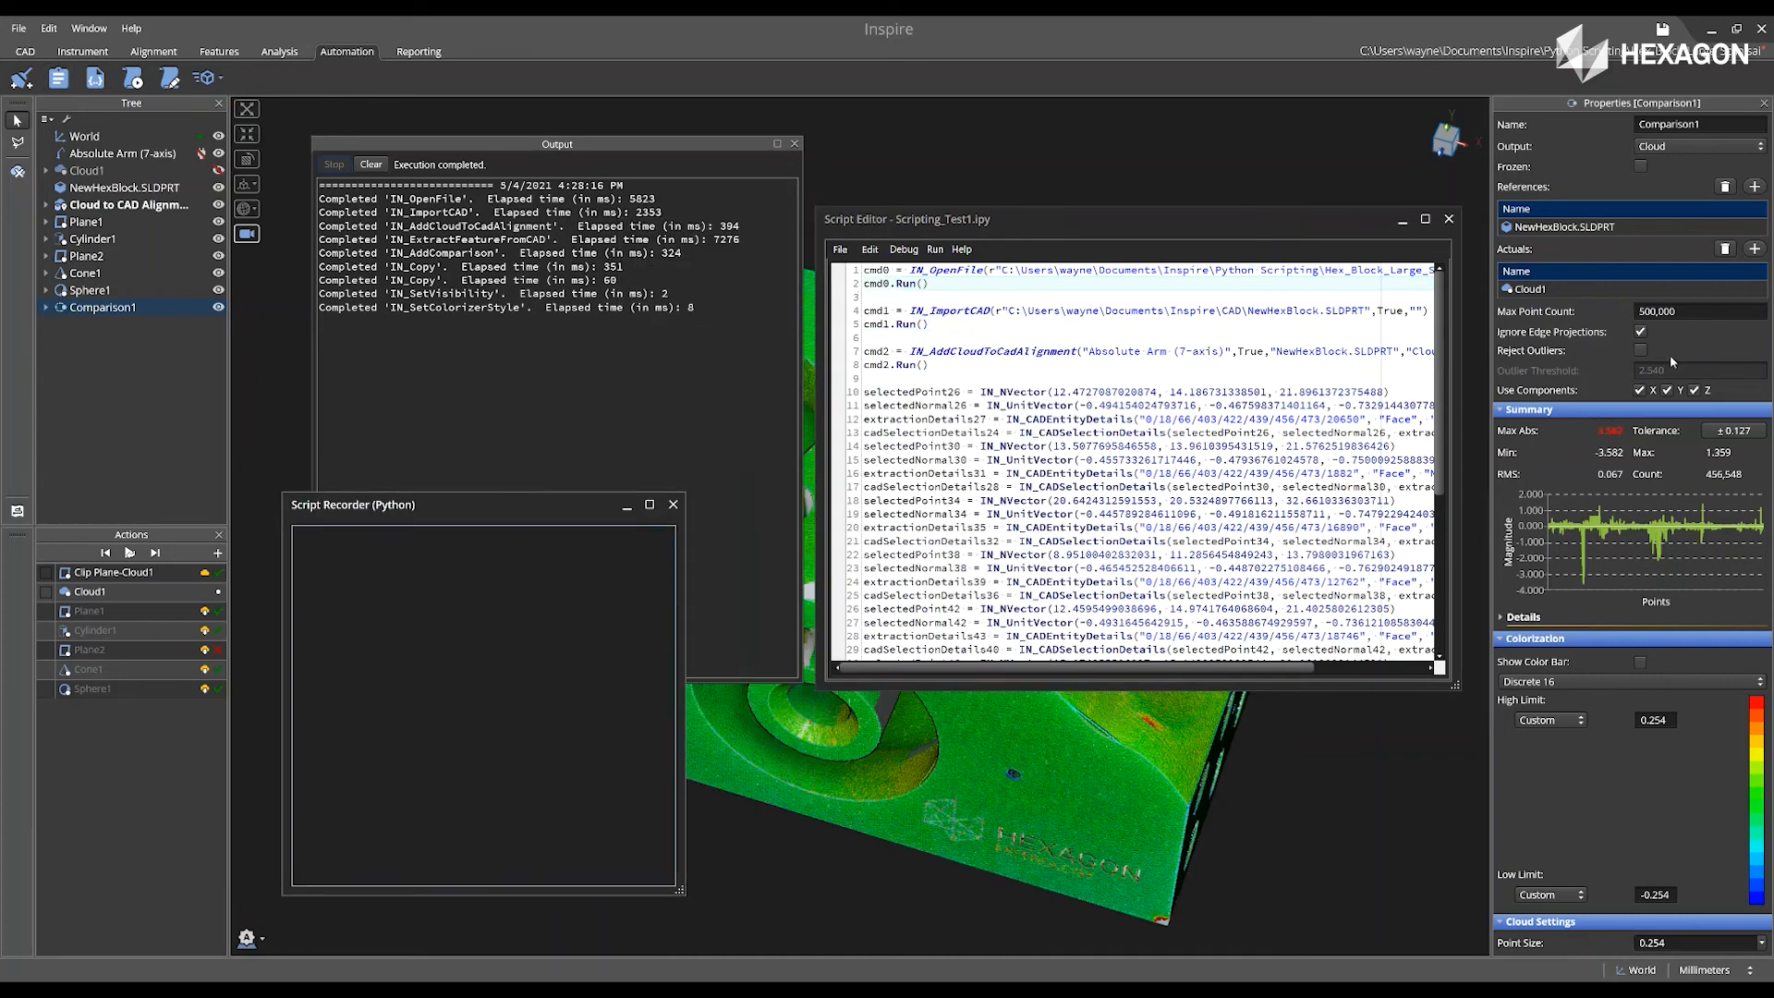
left_click(1729, 430)
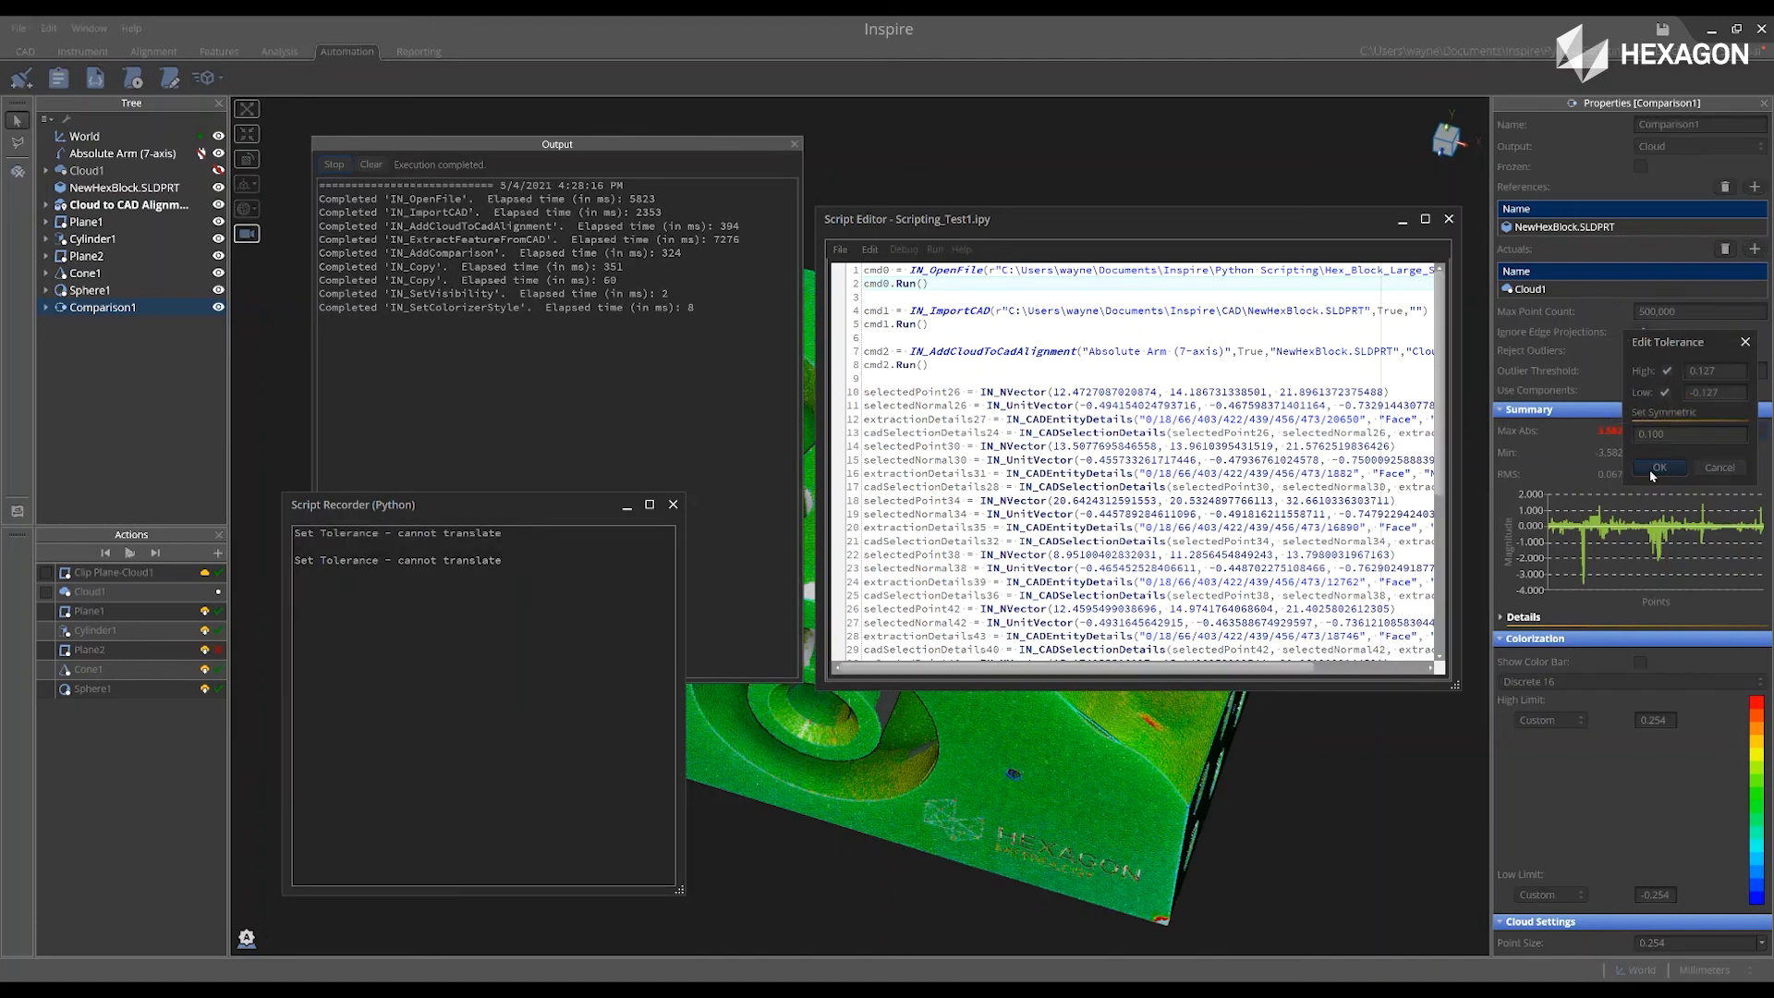
left_click(1657, 468)
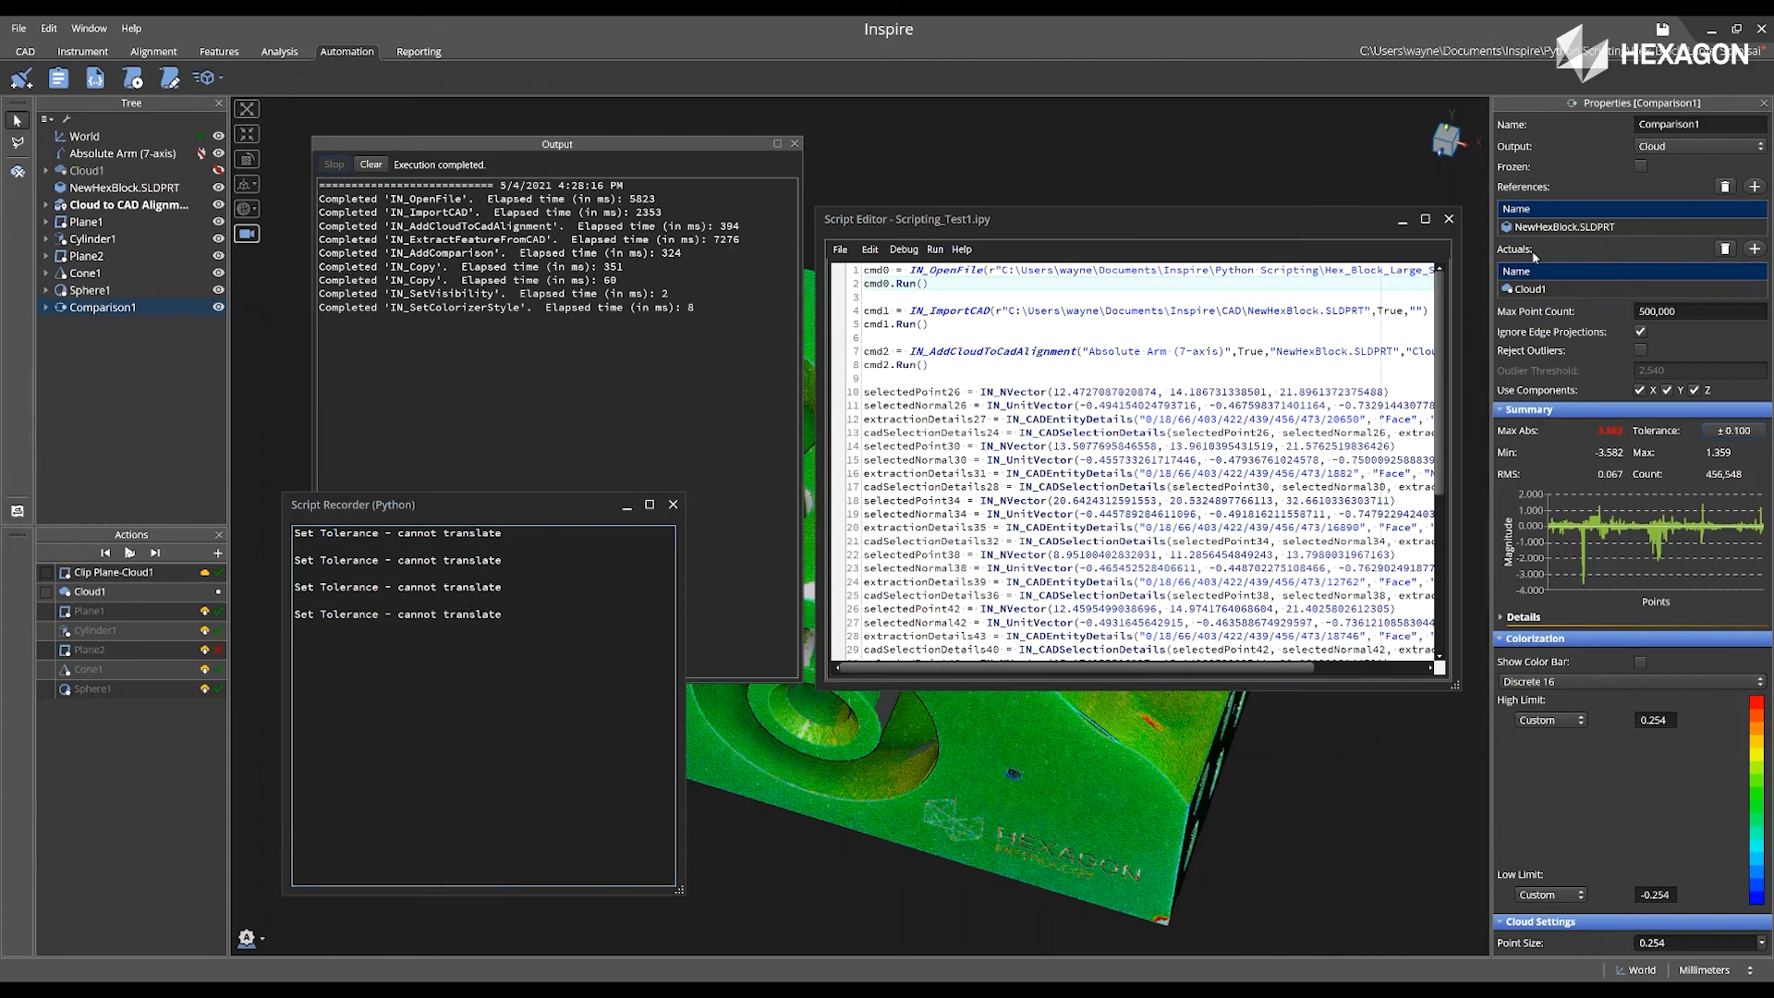
mouse_move(1533, 256)
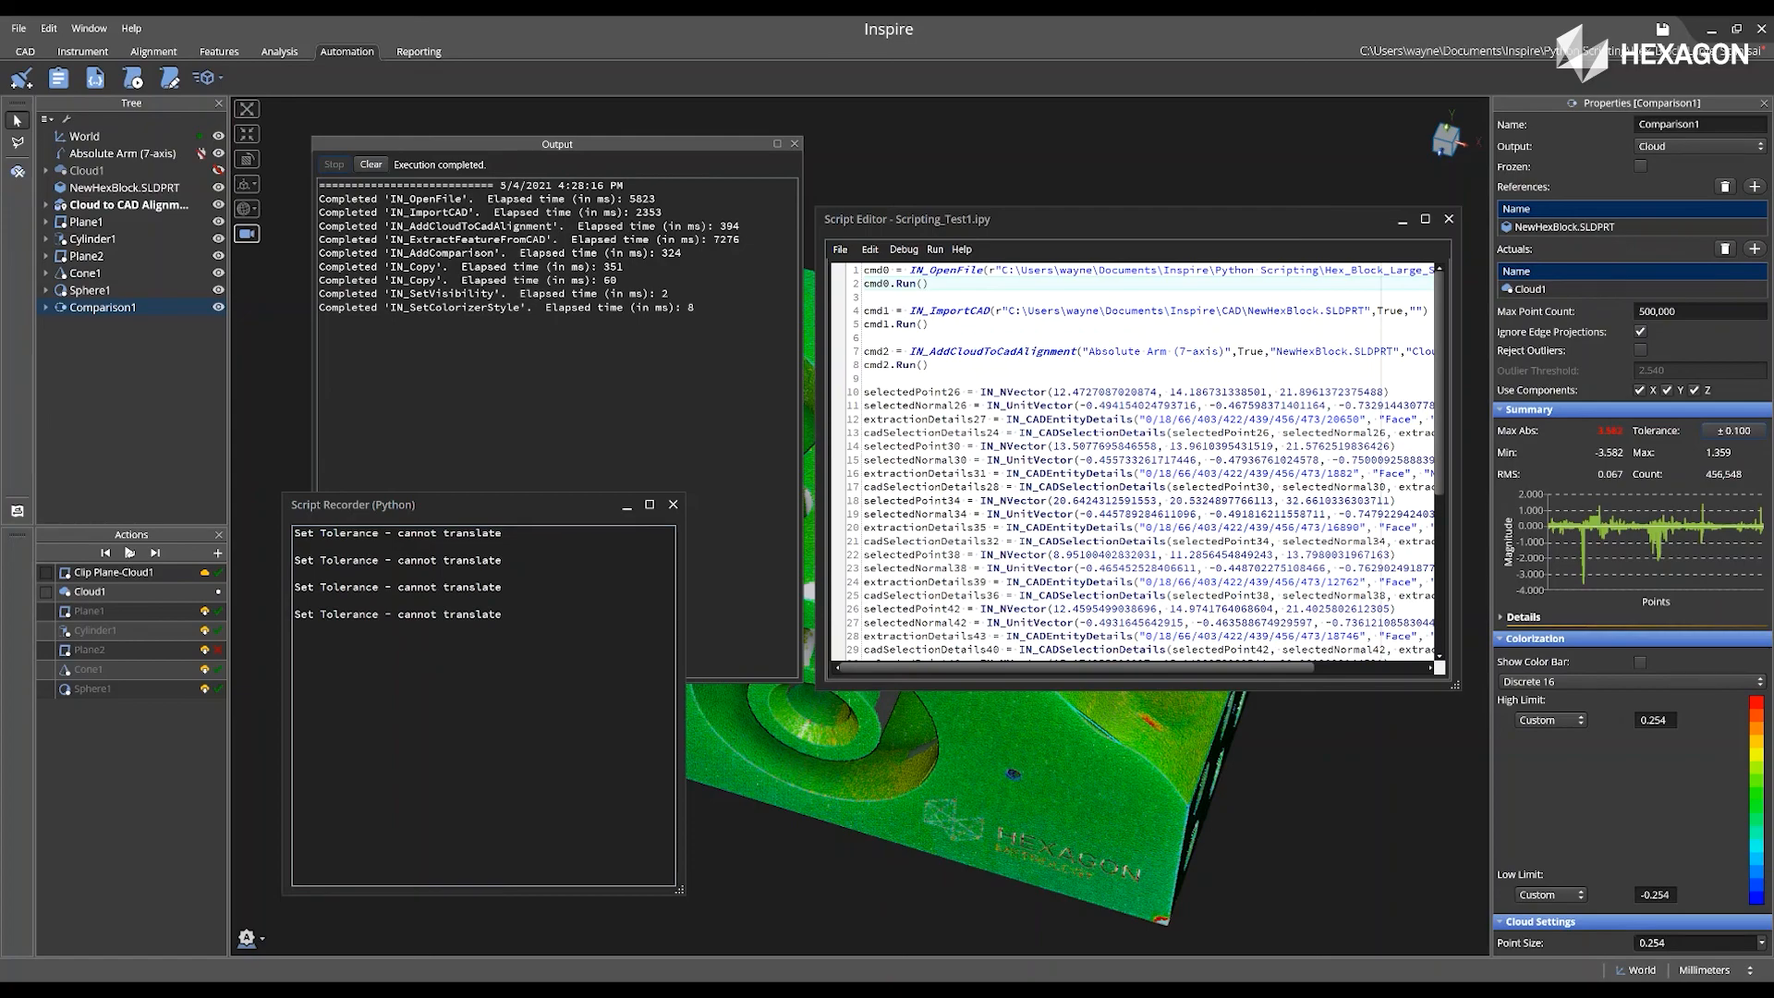